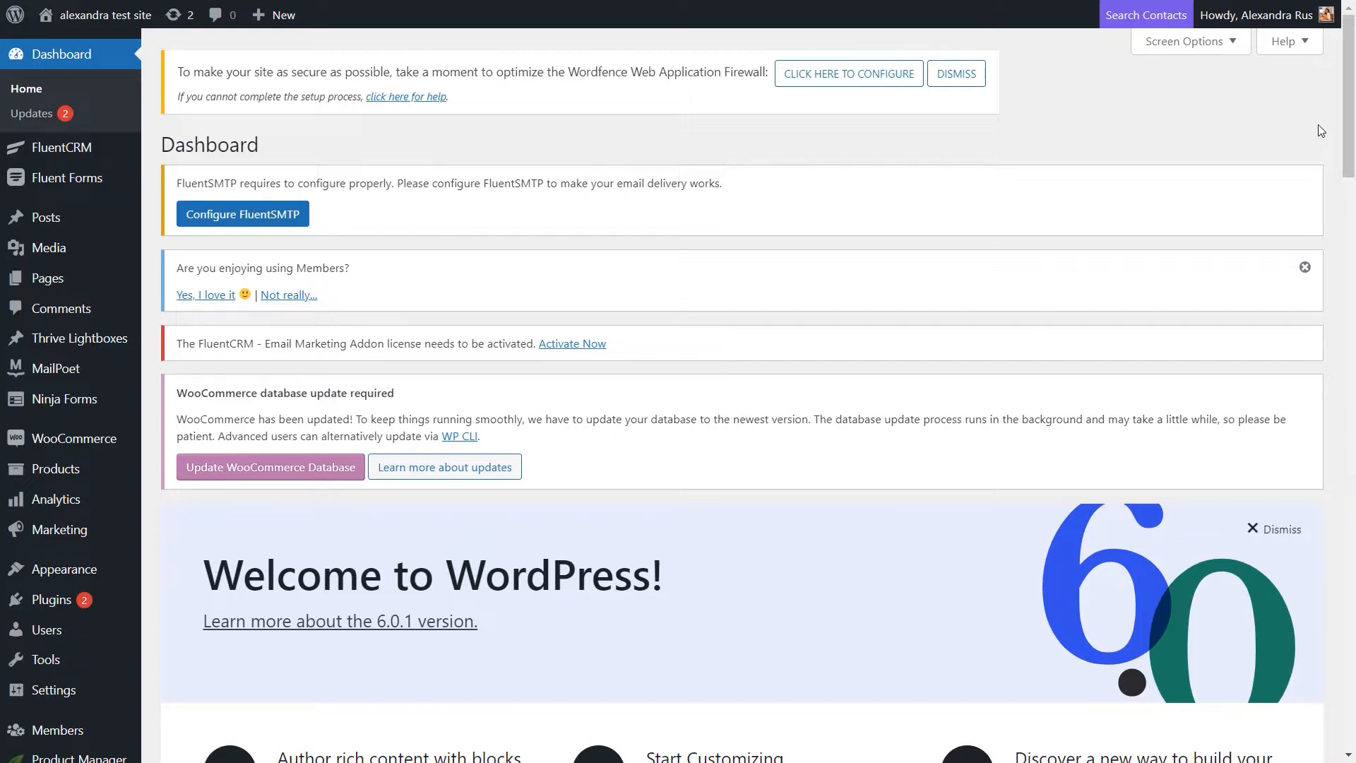
pyautogui.moveTo(817, 251)
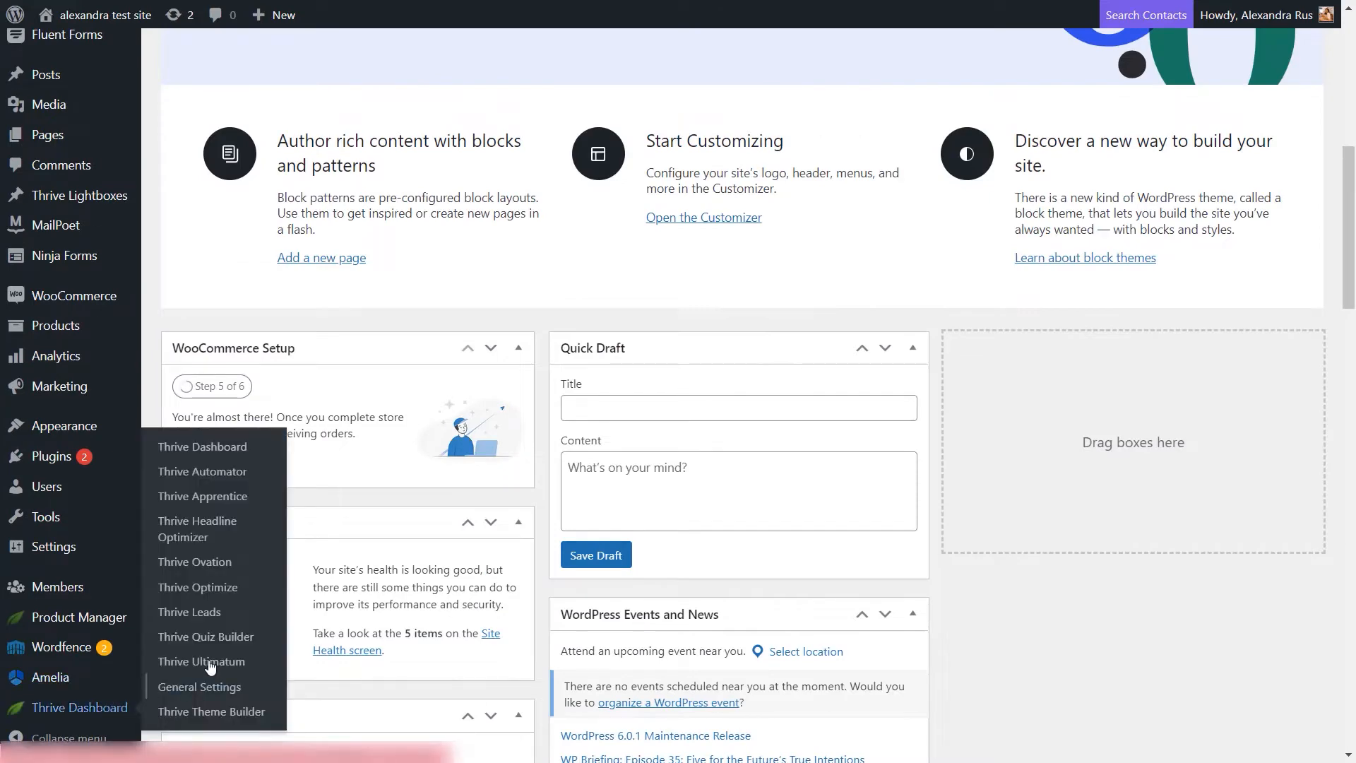
# Go to the Thrive Leads dashboard from the Thrive Dashboard sidebar menu.
pyautogui.click(189, 611)
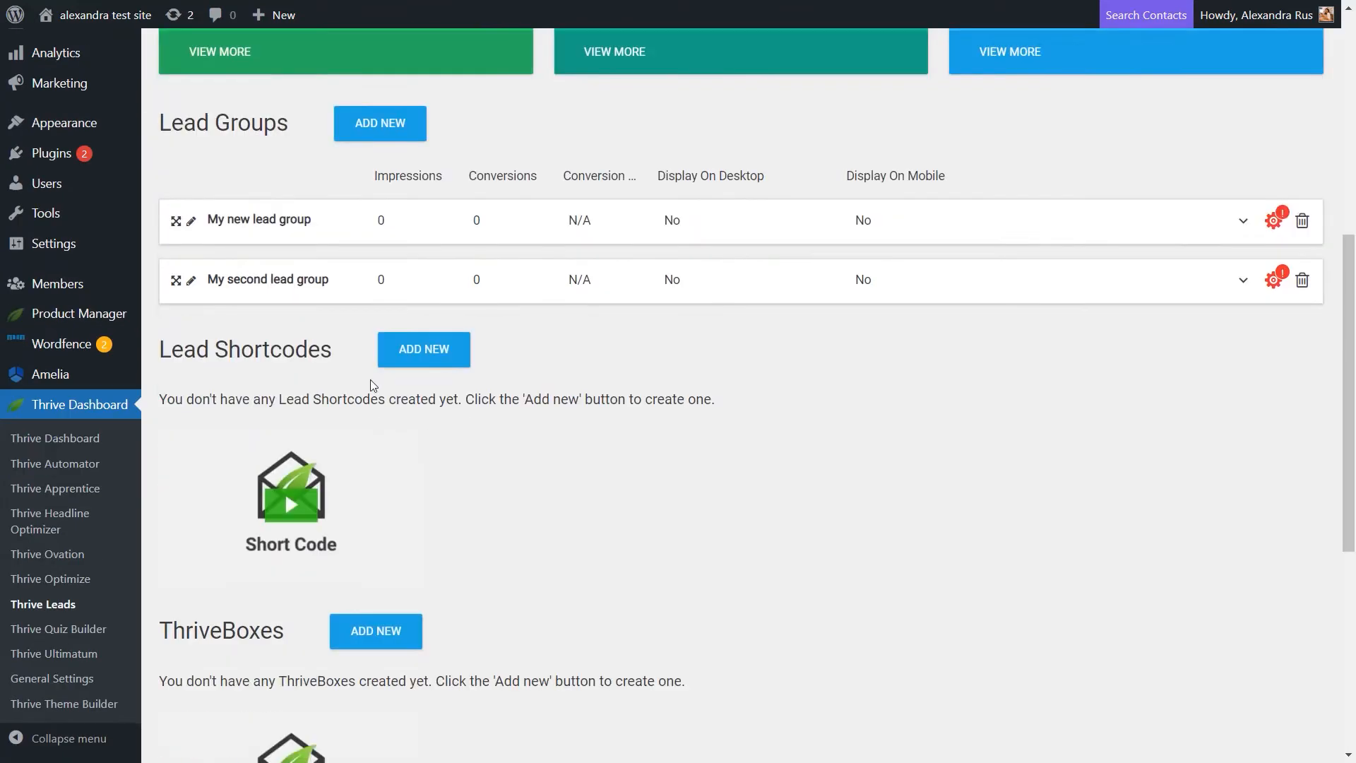
pyautogui.moveTo(423, 350)
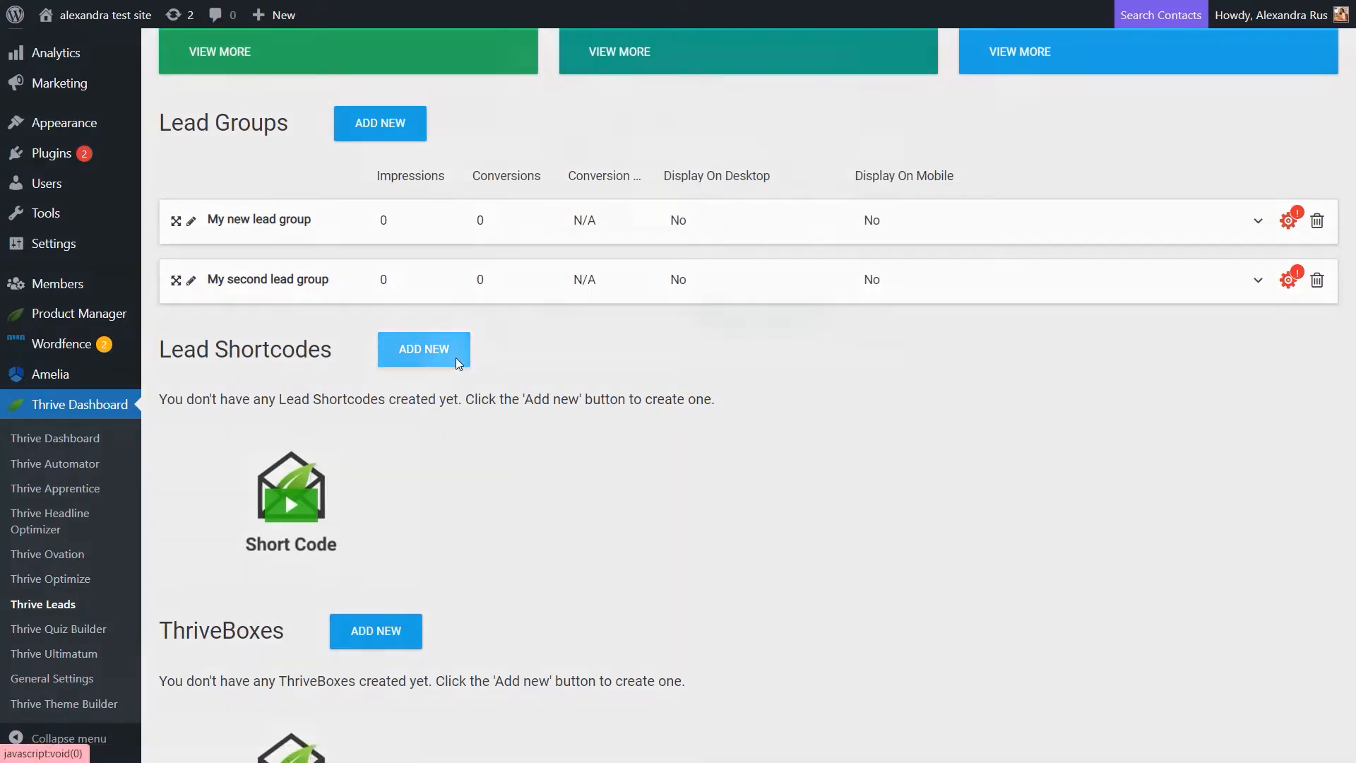
# Create the 'My new shortcode' lead shortcode and switch its Content Locking on.
pyautogui.click(424, 350)
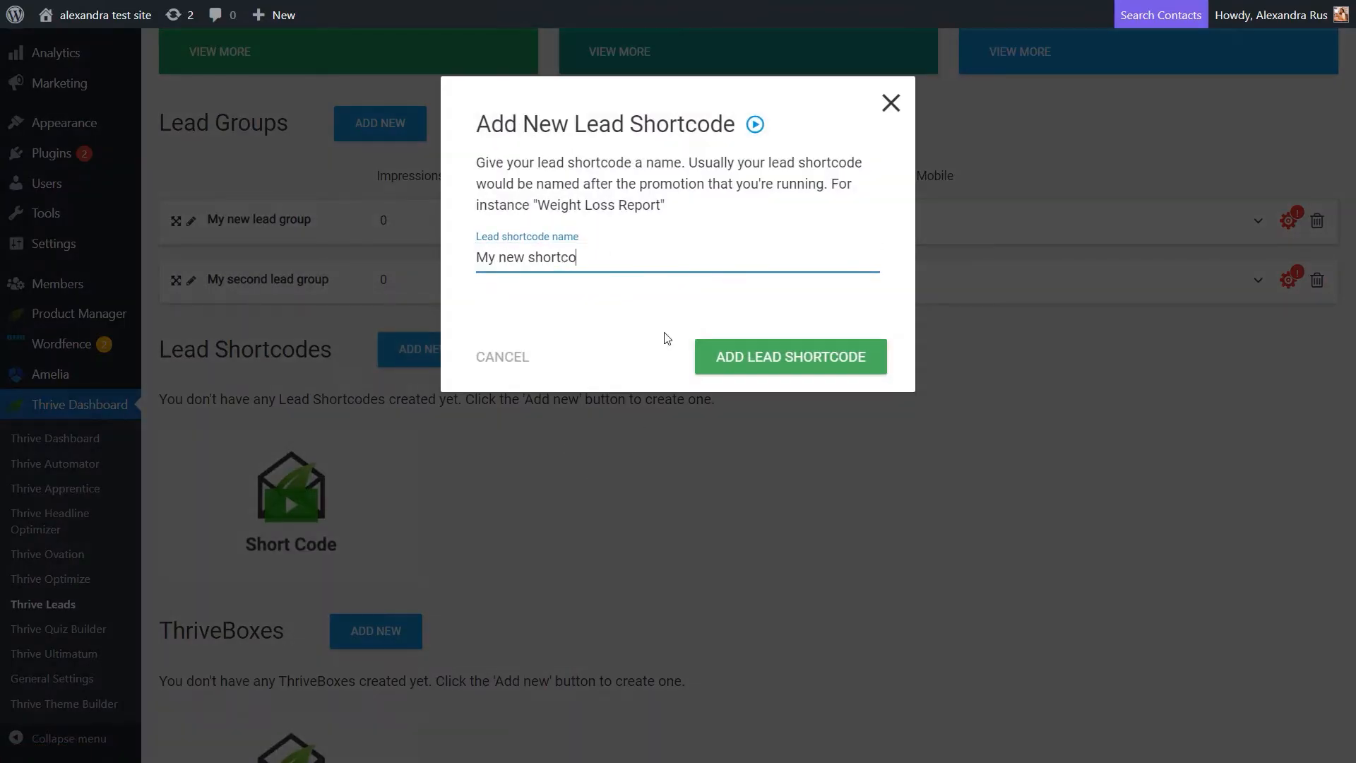
pyautogui.click(788, 356)
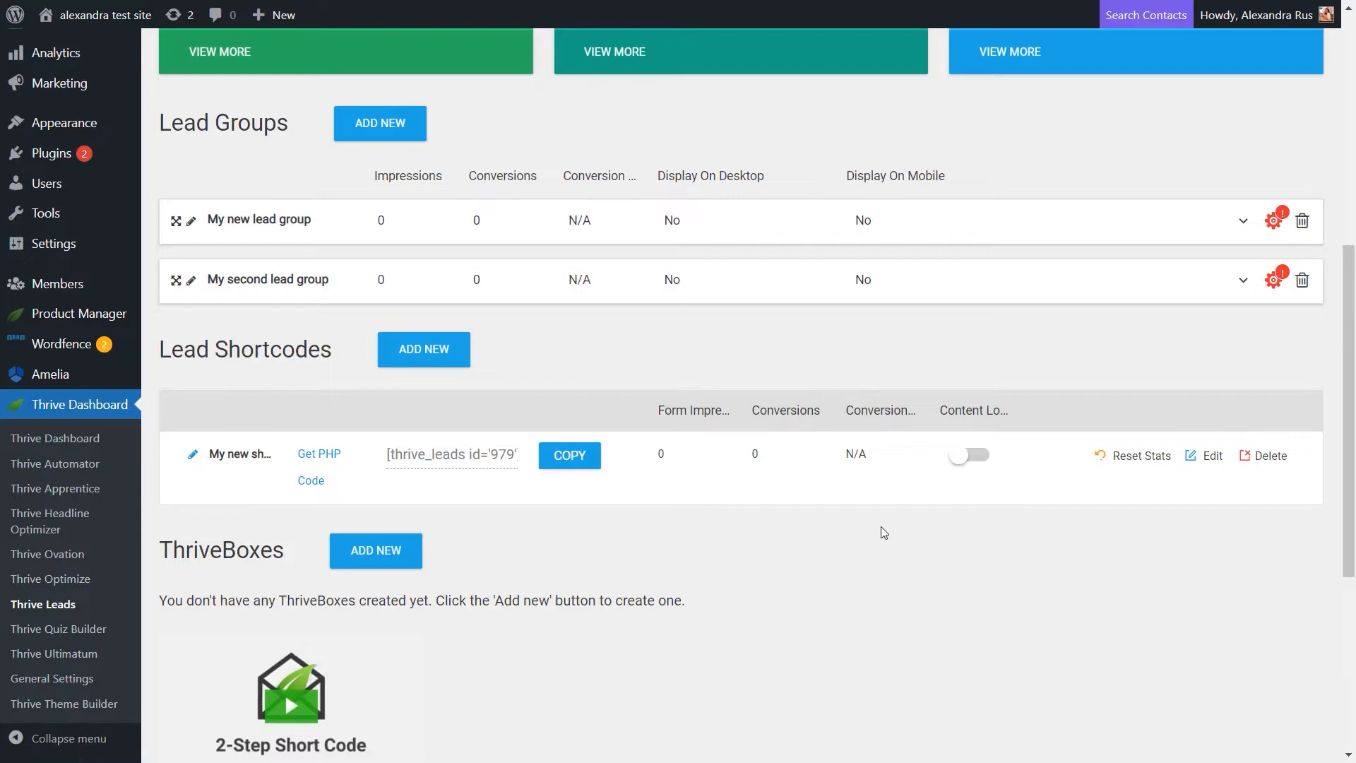
pyautogui.moveTo(967, 473)
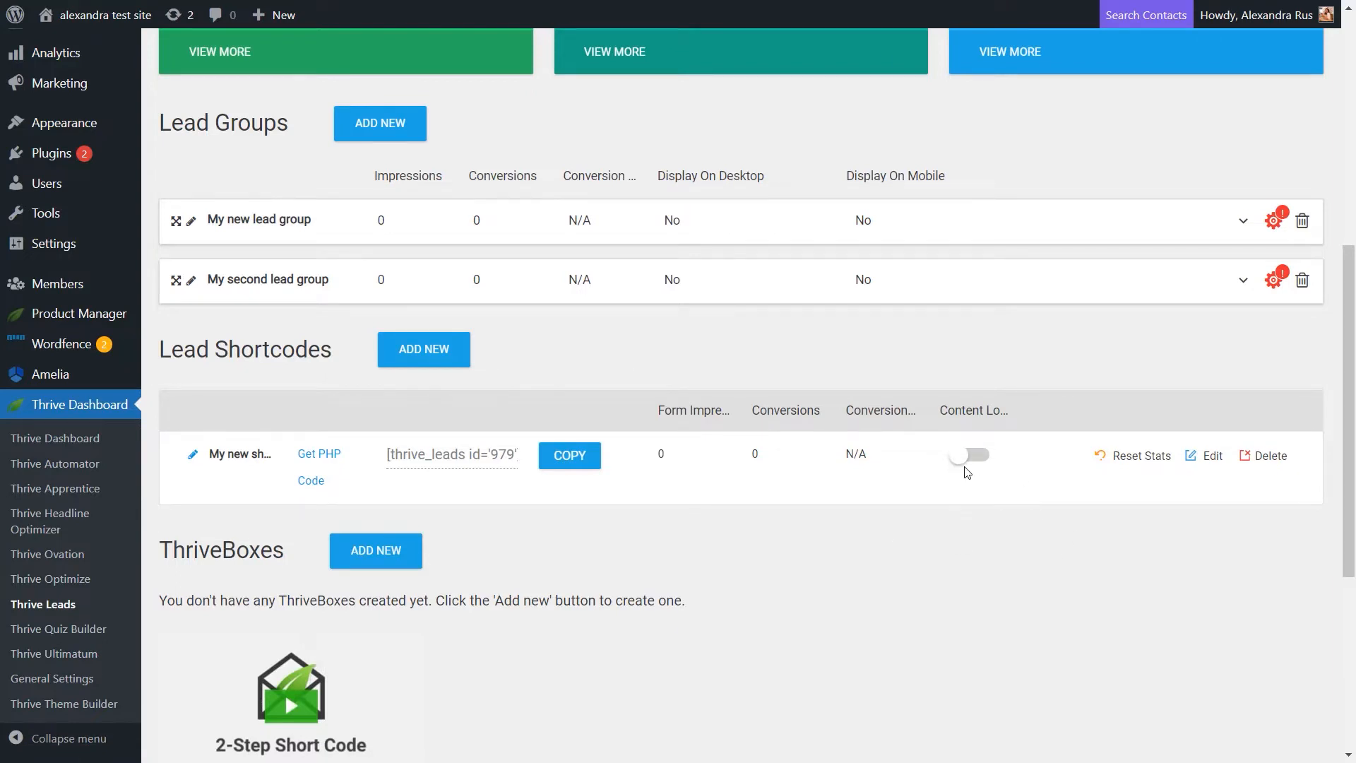
pyautogui.moveTo(972, 408)
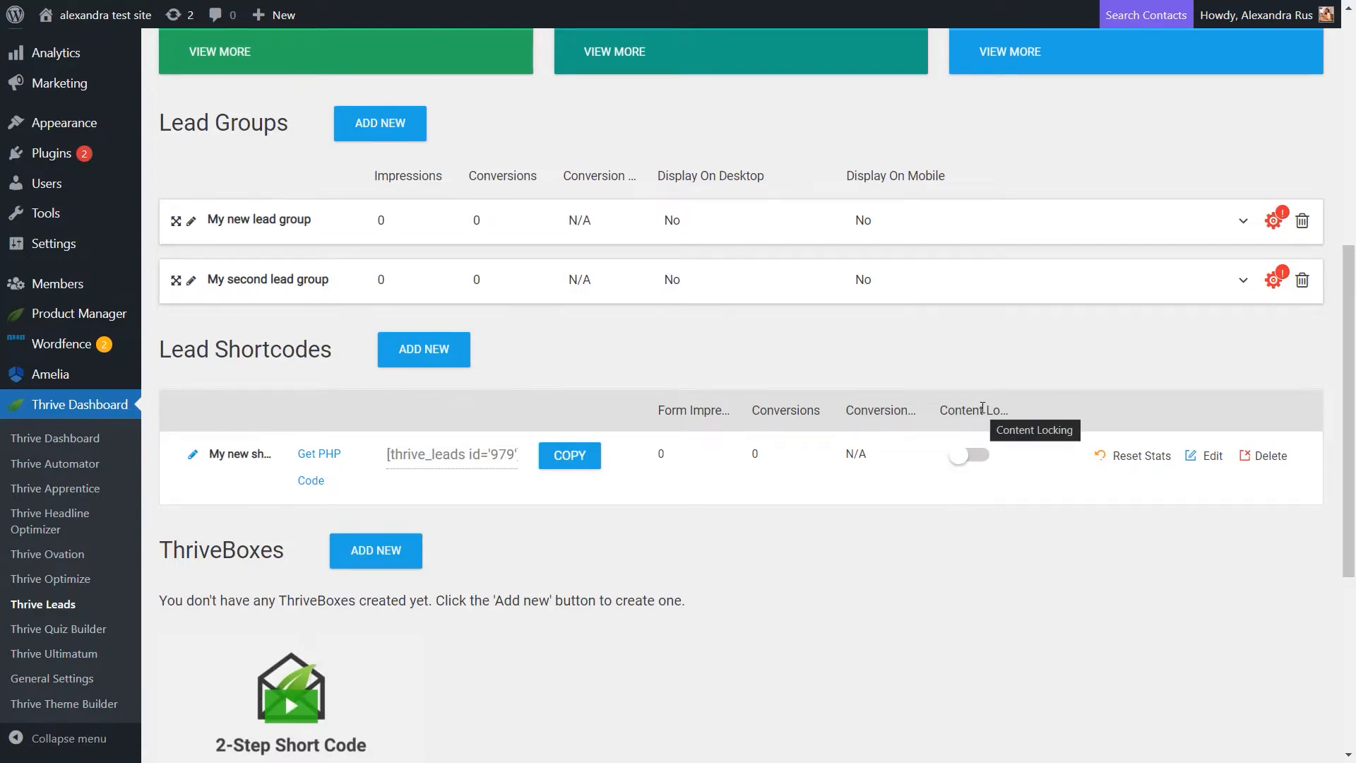
pyautogui.moveTo(1036, 463)
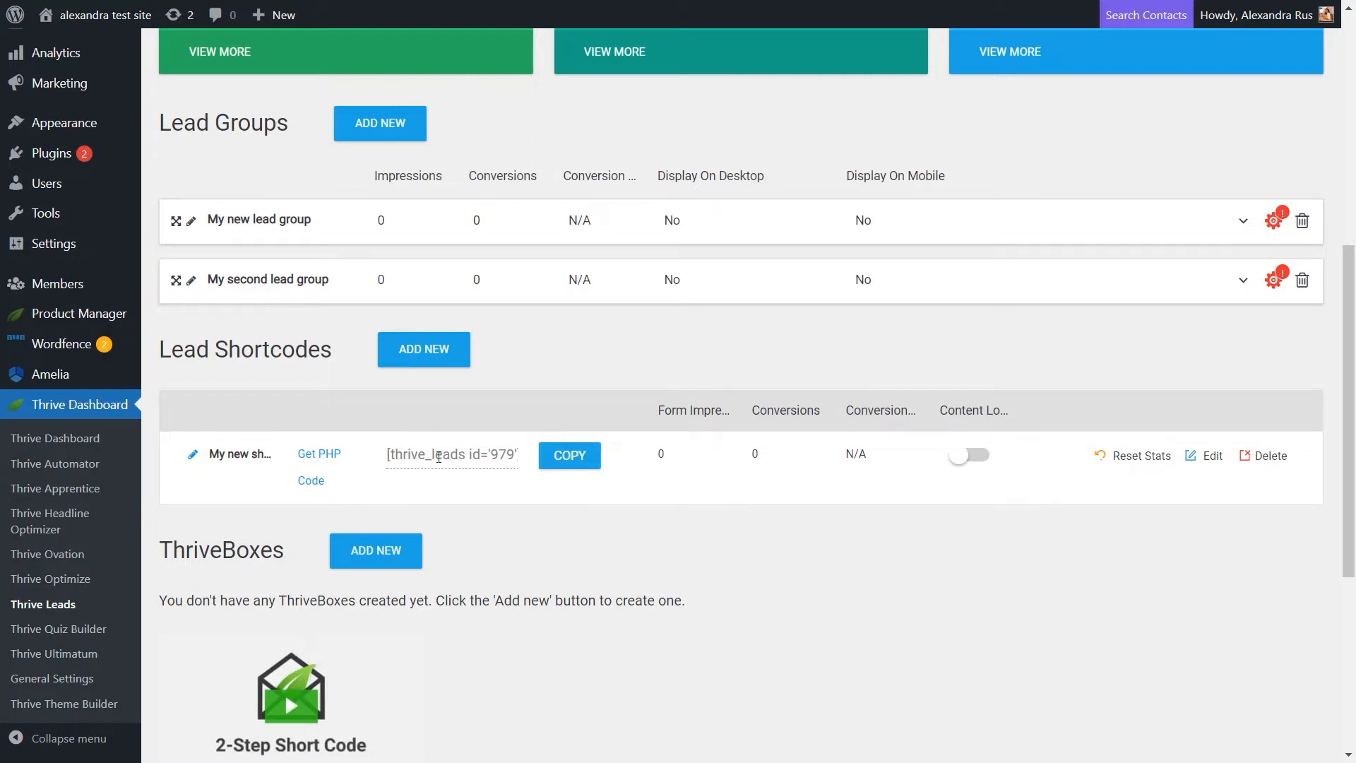
pyautogui.click(967, 455)
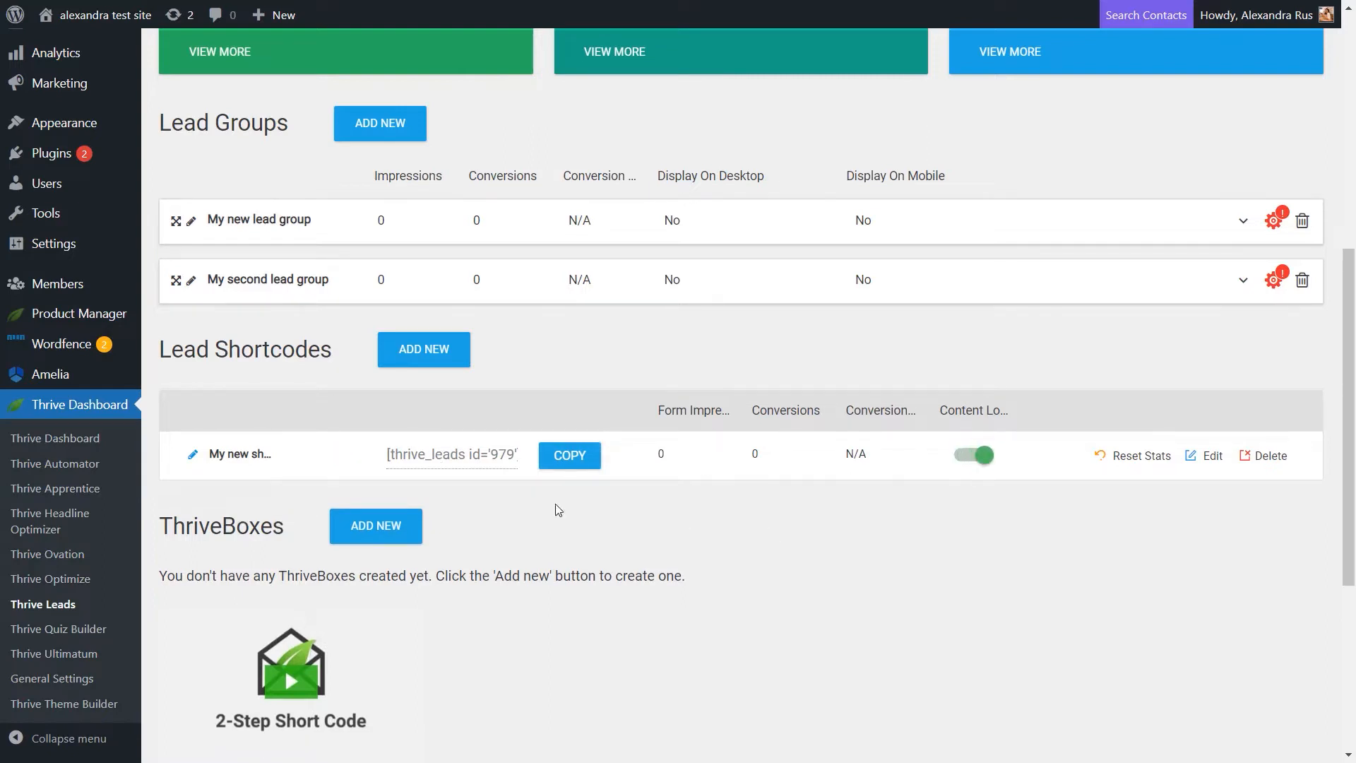
pyautogui.moveTo(452, 454)
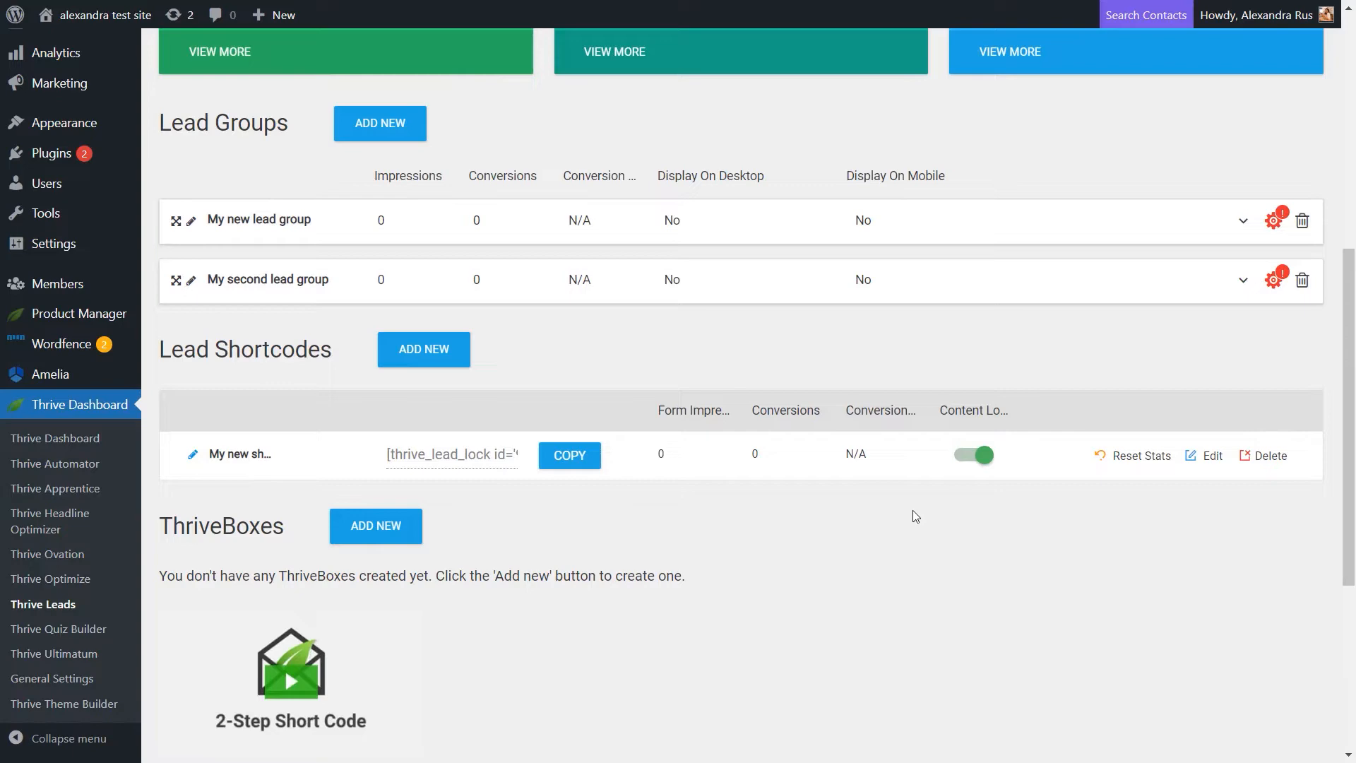
pyautogui.moveTo(1141, 456)
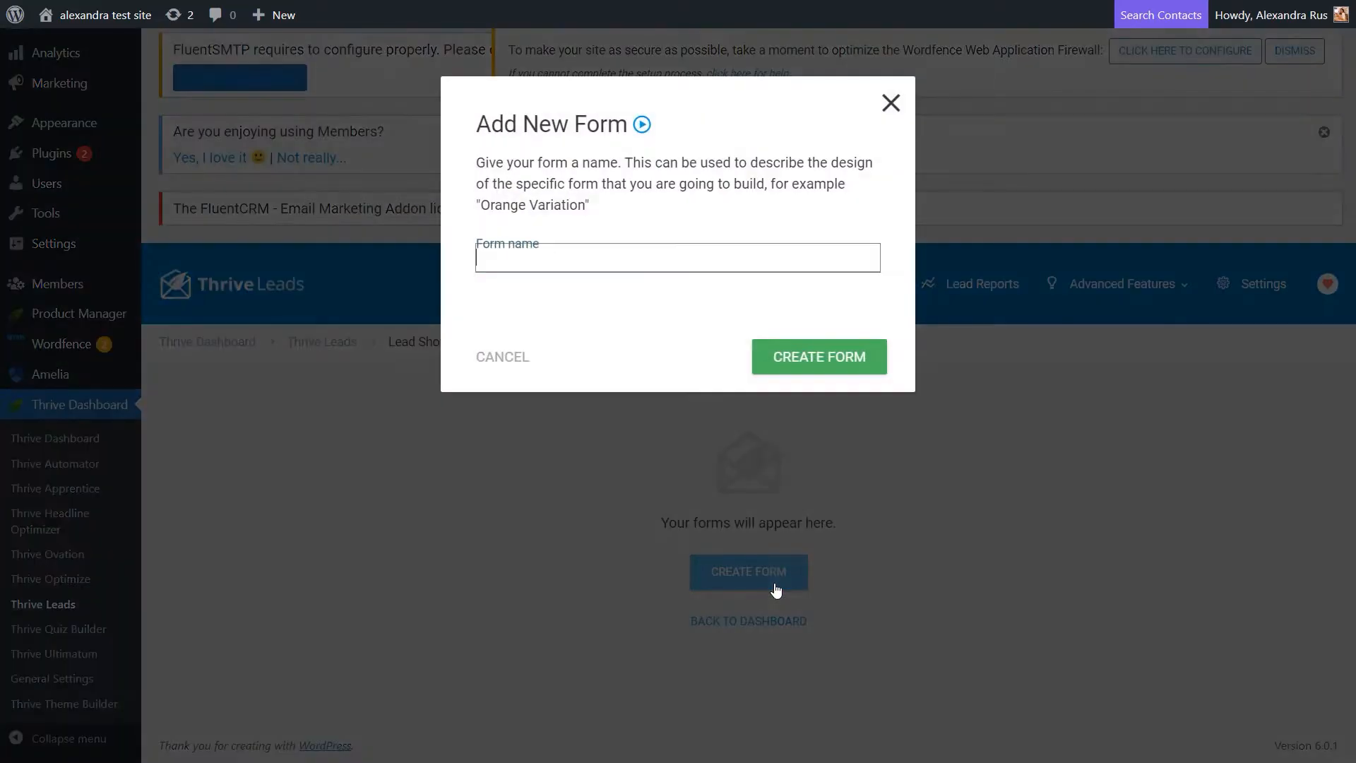
# Create 'My new form' for the shortcode and apply the yellow 1-Step Set 026 template.
pyautogui.write('My new for')
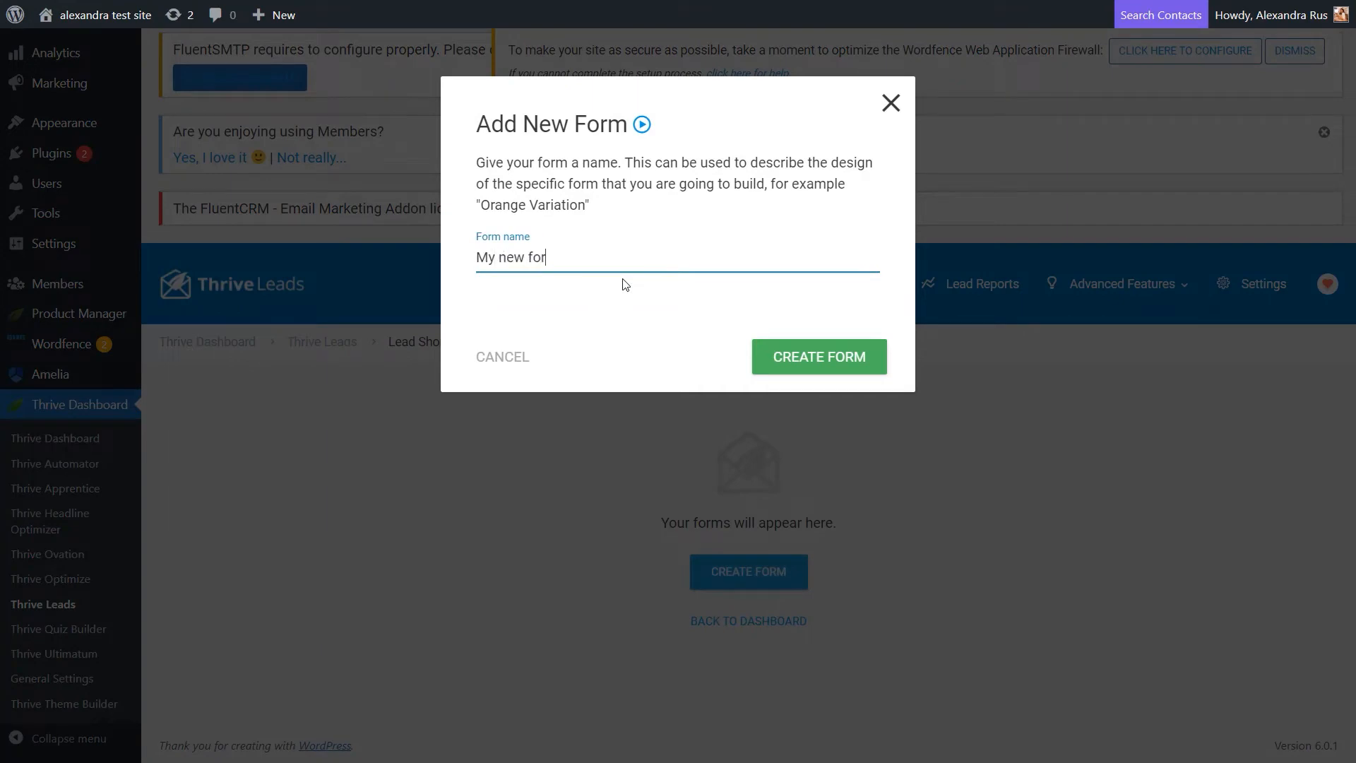
pyautogui.click(817, 356)
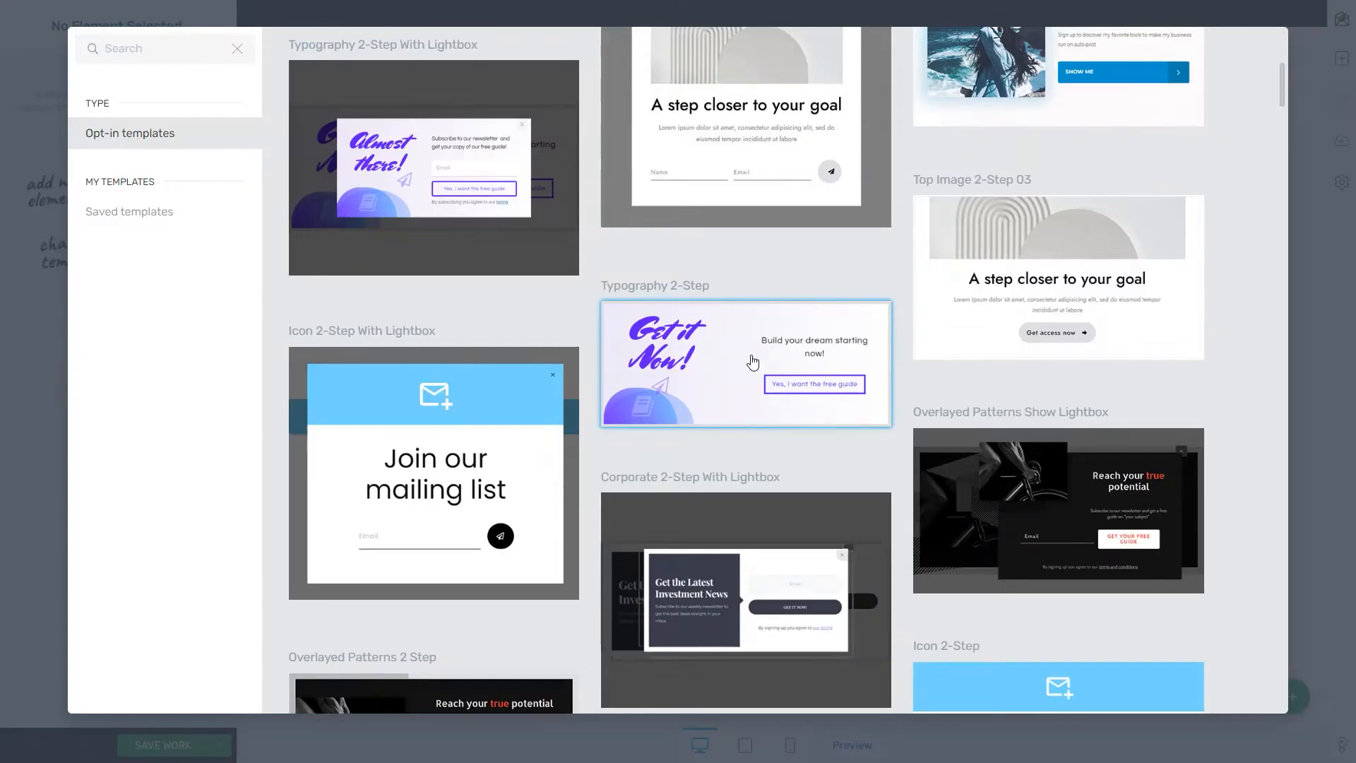
pyautogui.scroll(-3)
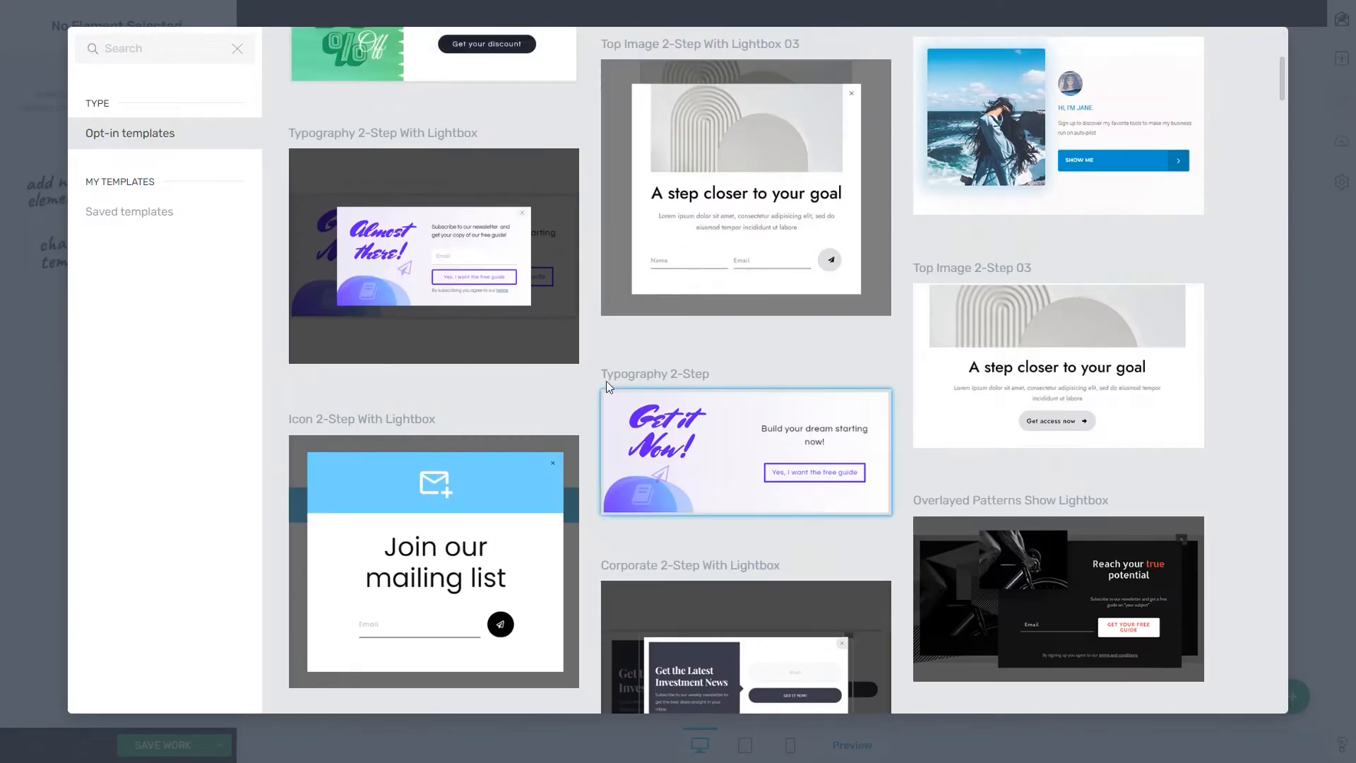
pyautogui.moveTo(716, 456)
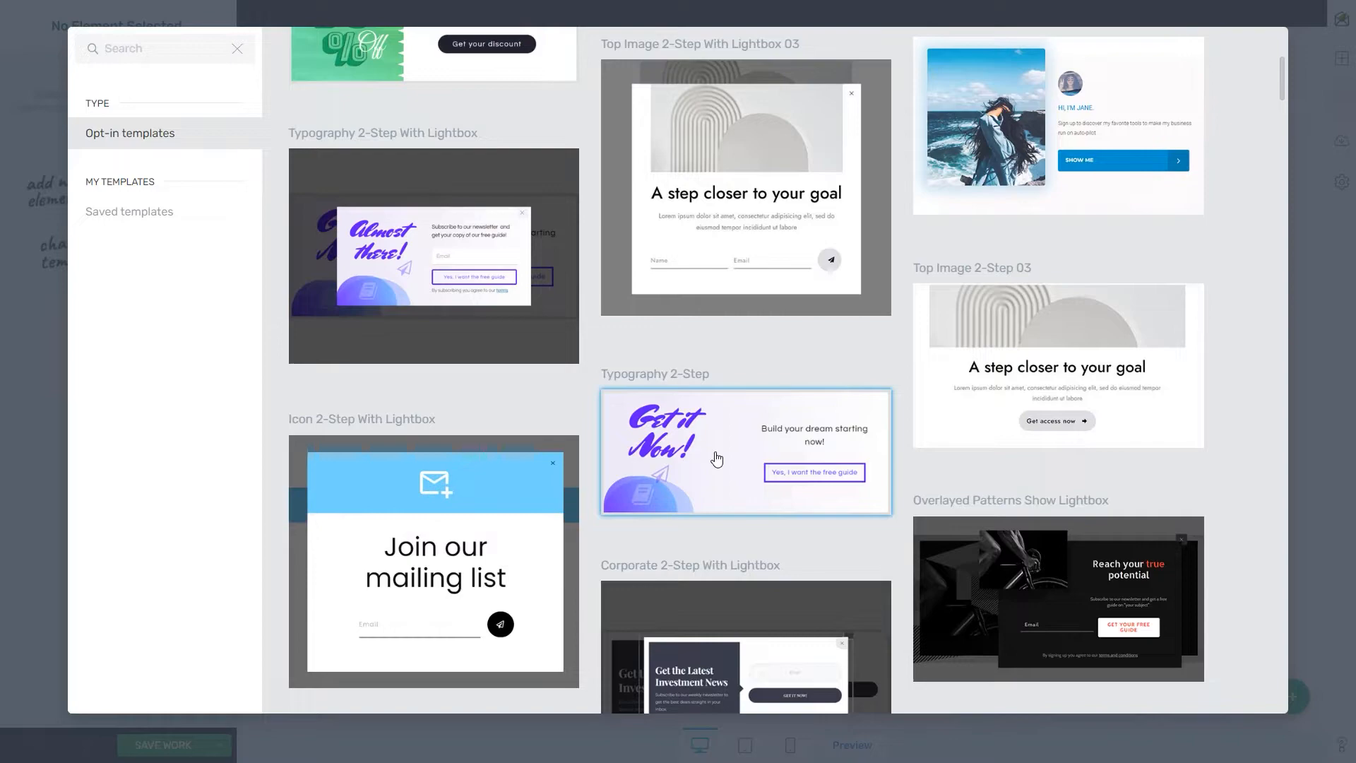
pyautogui.moveTo(733, 474)
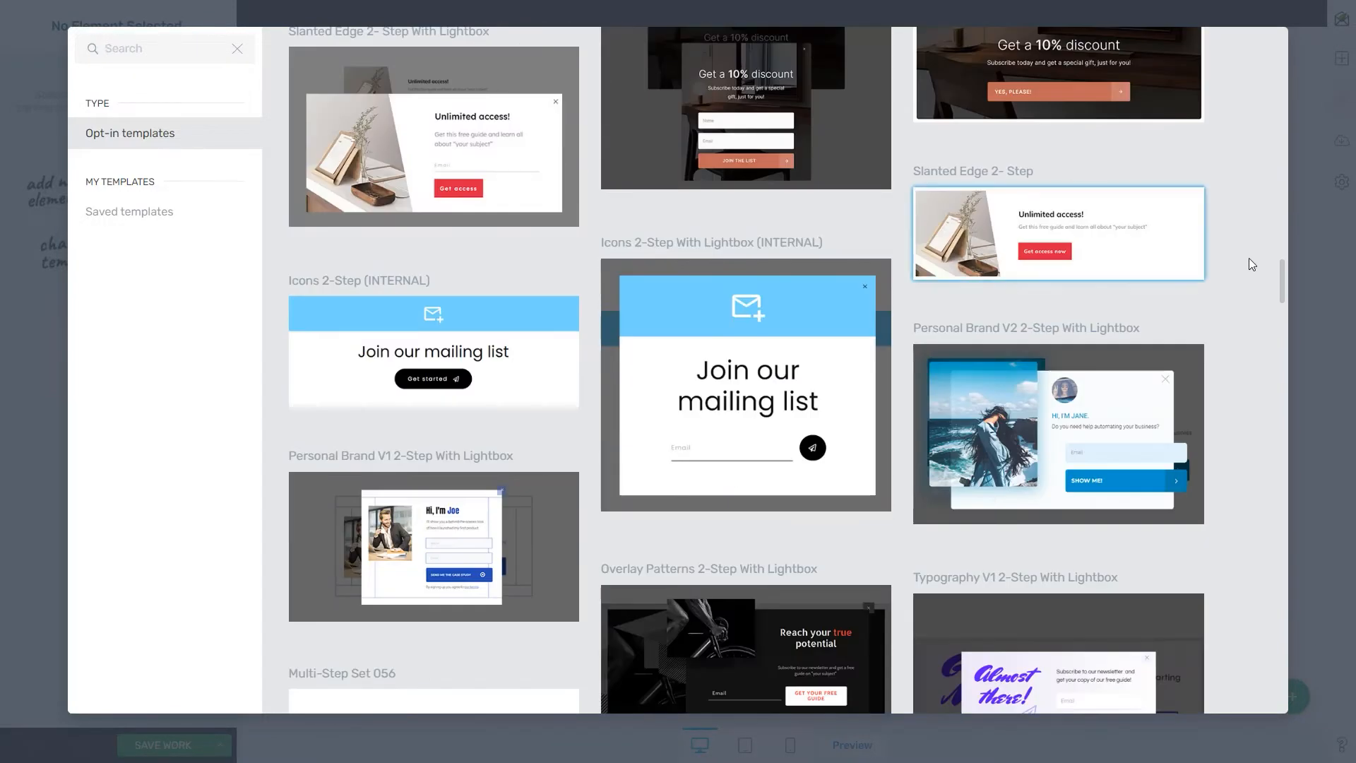
pyautogui.scroll(-3)
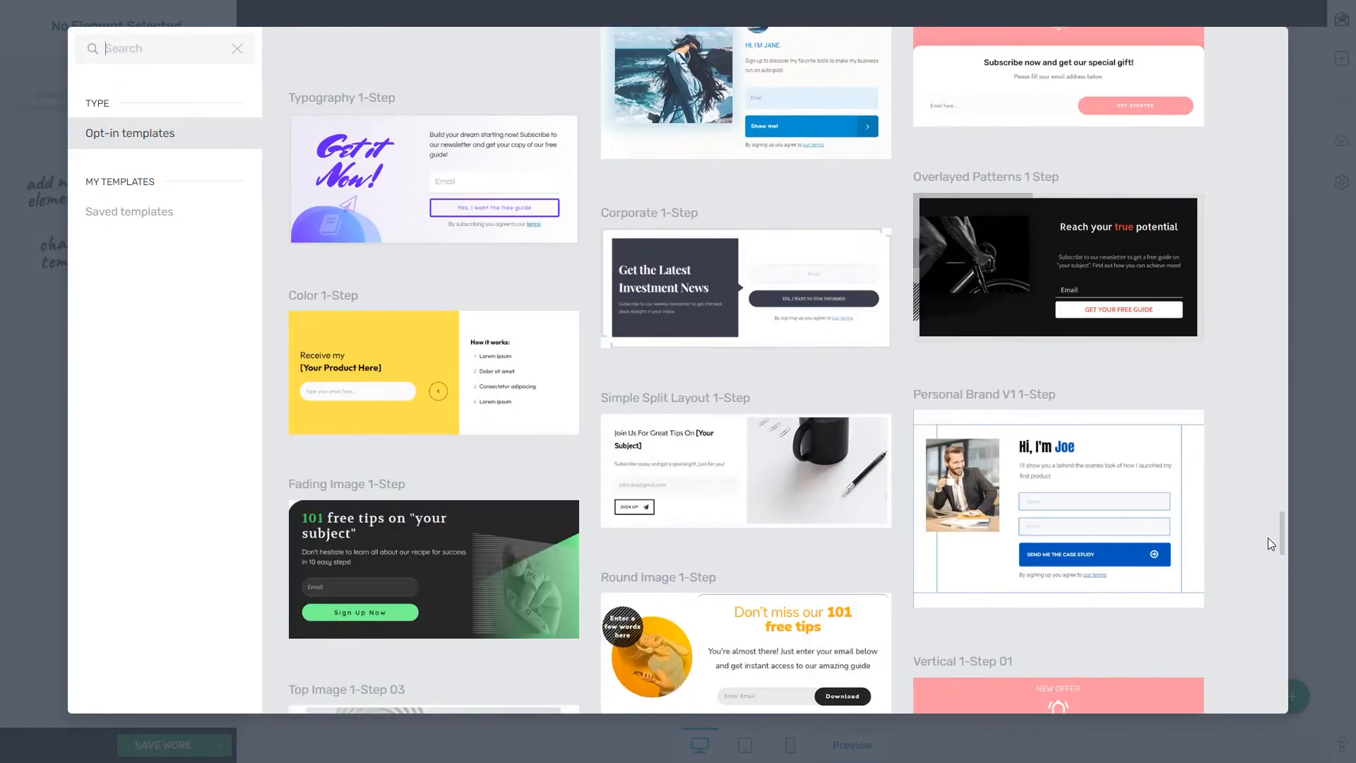
pyautogui.scroll(-3)
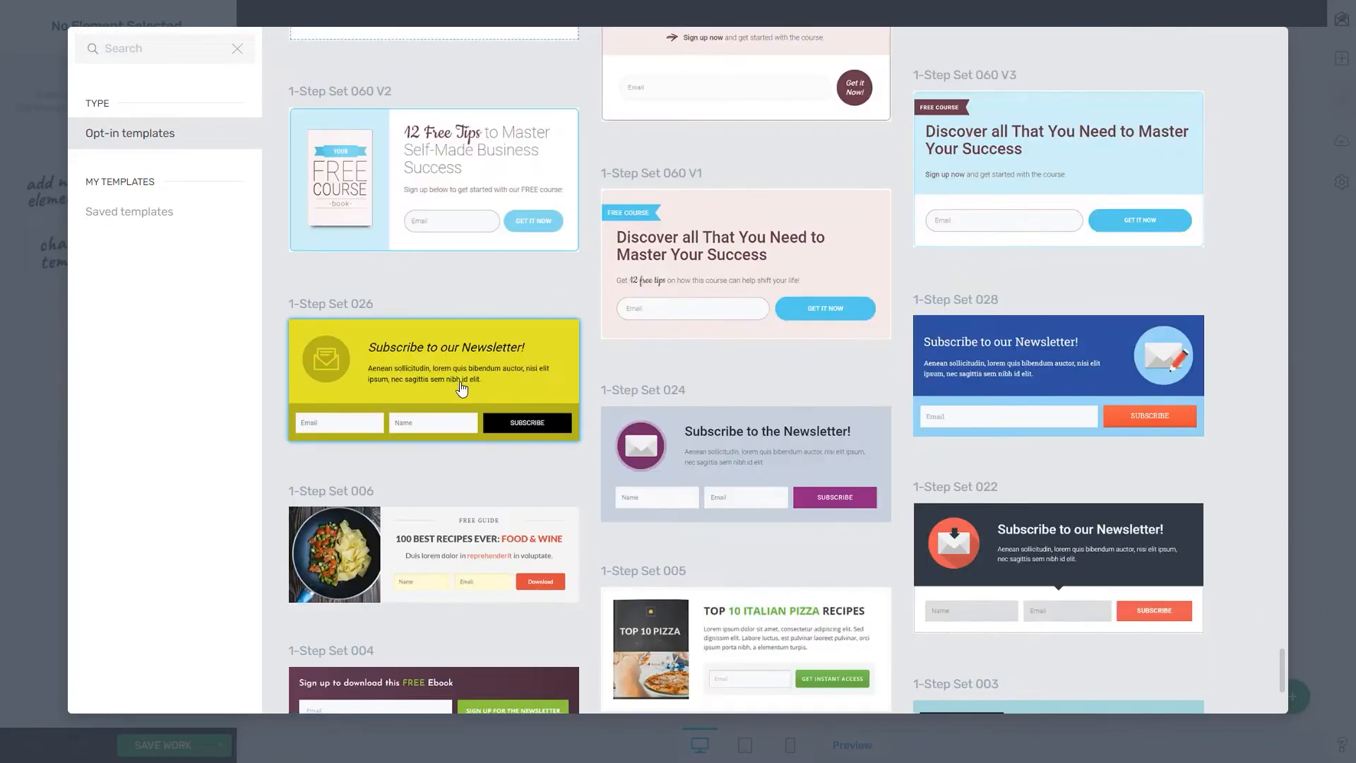
pyautogui.click(433, 379)
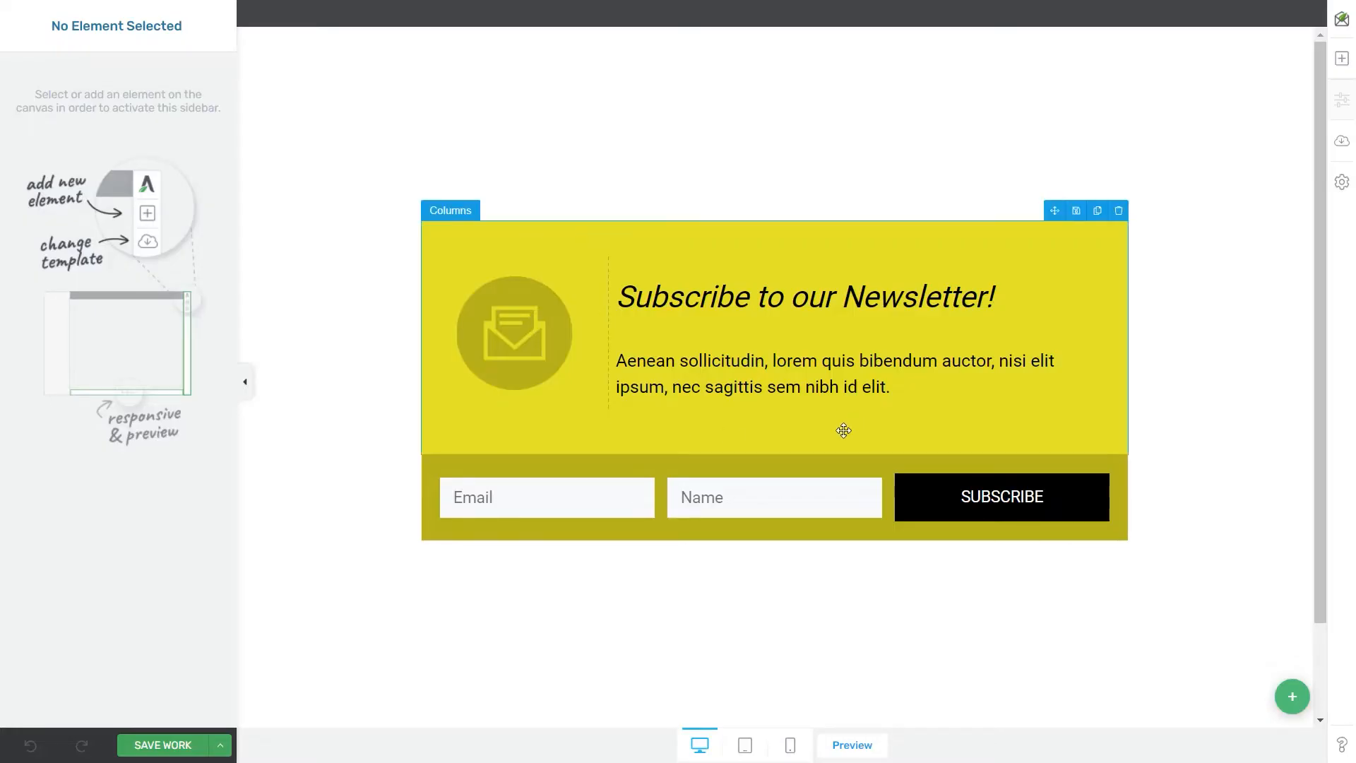
pyautogui.moveTo(873, 441)
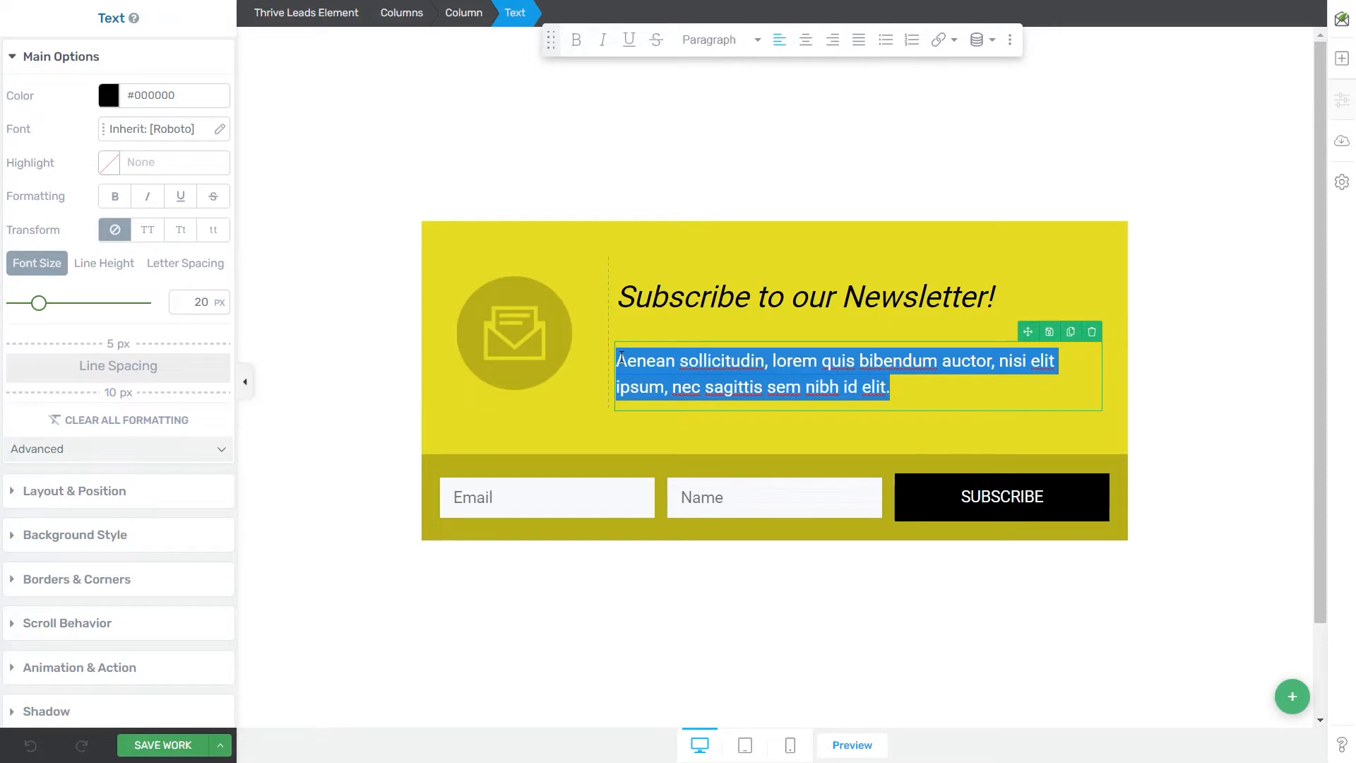
# Rewrite the form text to 'Sign up to unlock the' and the headline to PREMIUM CONTENT.
pyautogui.write('Sign')
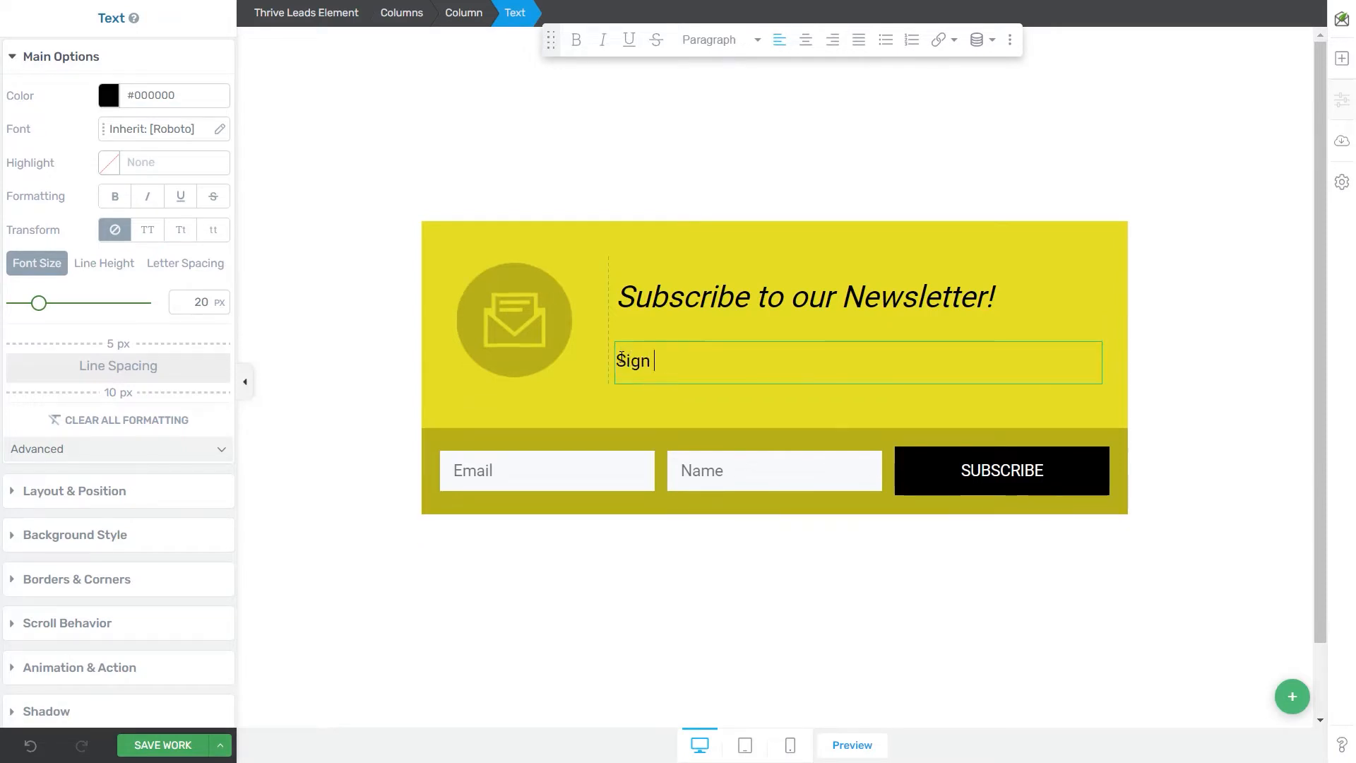
pyautogui.write('up to unlock the content!')
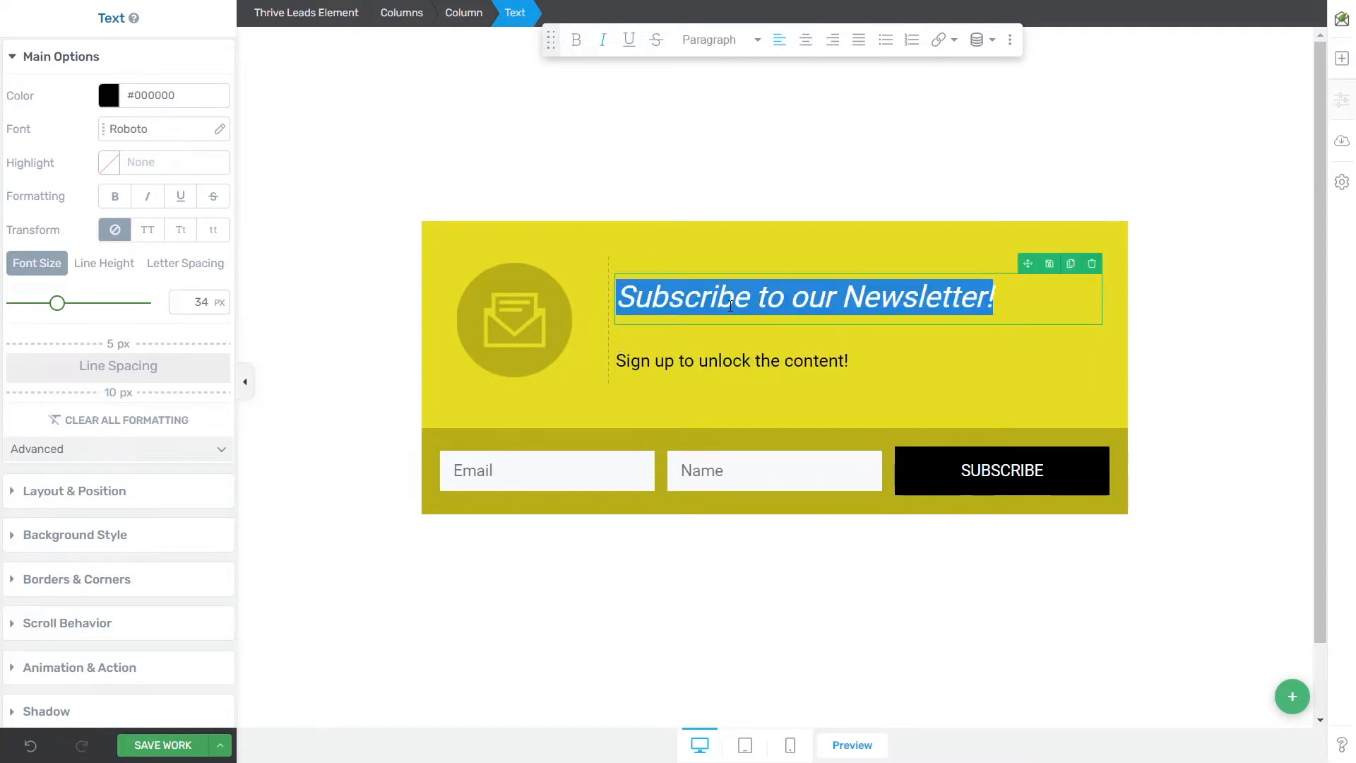
pyautogui.write('PREMIUM CONTENT')
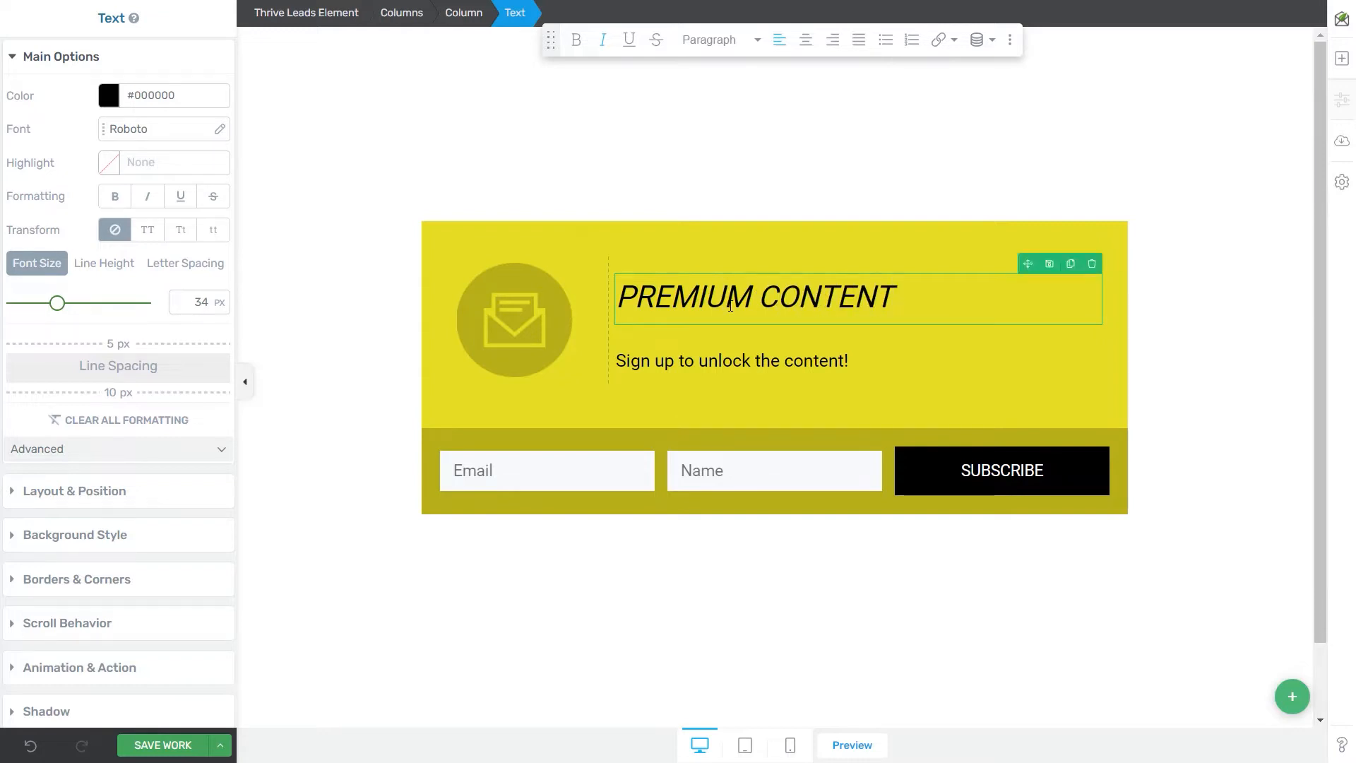
pyautogui.click(513, 319)
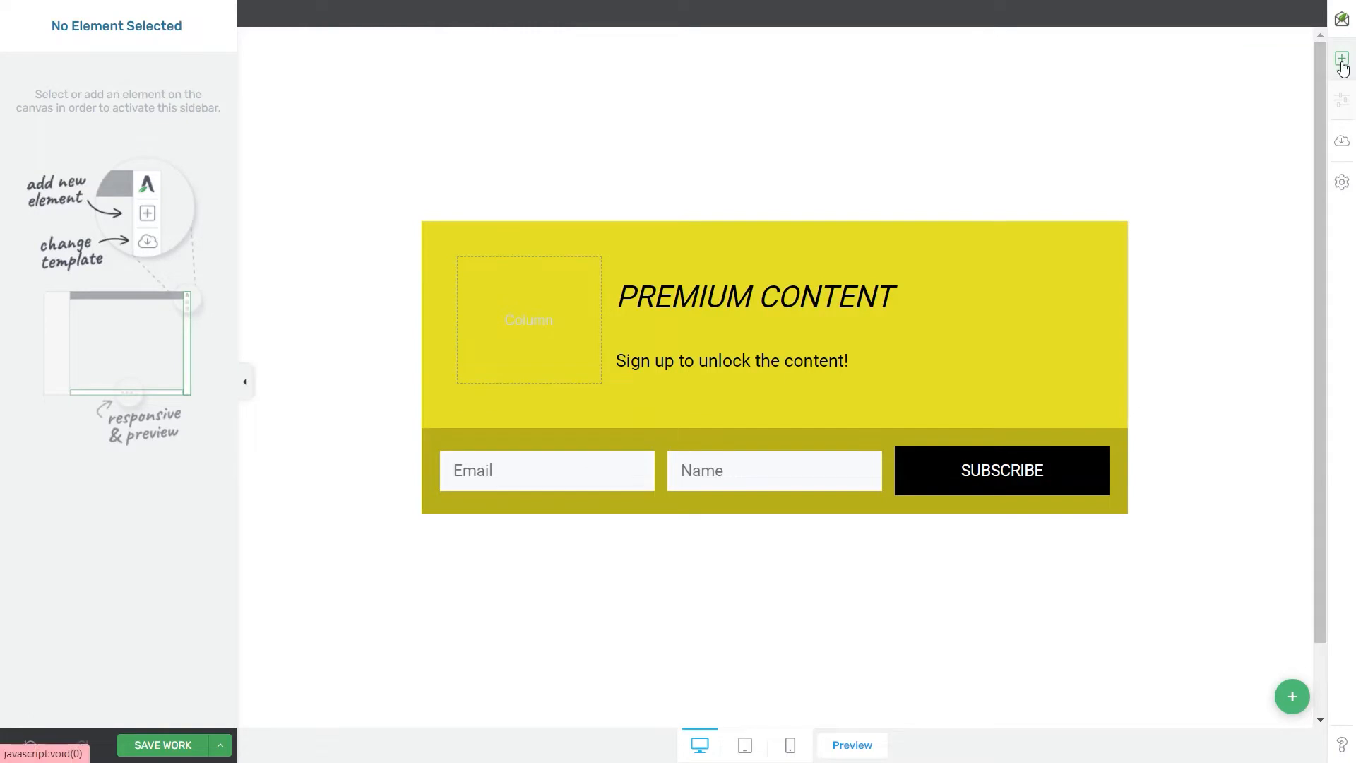
# Add an open-padlock (lock-open-solid) icon beside the PREMIUM CONTENT heading.
pyautogui.click(1341, 59)
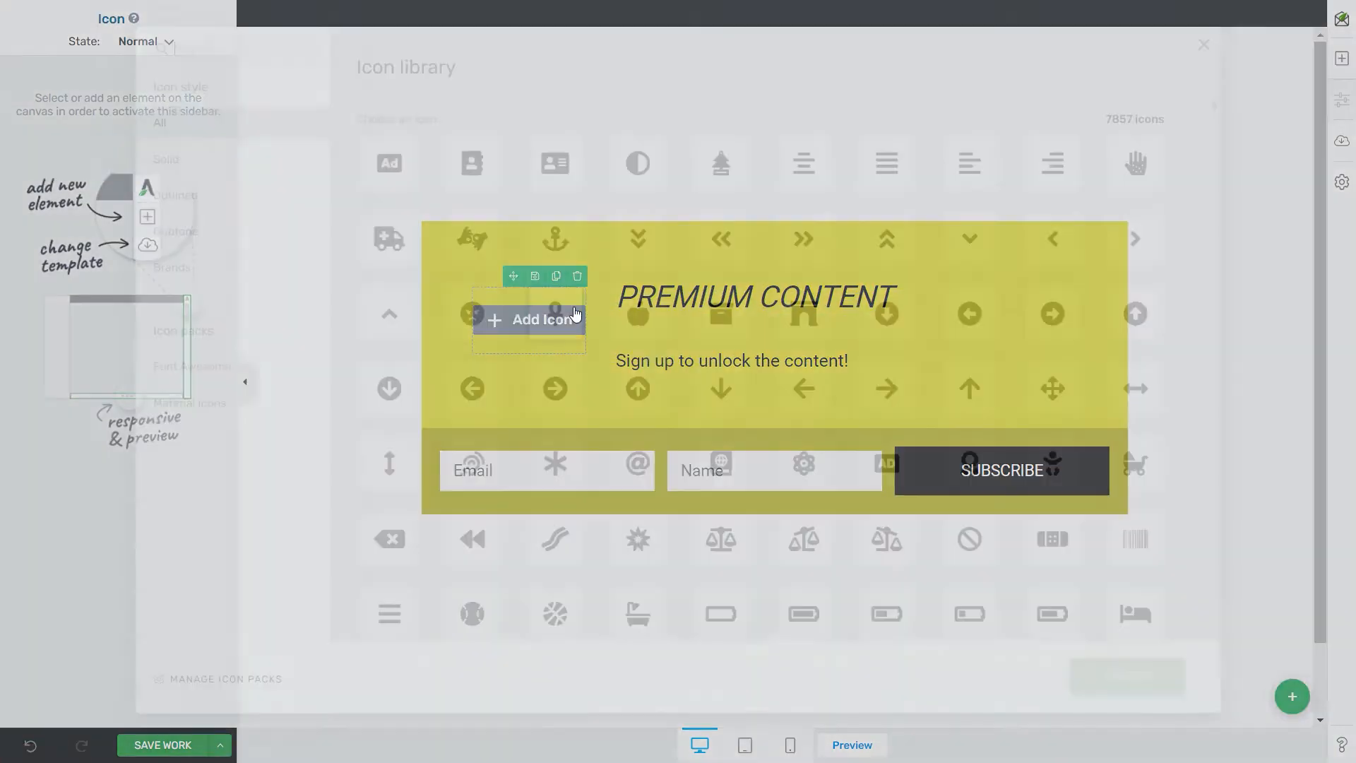
pyautogui.write('lock')
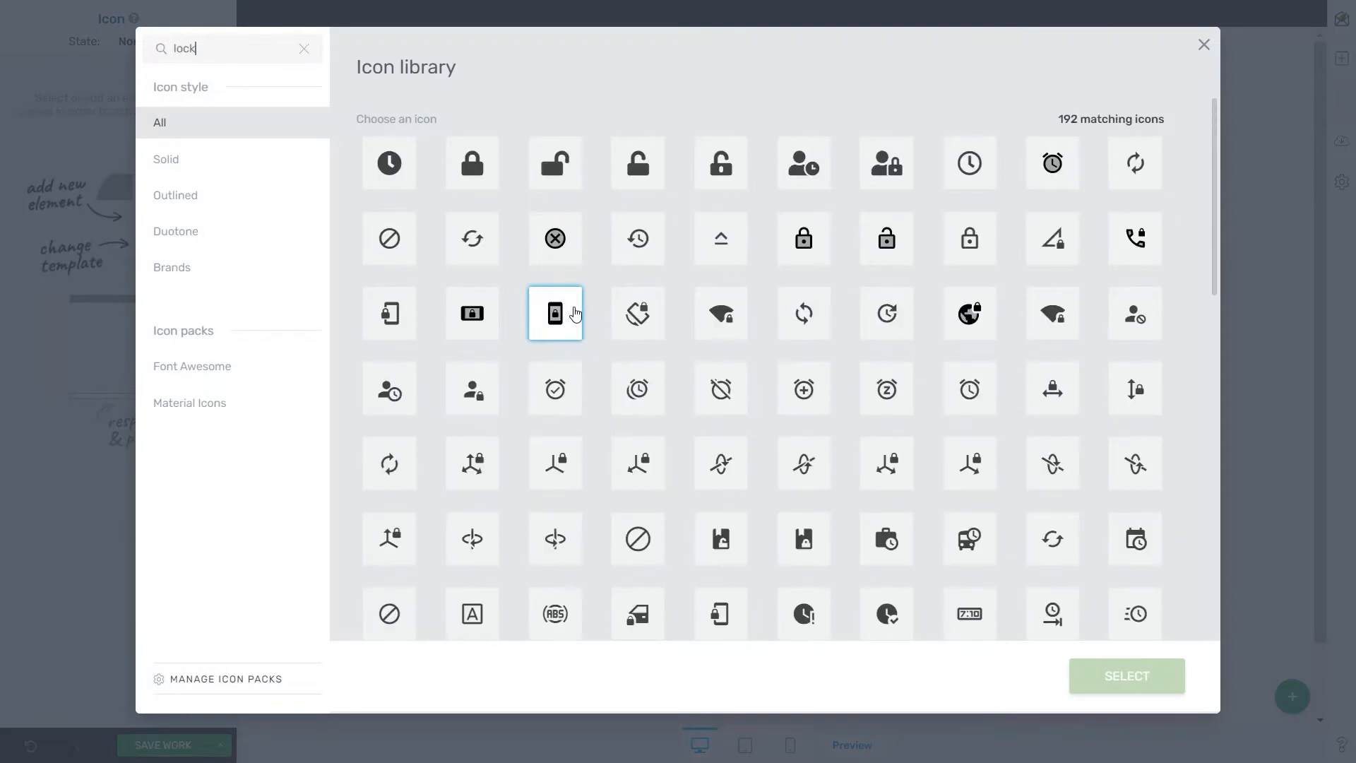
pyautogui.click(555, 163)
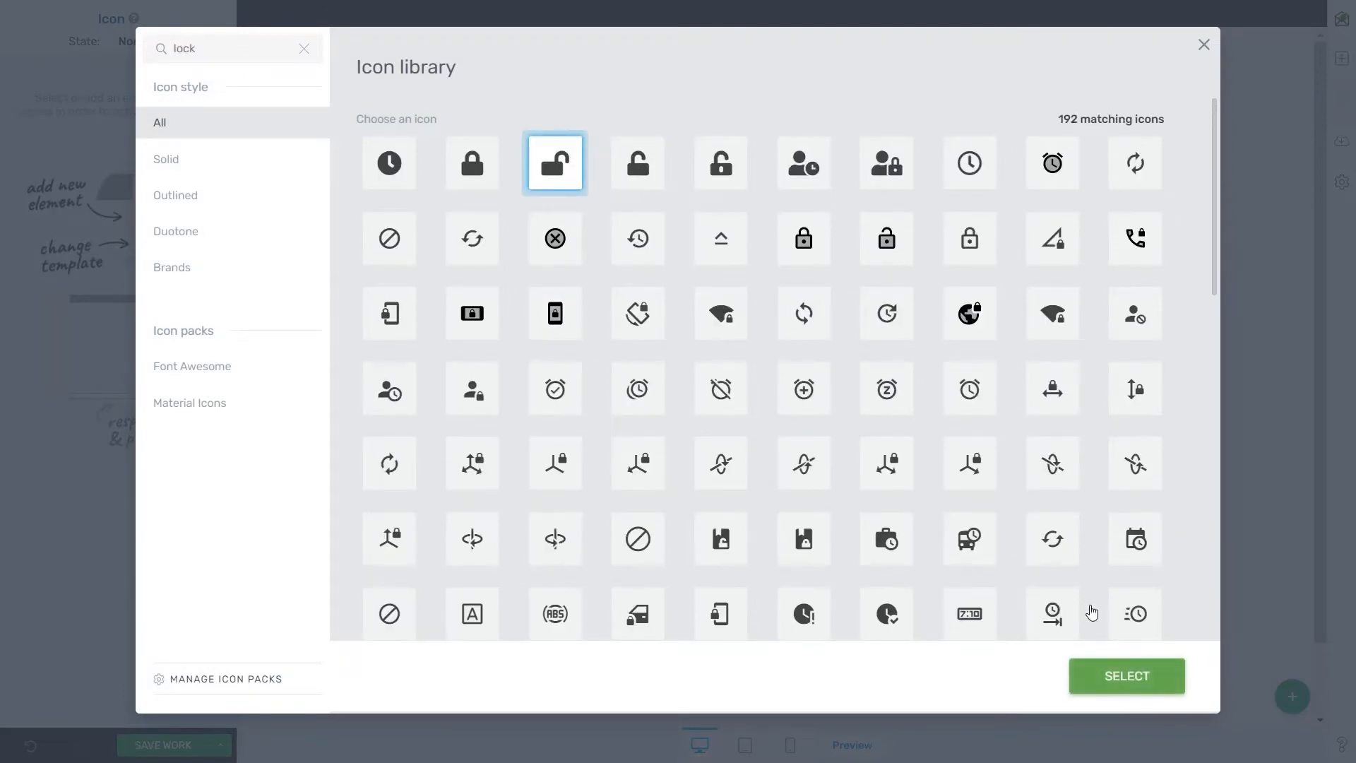
pyautogui.click(1125, 675)
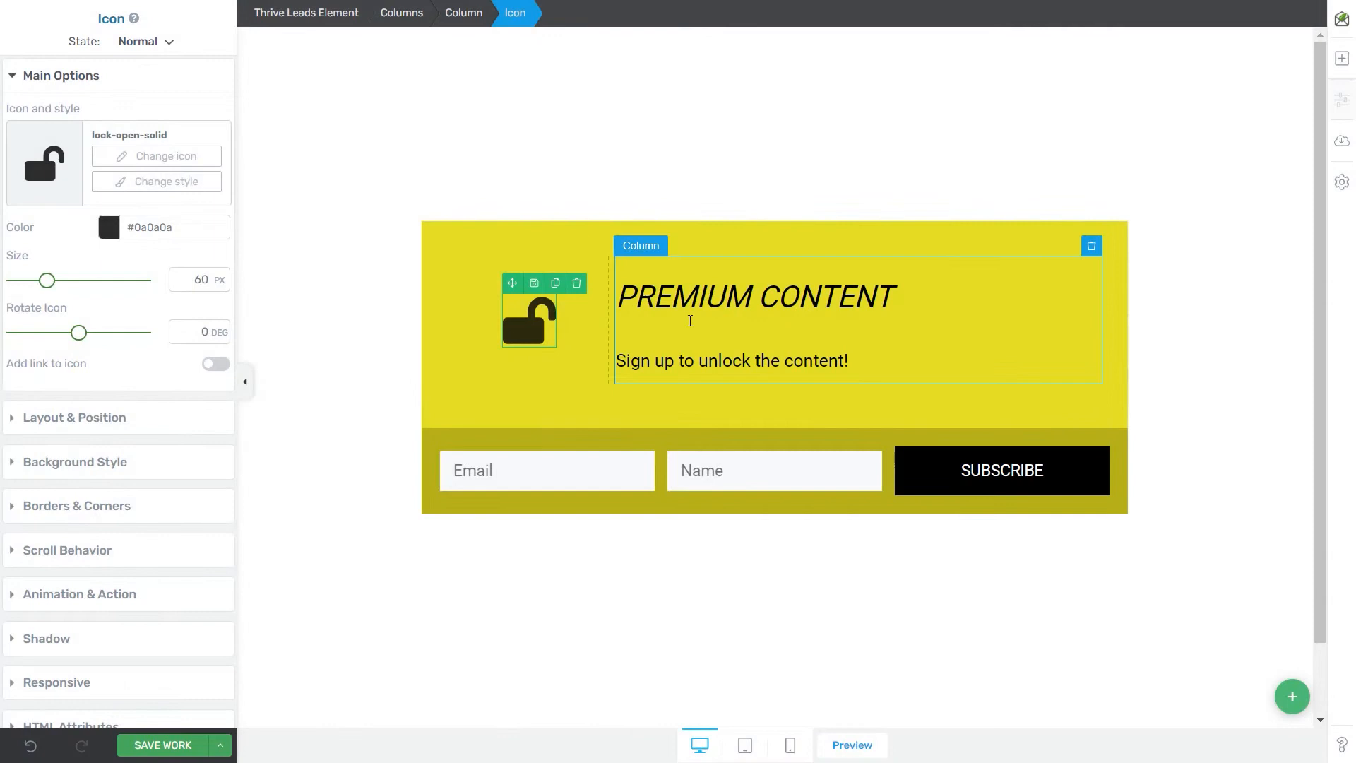
pyautogui.click(709, 605)
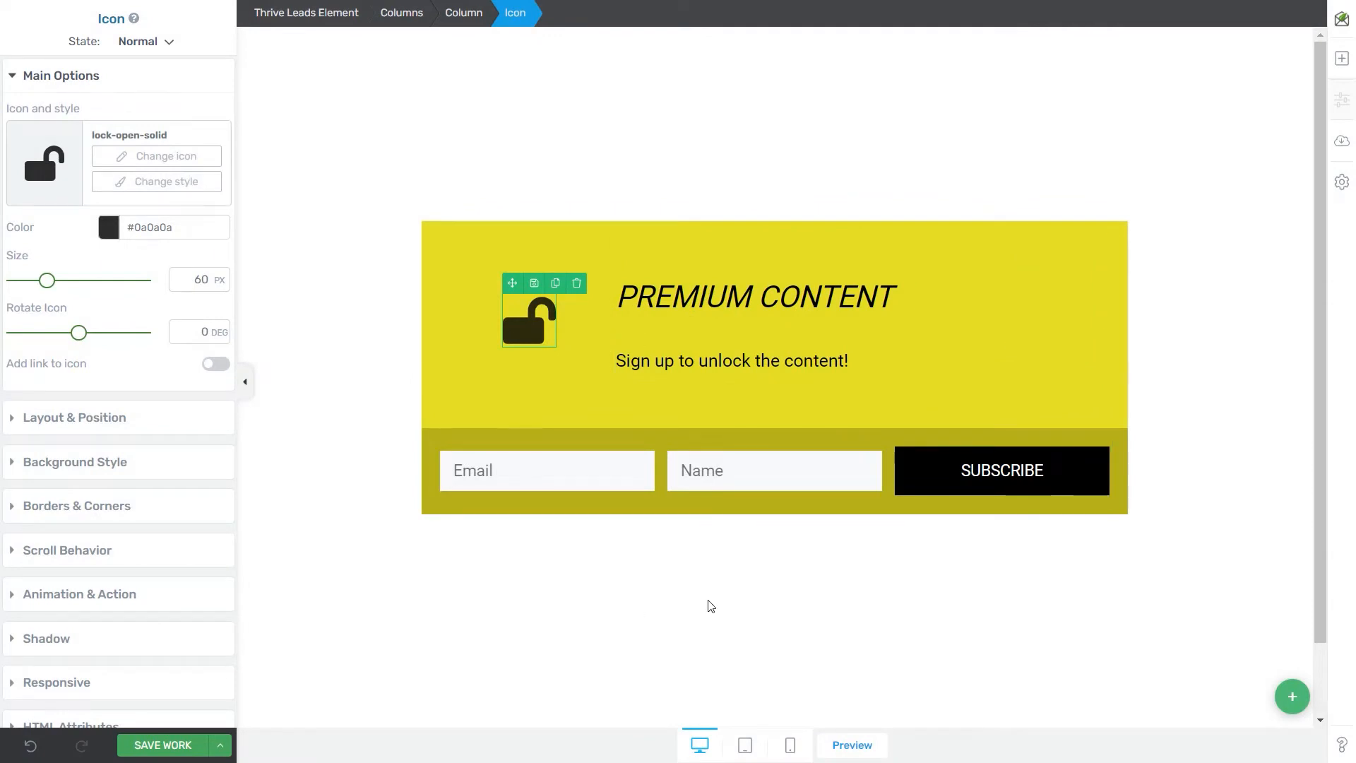
pyautogui.moveTo(710, 540)
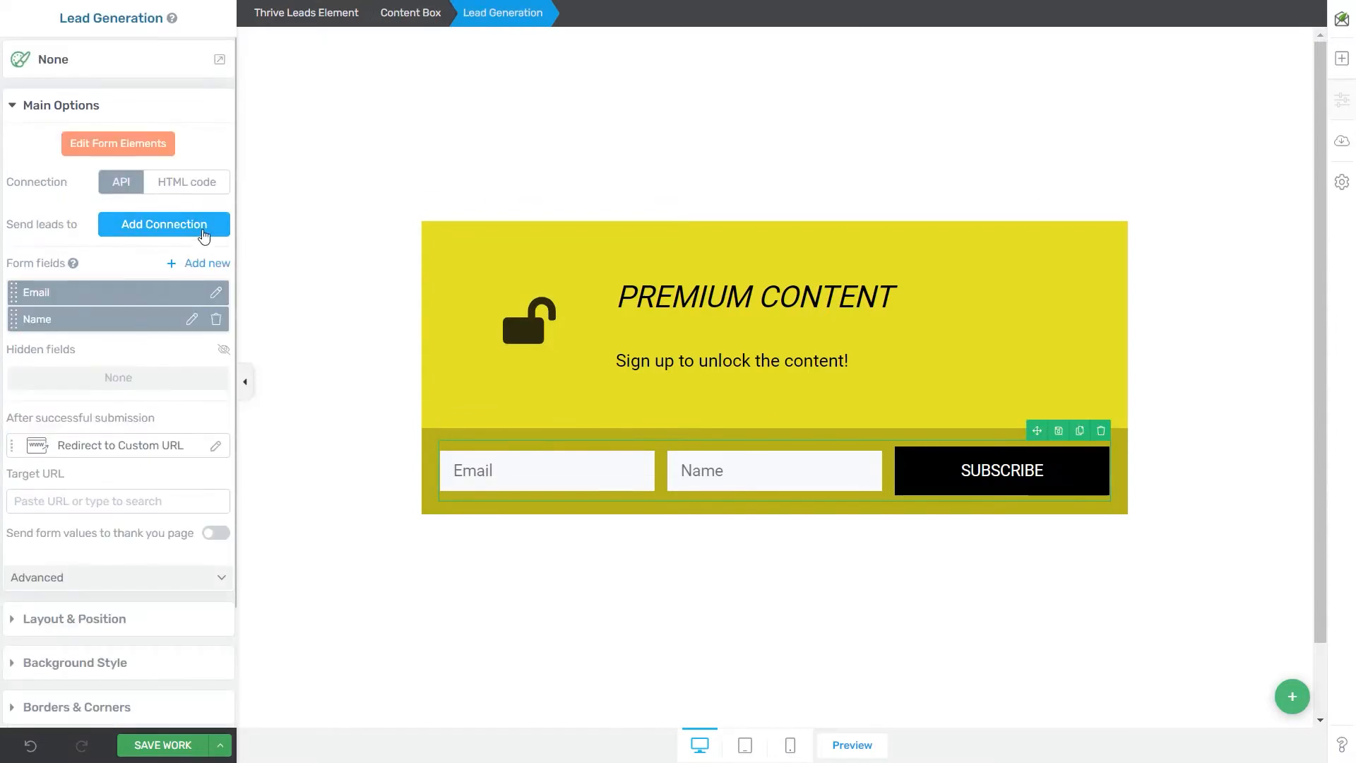
# Connect the form to the ActiveCampaign Product Test list and save the form design.
pyautogui.click(163, 223)
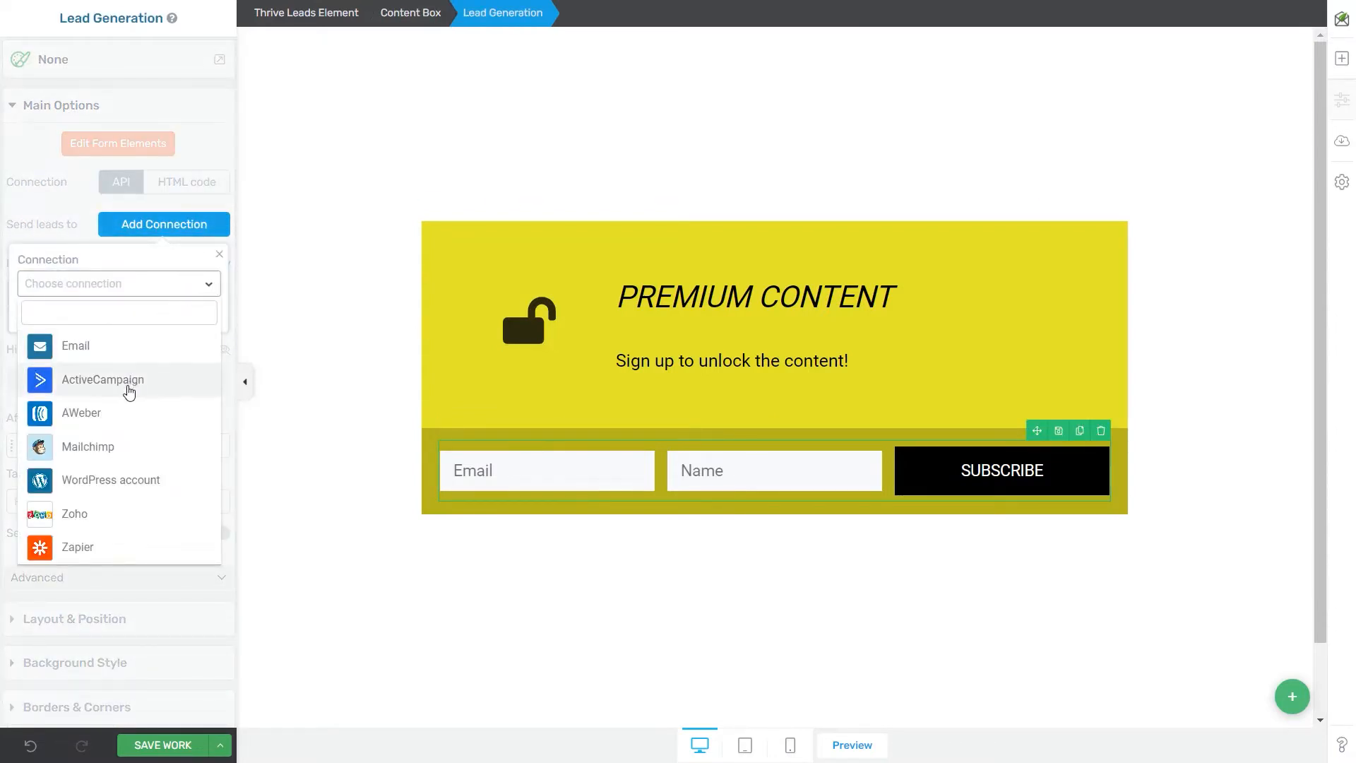
pyautogui.click(102, 380)
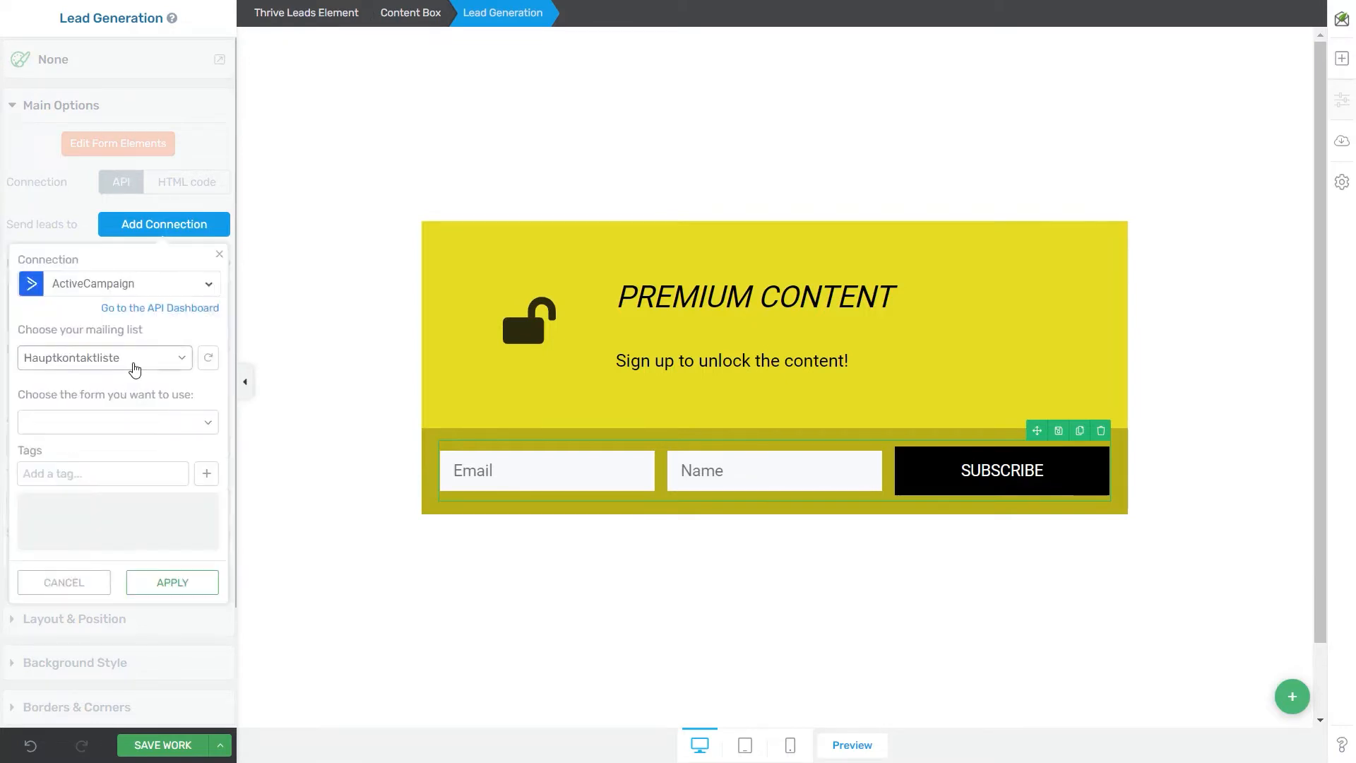
pyautogui.click(104, 358)
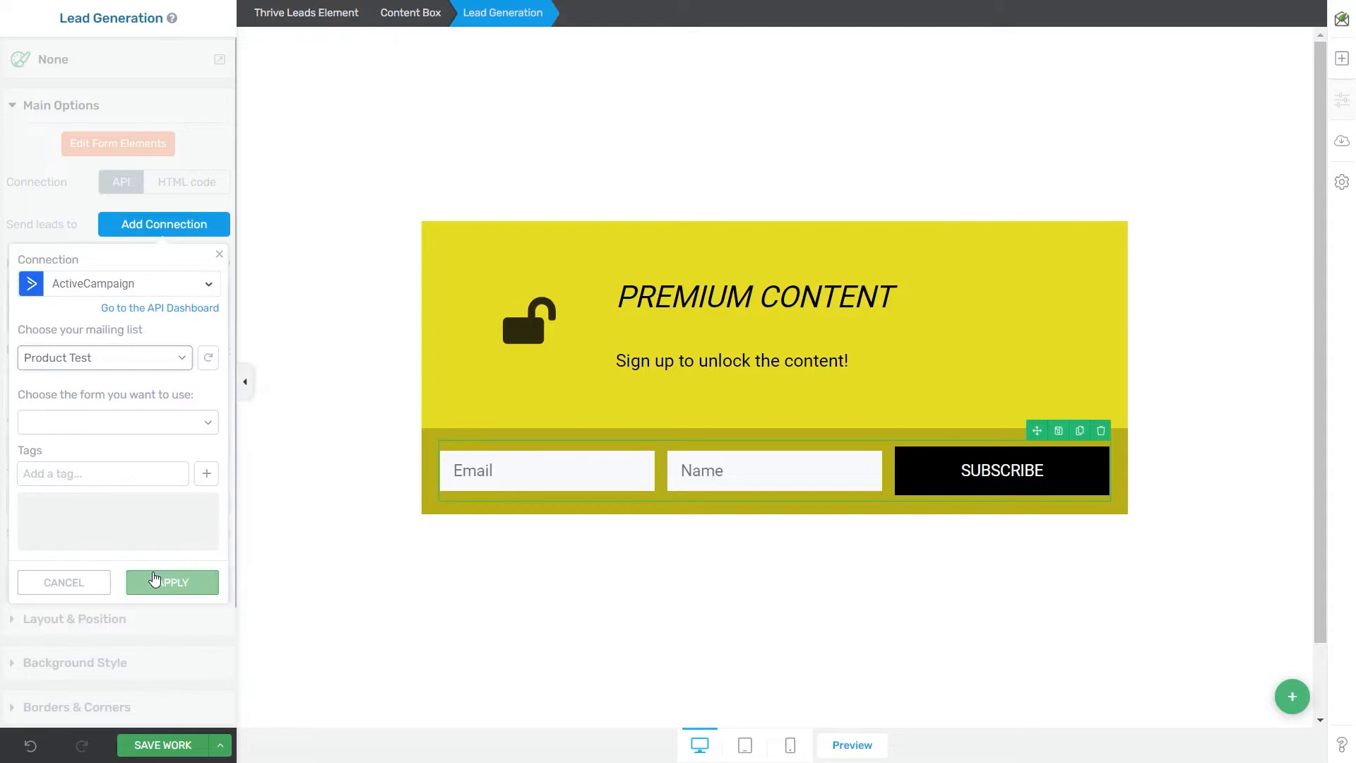
pyautogui.click(171, 581)
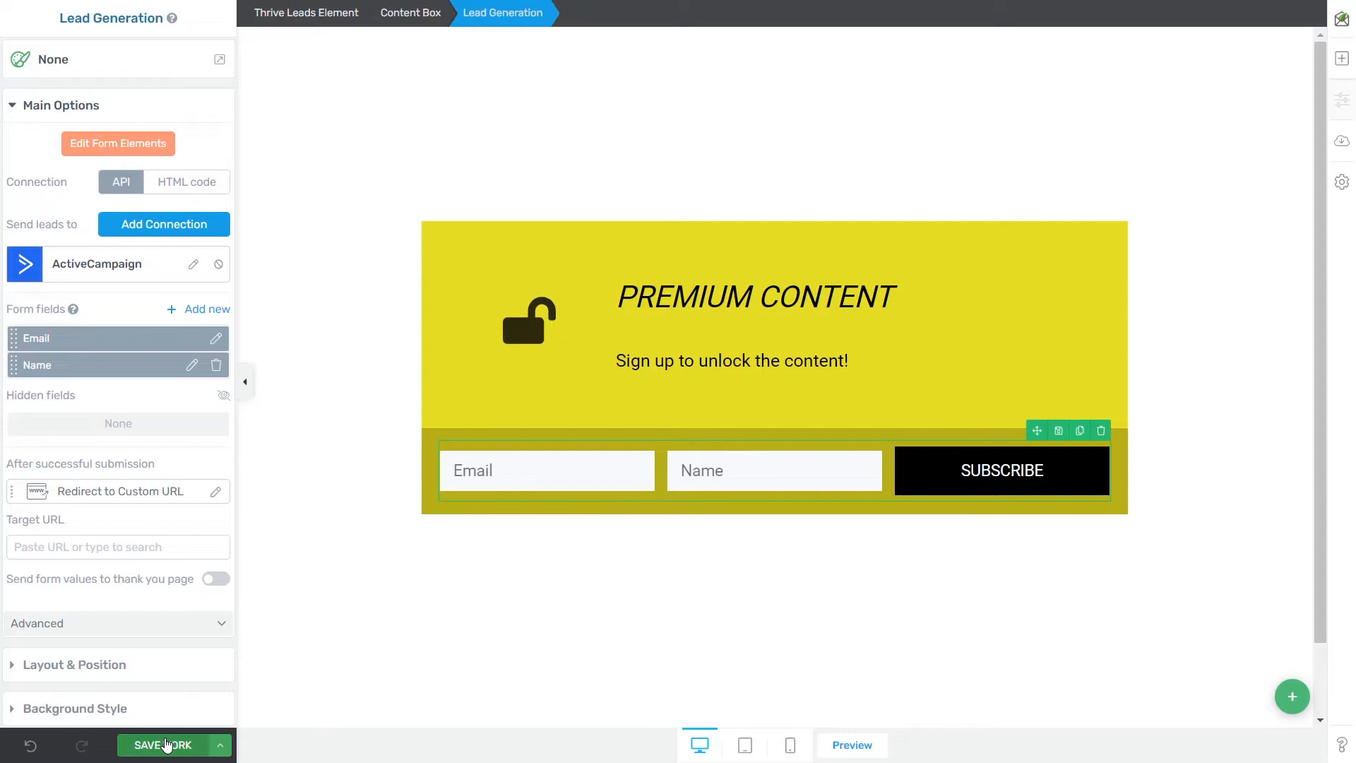
pyautogui.click(162, 745)
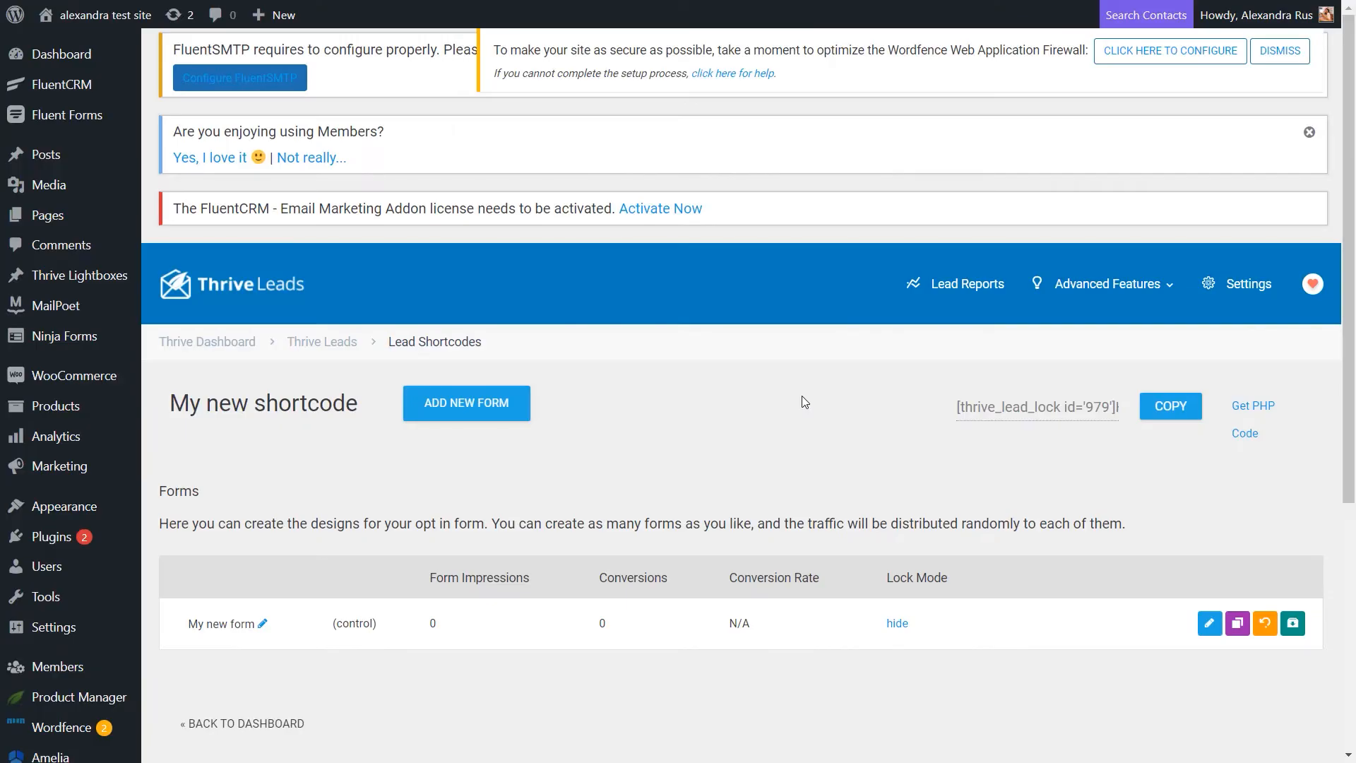
# Copy the thrive_lead_lock shortcode and review the BUILD YOUR WEBSITE landing page in Thrive Architect.
pyautogui.click(1170, 405)
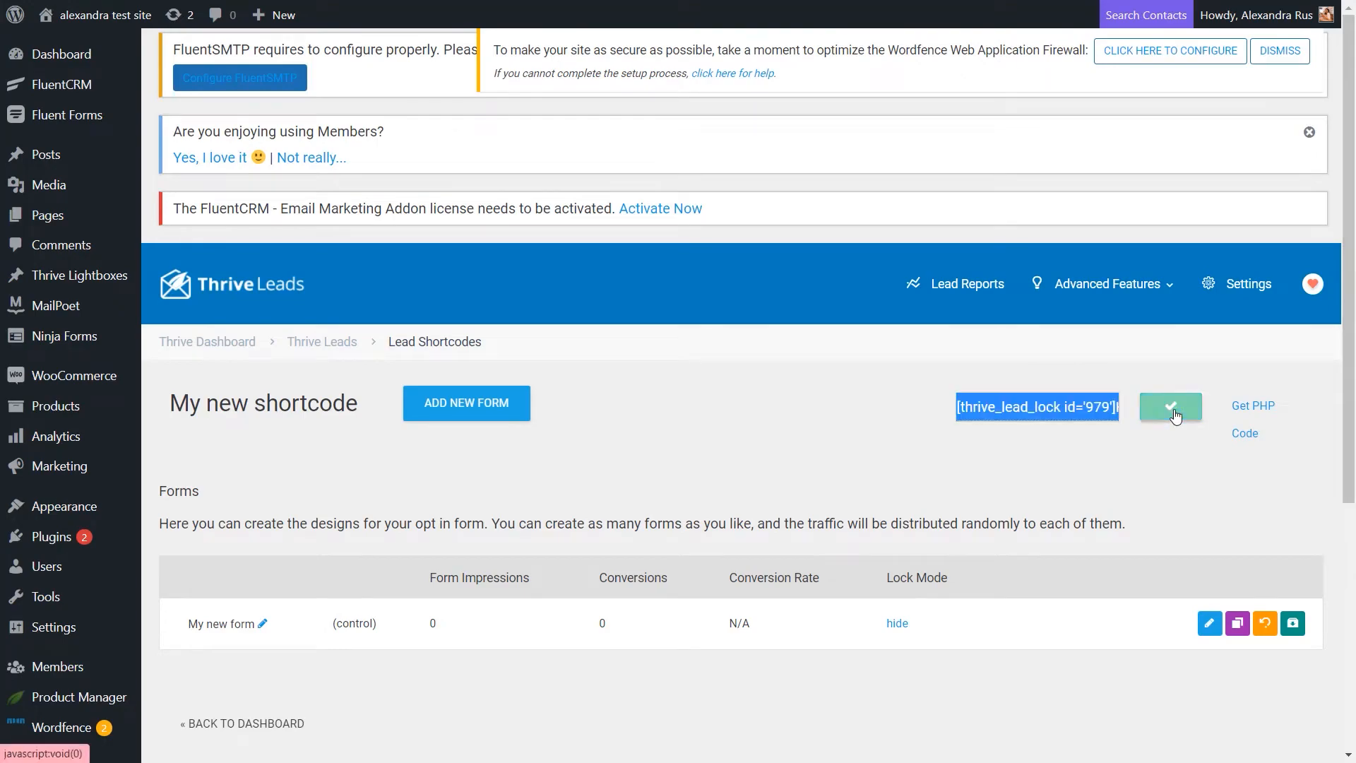
pyautogui.click(1170, 406)
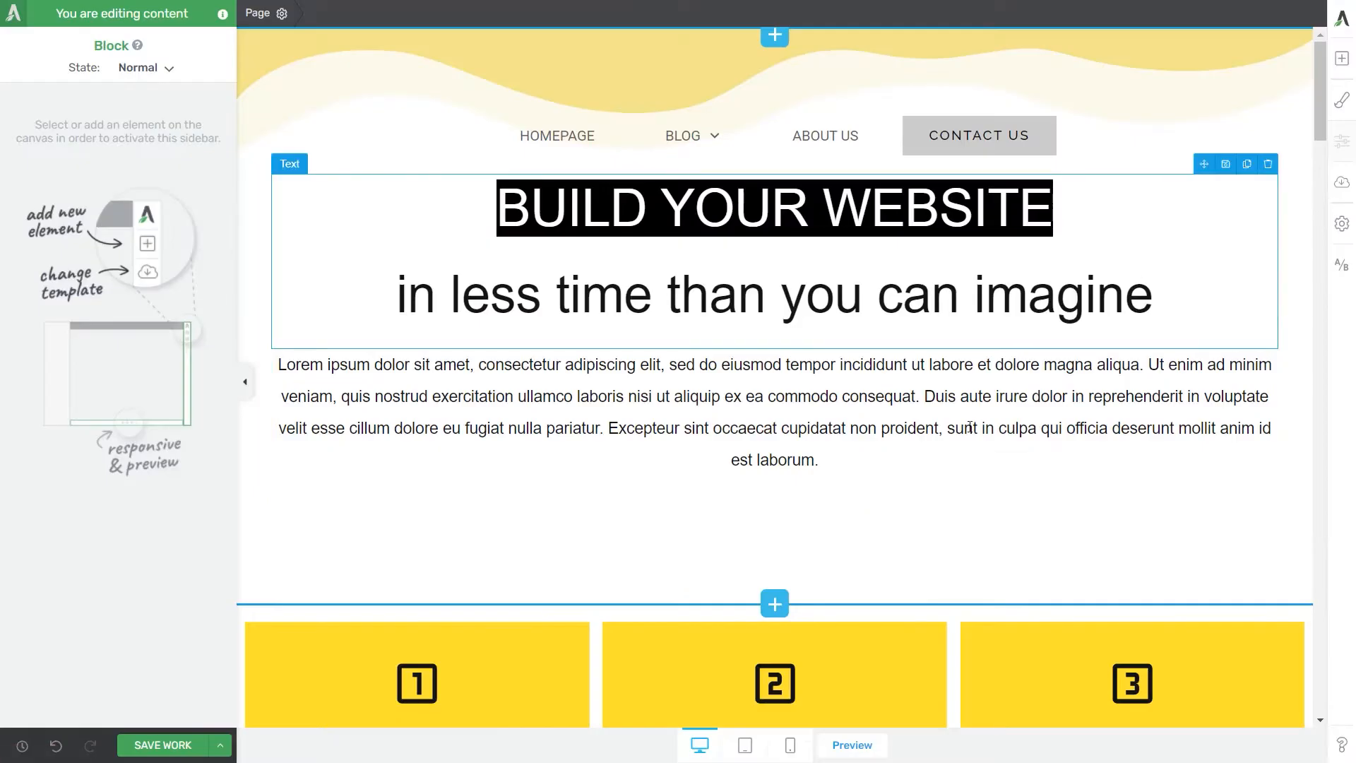
pyautogui.scroll(-3)
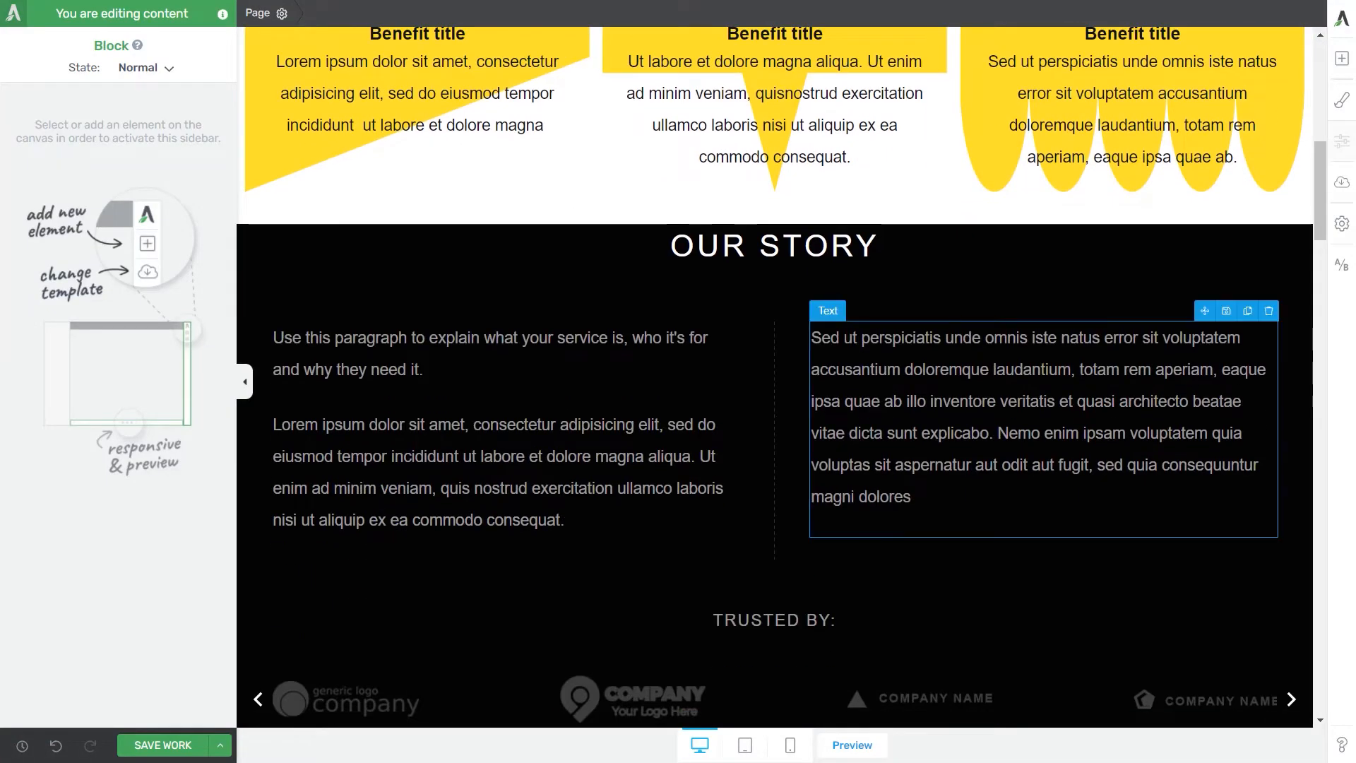
pyautogui.scroll(3)
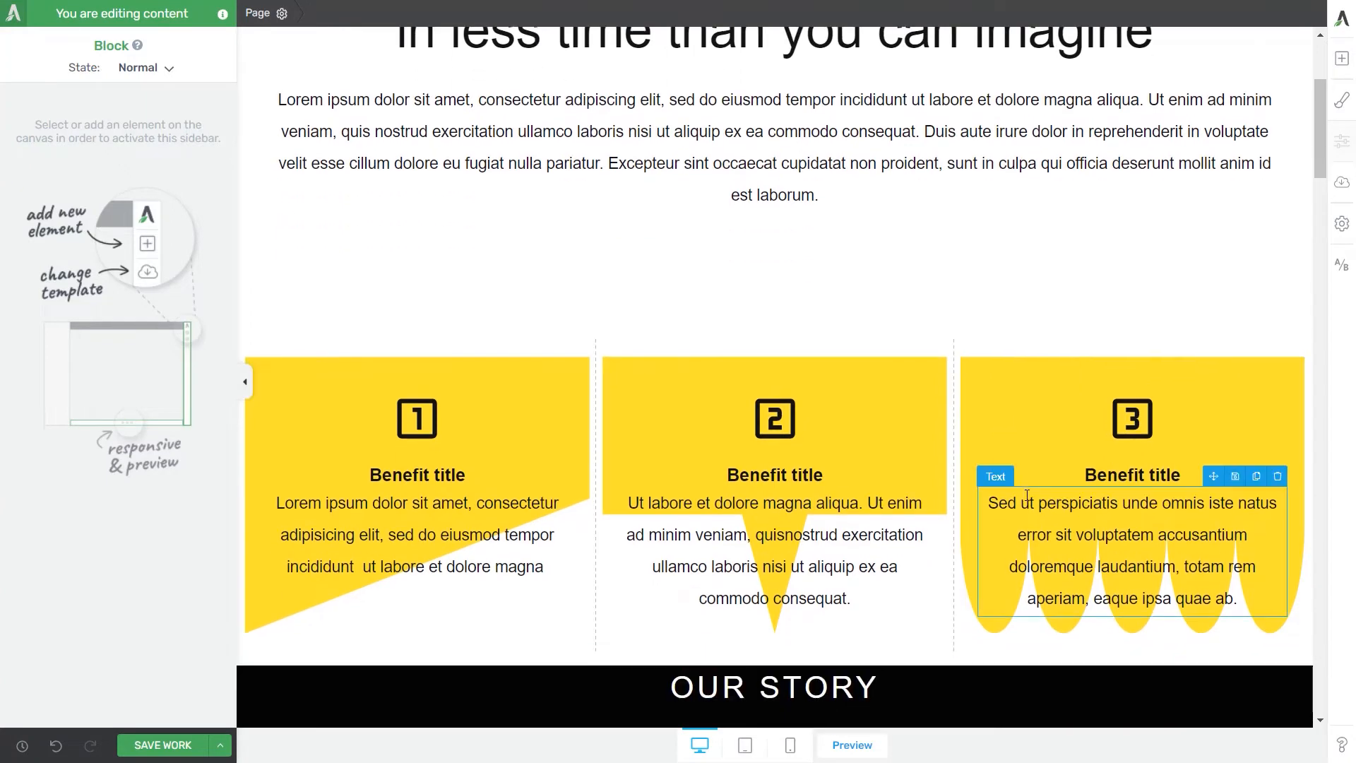
pyautogui.scroll(-3)
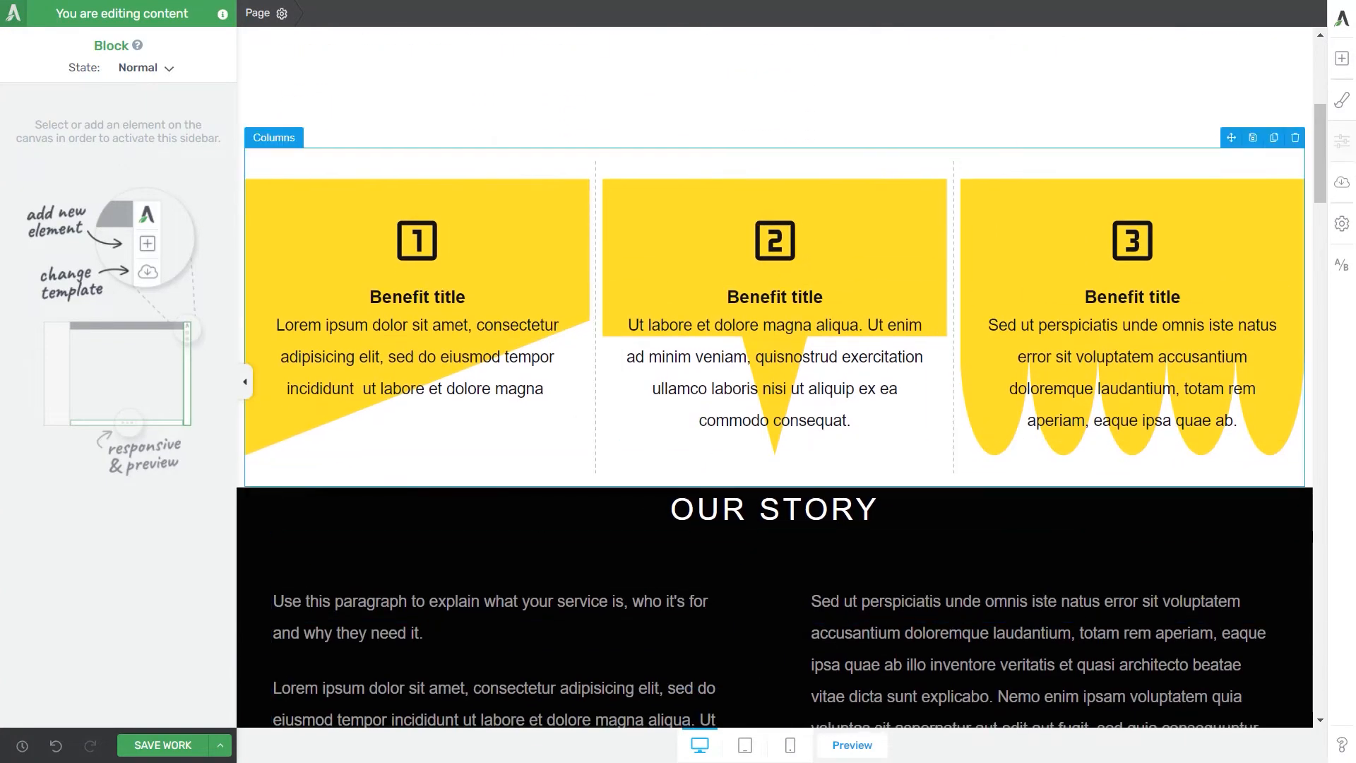
pyautogui.scroll(-3)
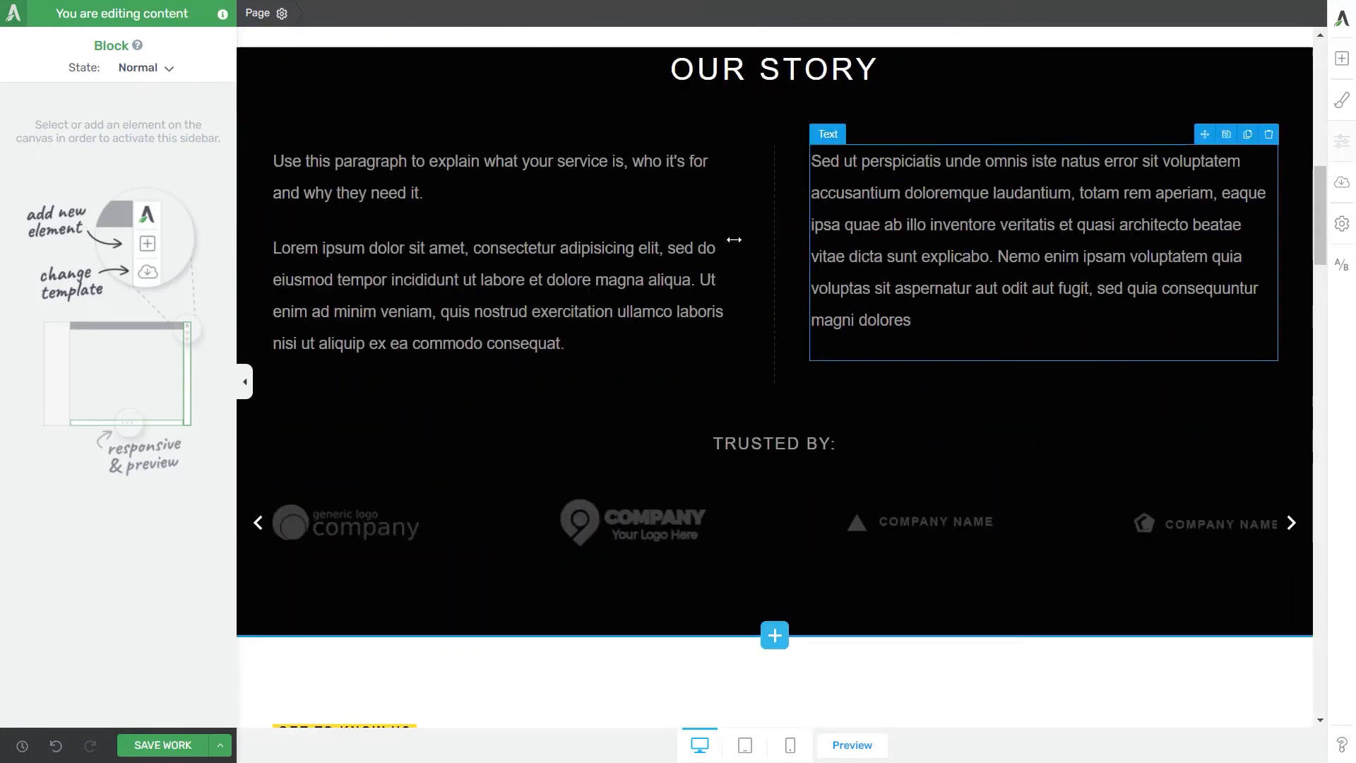
pyautogui.scroll(-3)
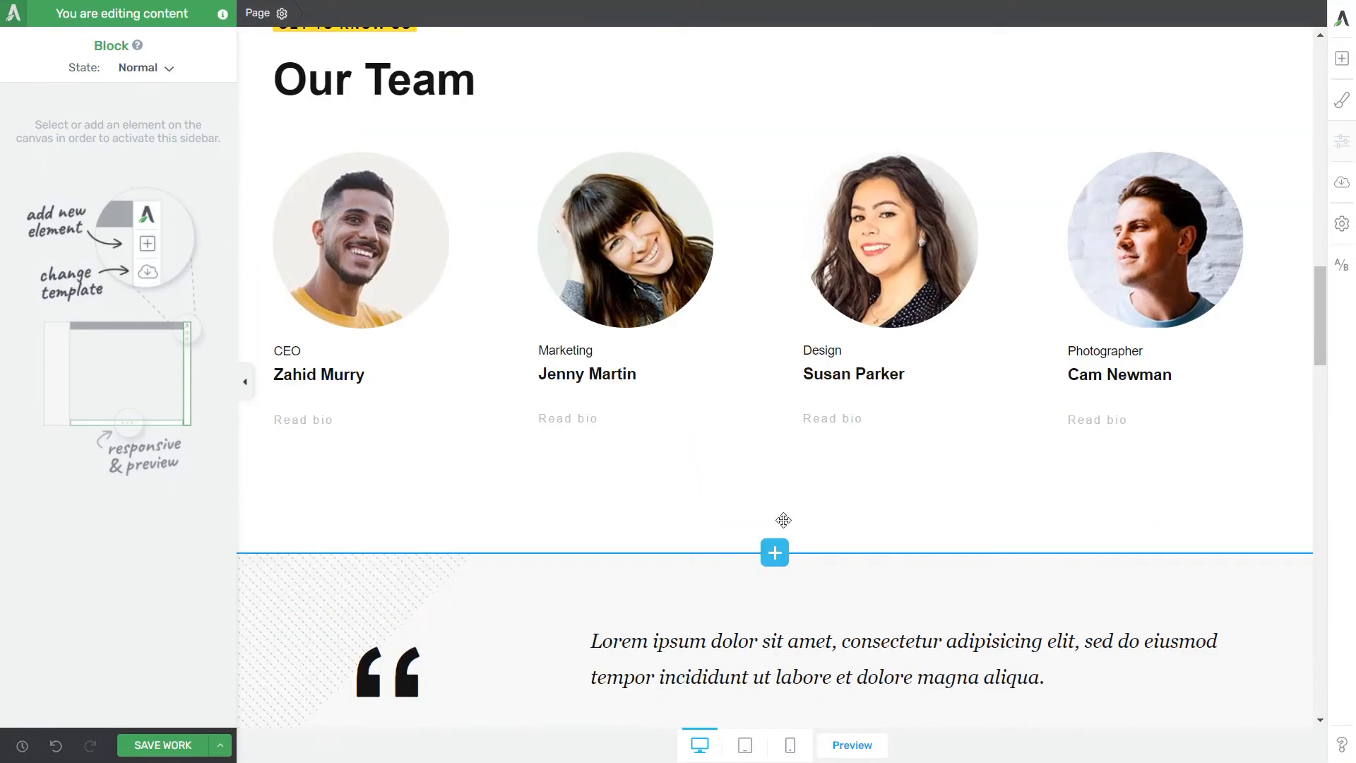
pyautogui.moveTo(755, 448)
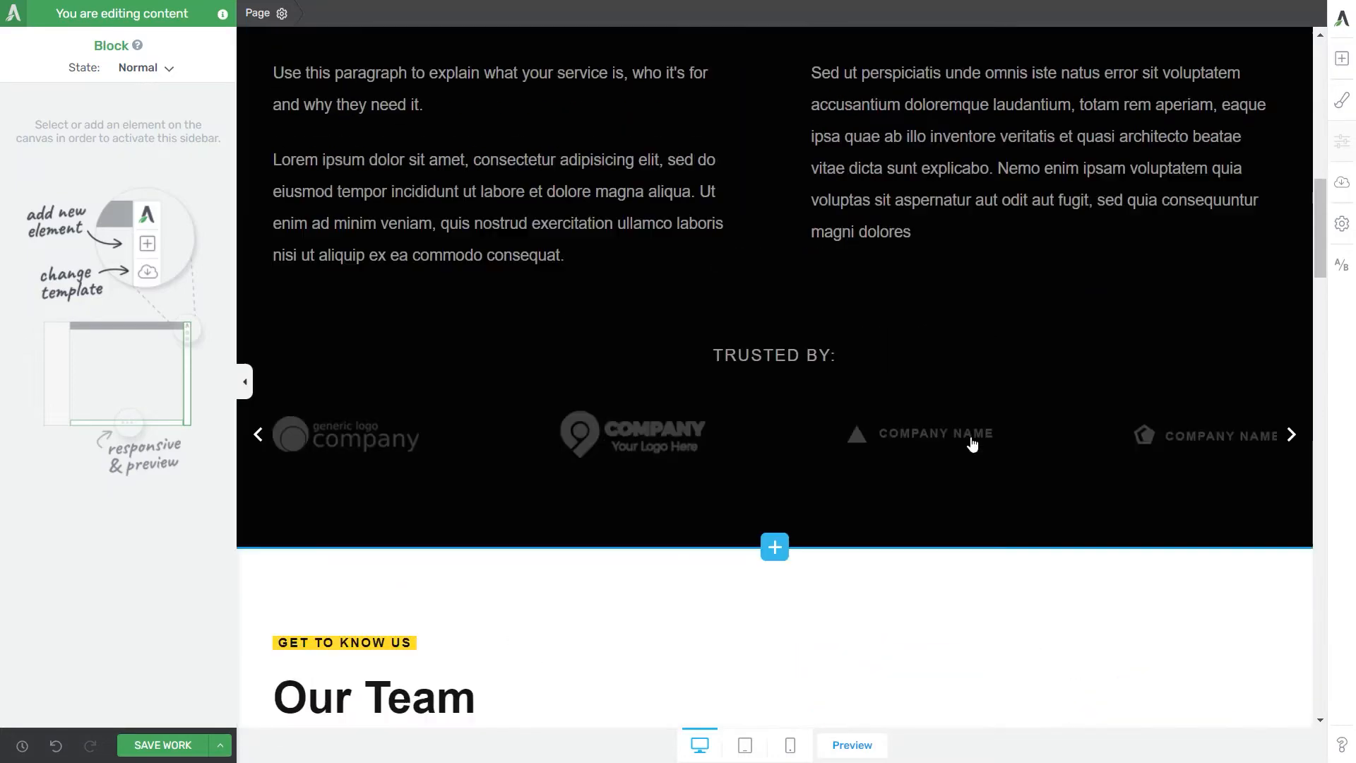
pyautogui.click(1340, 58)
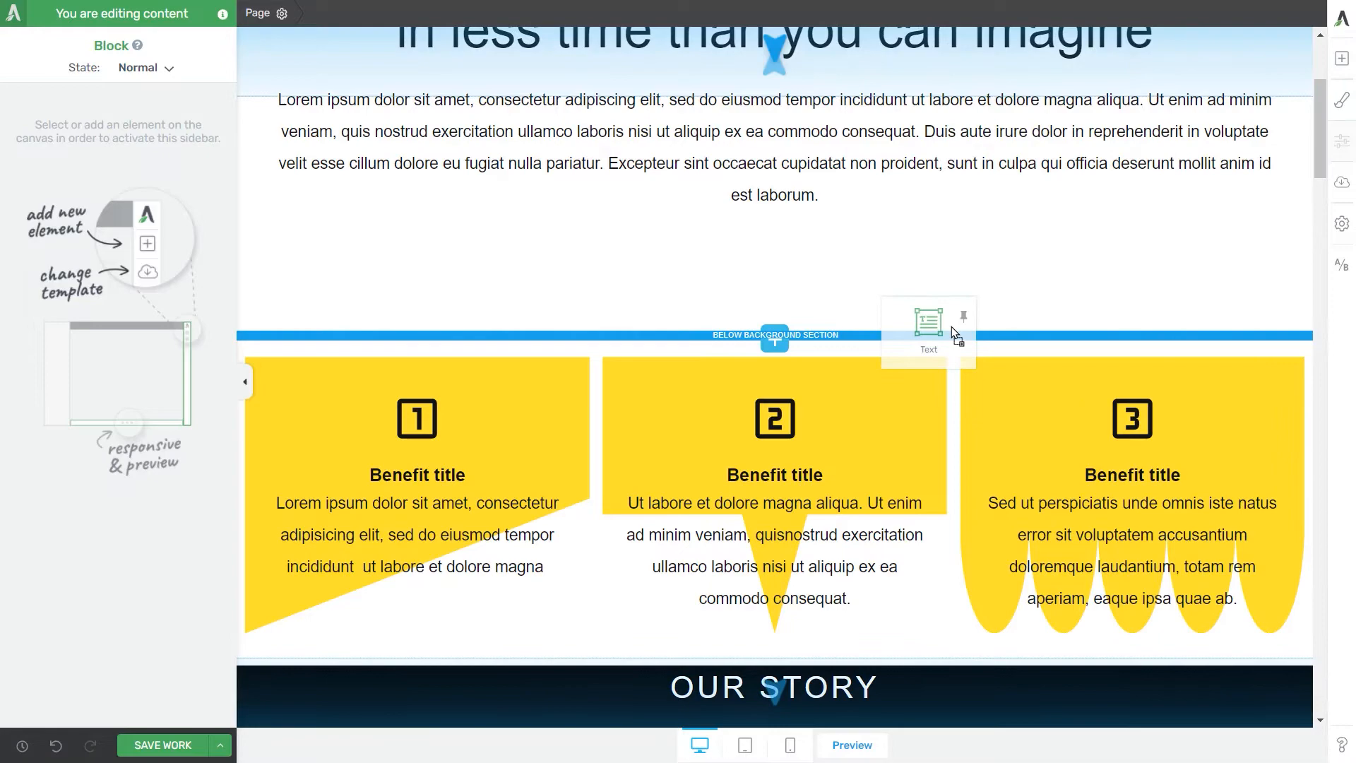
# Place a Text block above the benefit columns holding [thrive_lead_lock id='979'], cutting the closing tag.
pyautogui.click(928, 328)
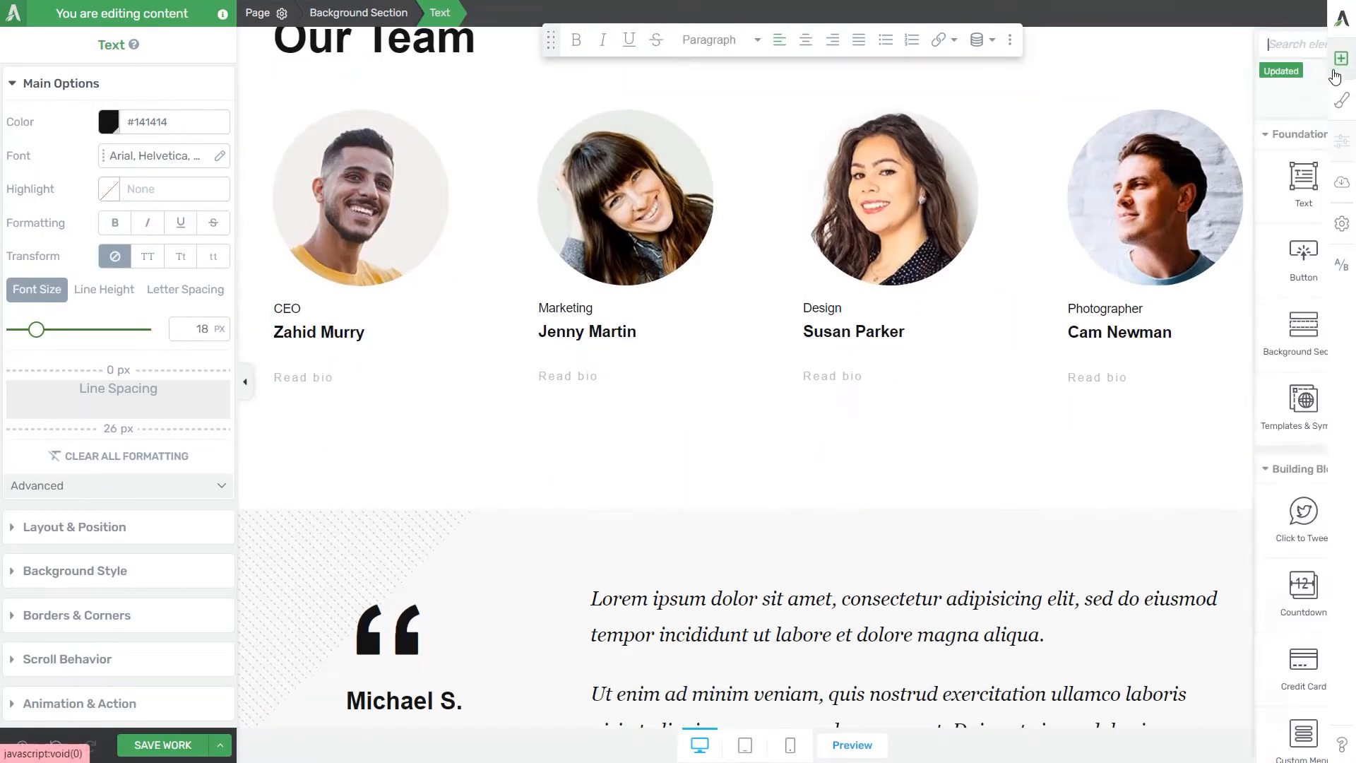
pyautogui.scroll(3)
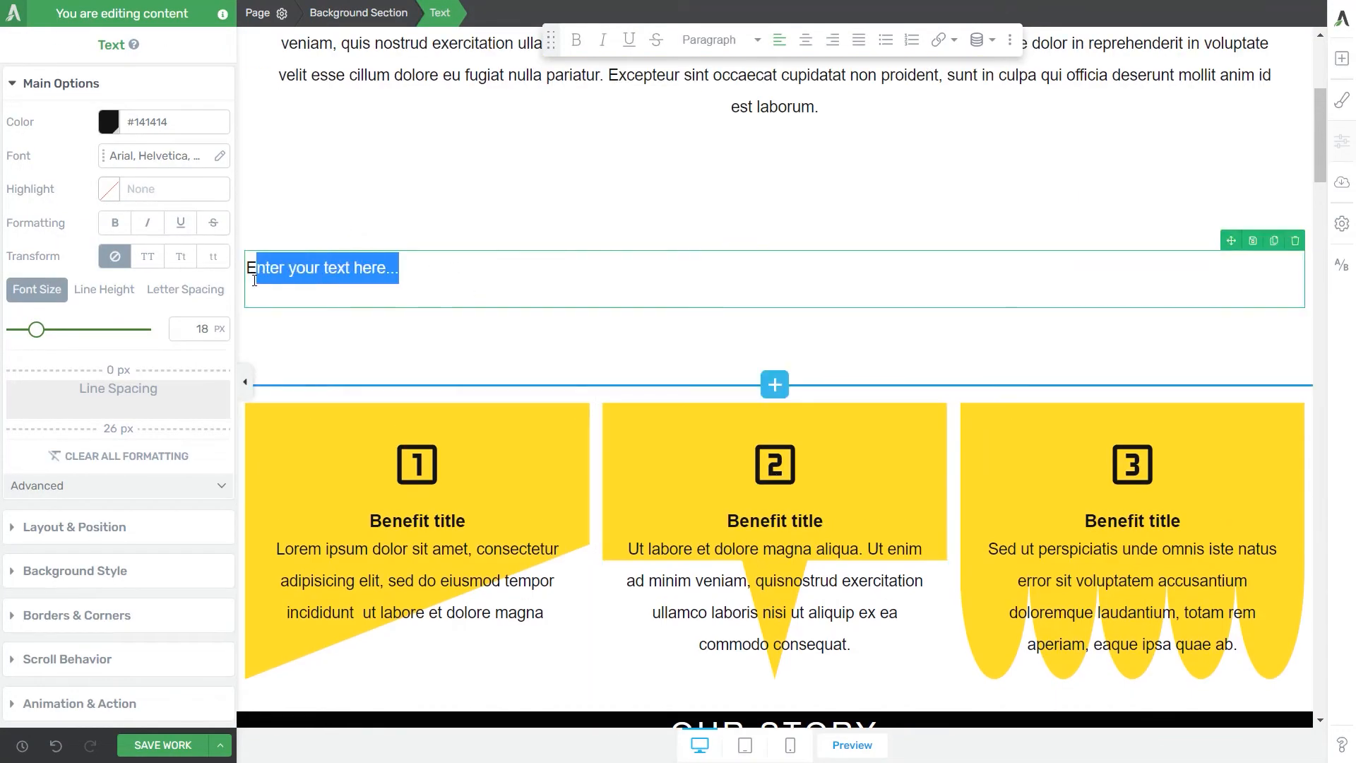
pyautogui.write("[thrive_lead_lock id='979']Hidden Content[/thrive_lead_lock]")
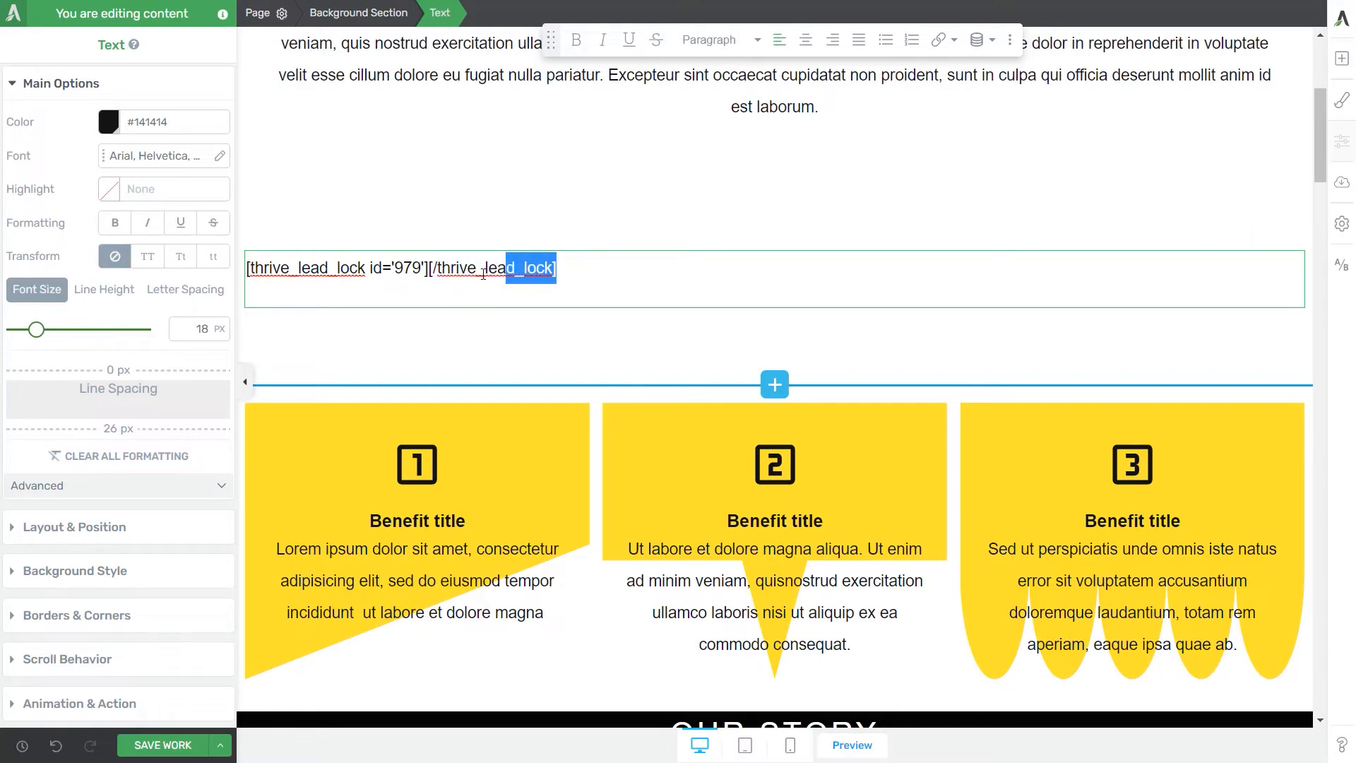
pyautogui.press('Delete')
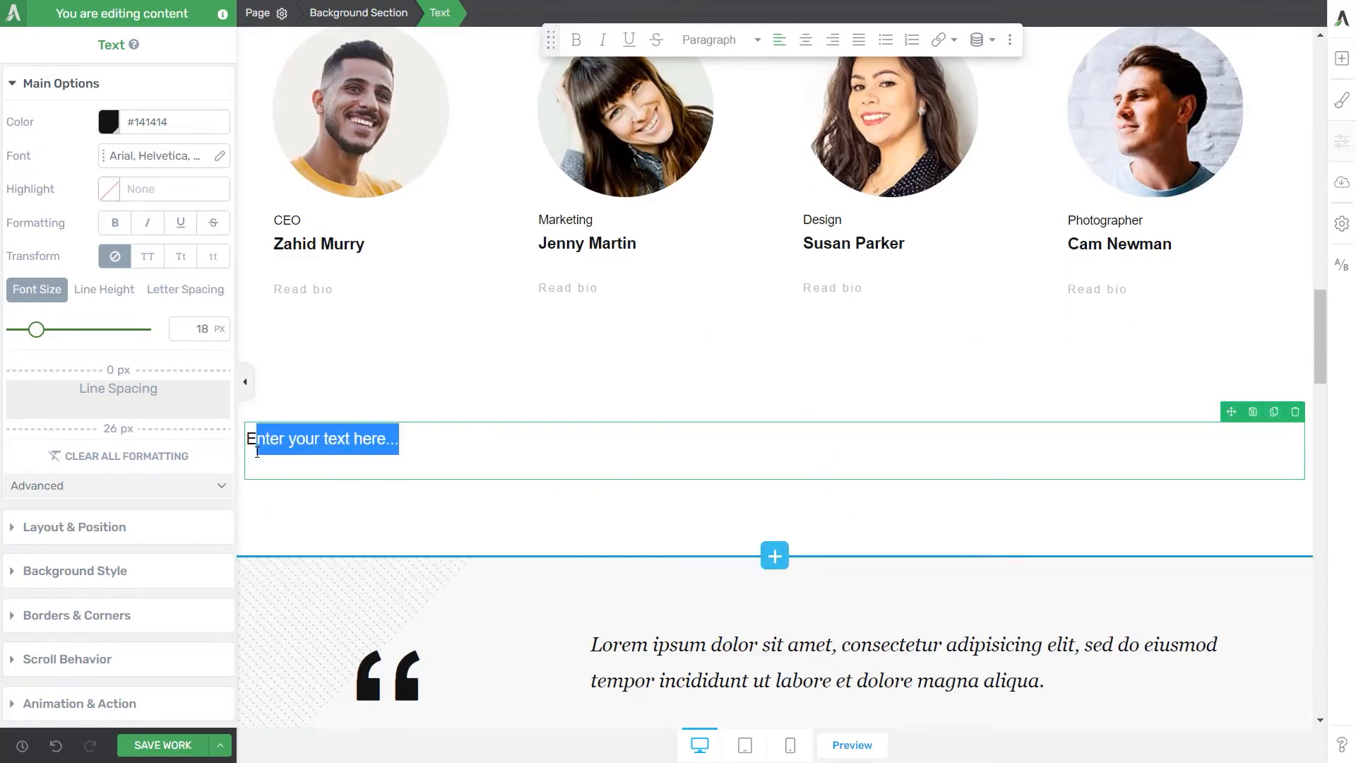
# Put [/thrive_lead_lock] below the team section so the sections between are wrapped.
pyautogui.write('[/thrive_lead_lock]')
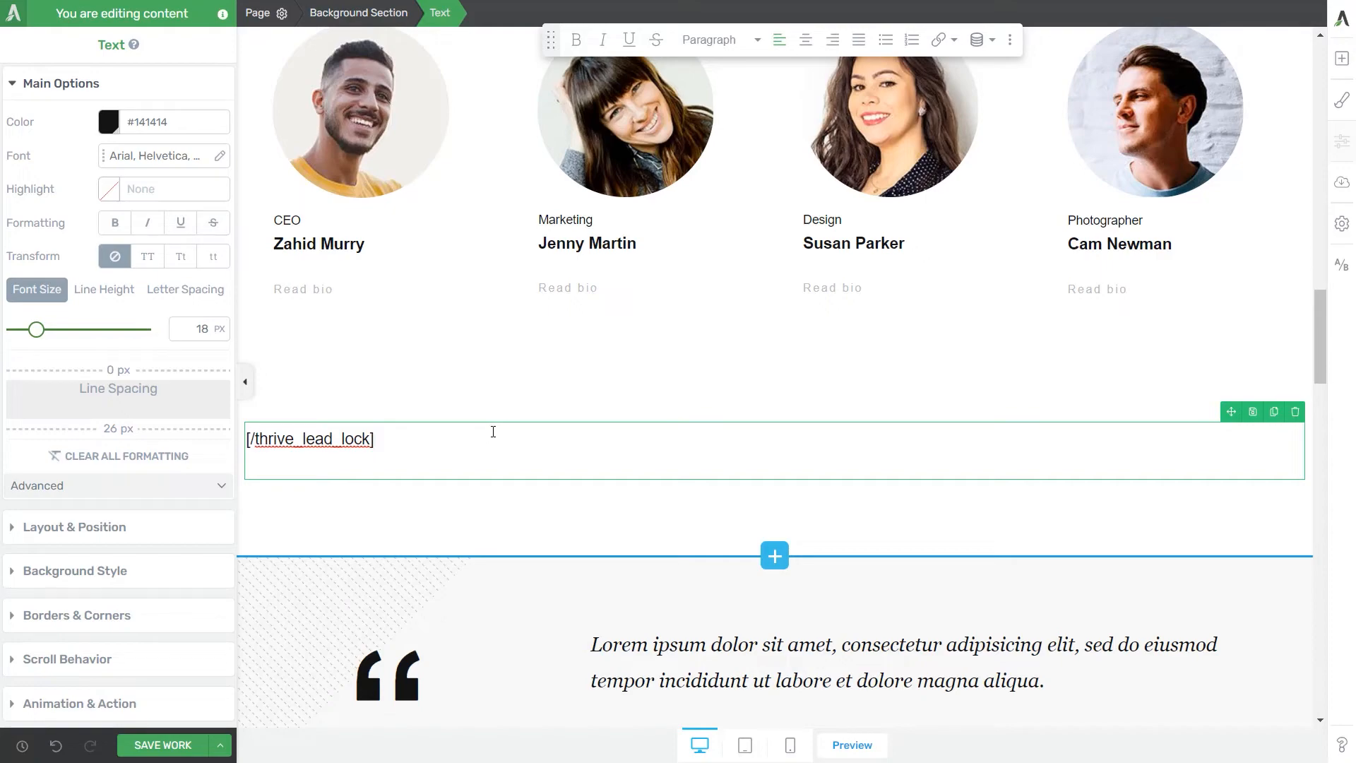
pyautogui.scroll(3)
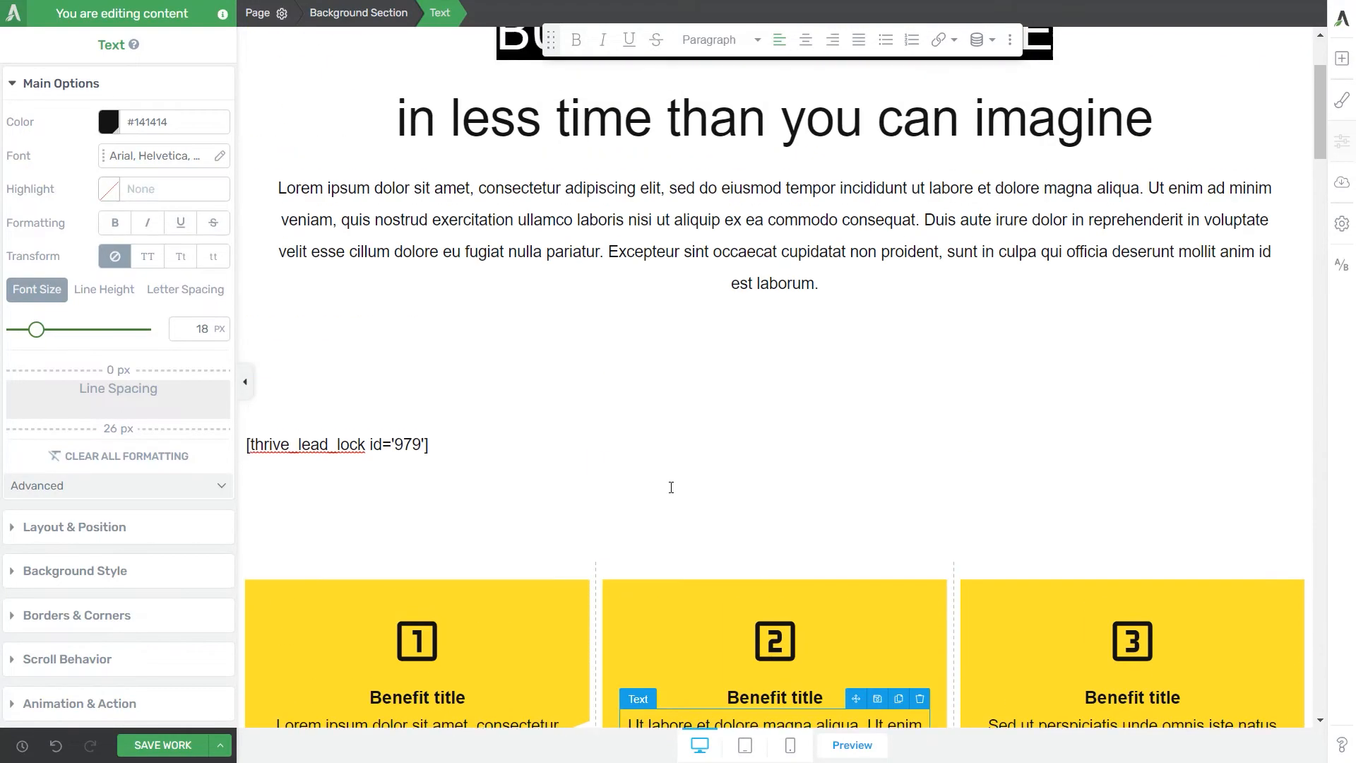
pyautogui.scroll(-3)
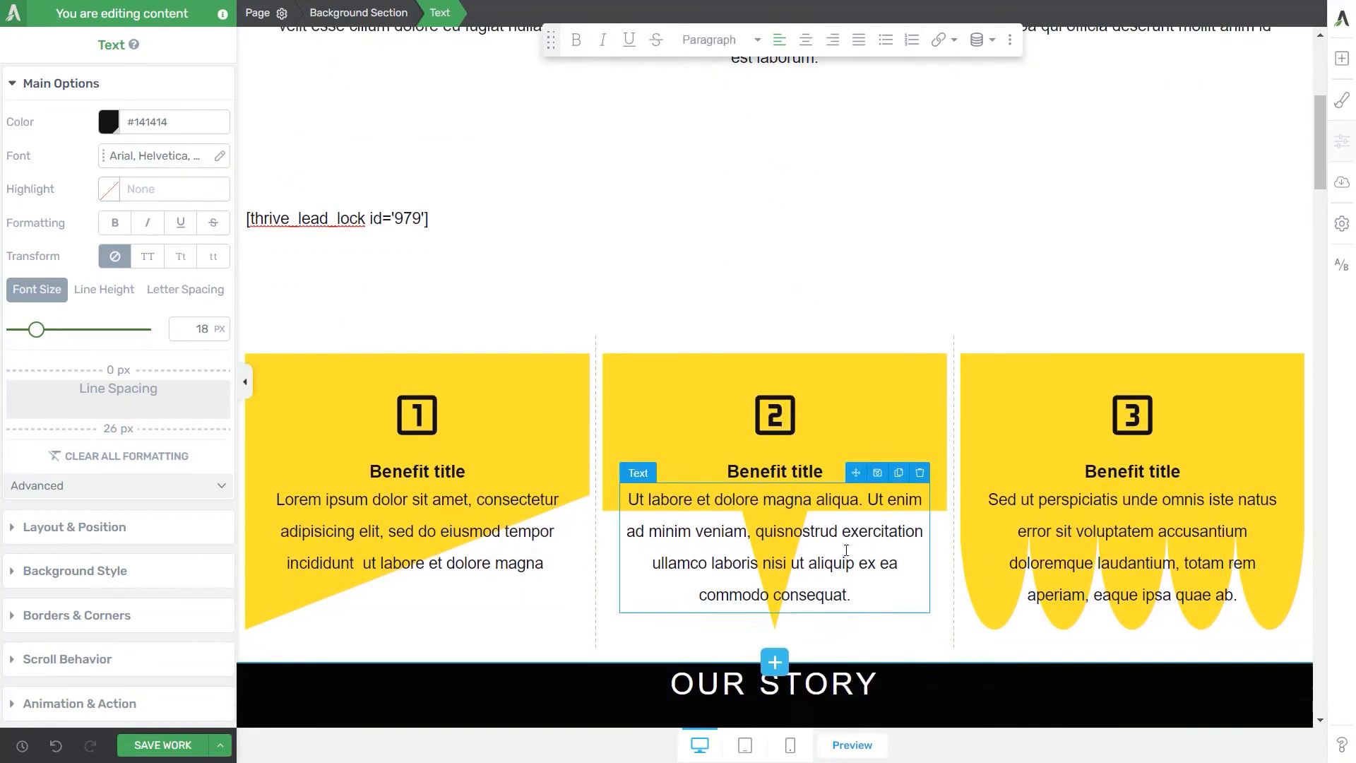
pyautogui.scroll(-3)
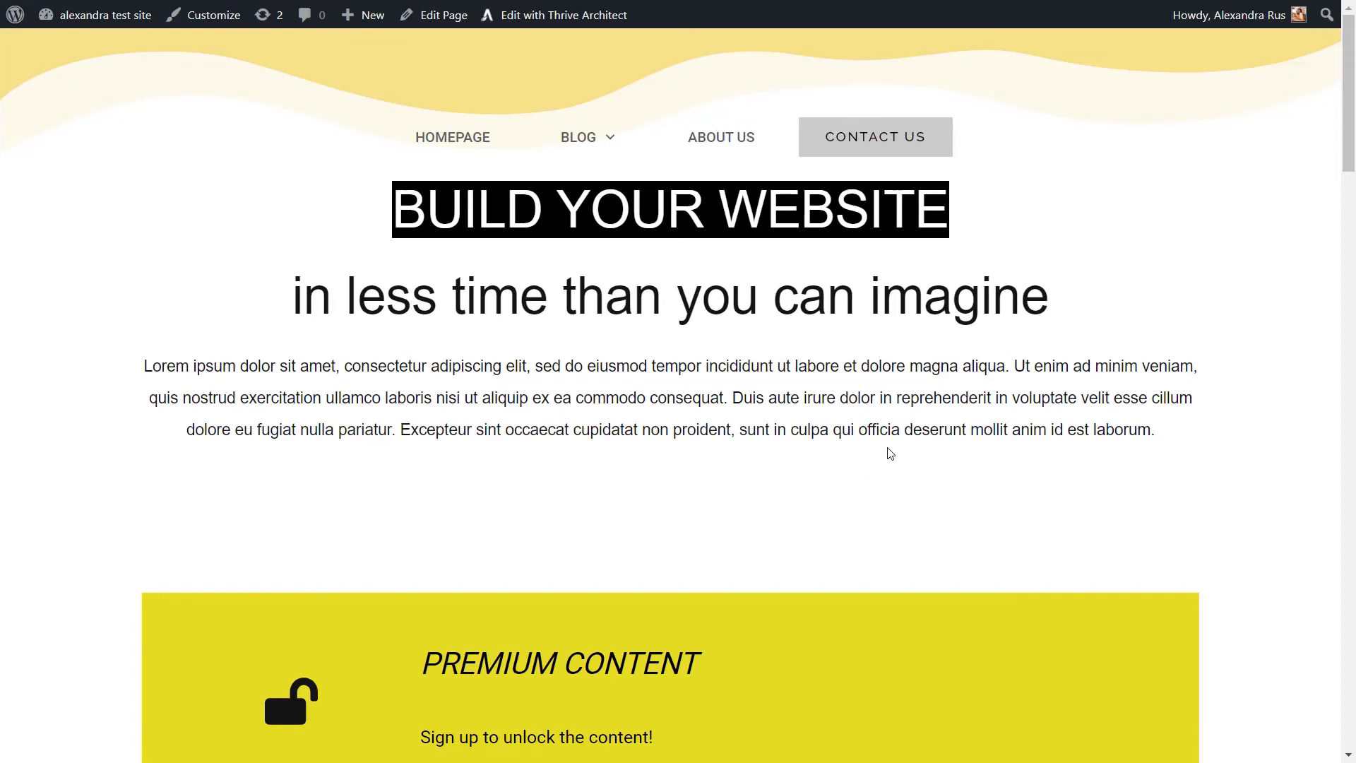
# Scroll the live page to check the PREMIUM CONTENT form replaces the locked sections.
pyautogui.scroll(-3)
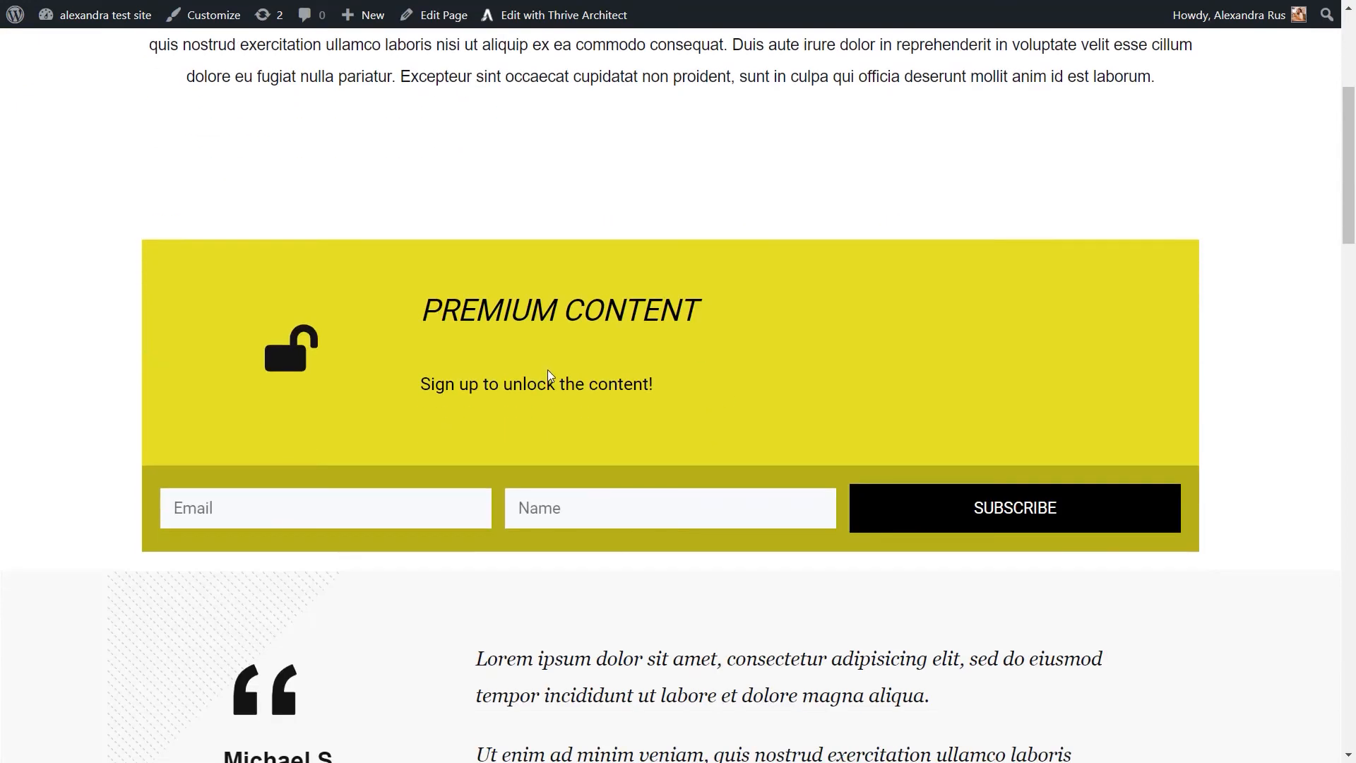
pyautogui.scroll(-3)
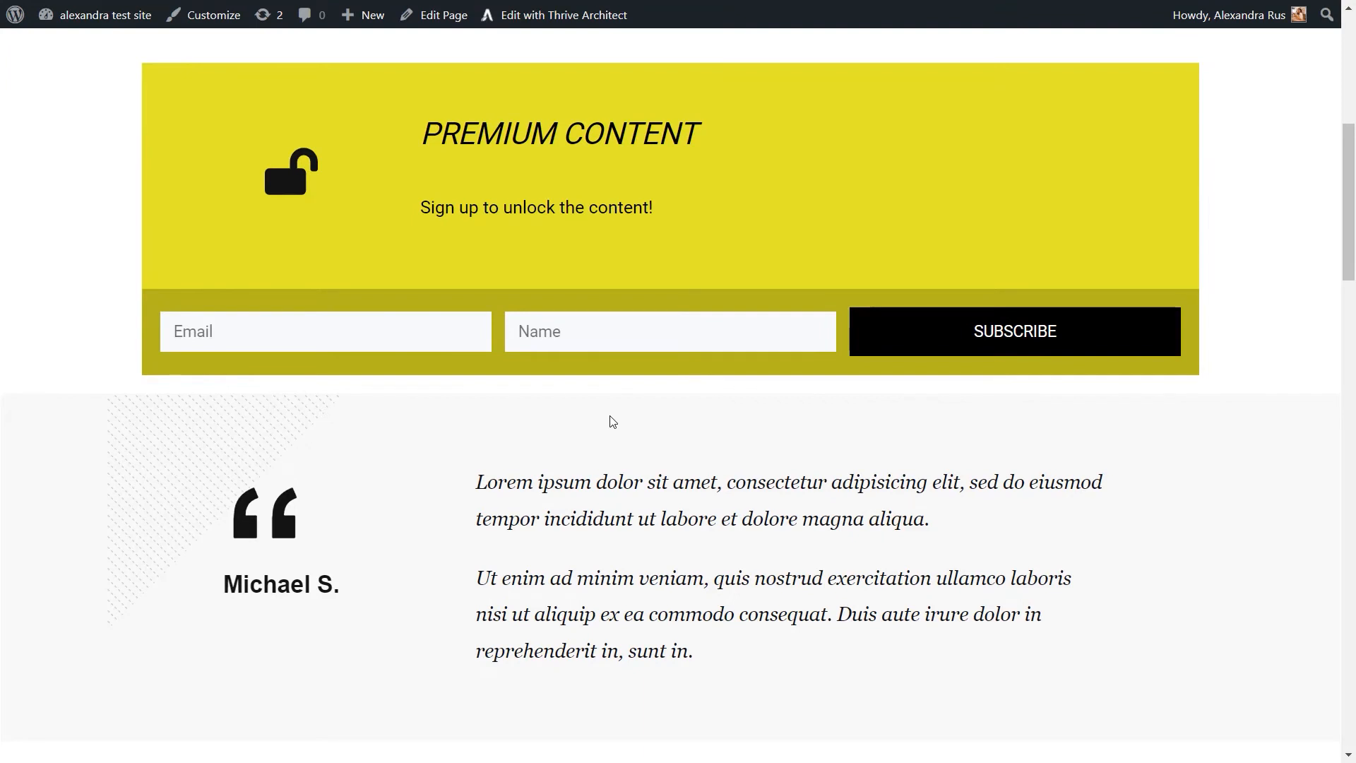
pyautogui.moveTo(615, 251)
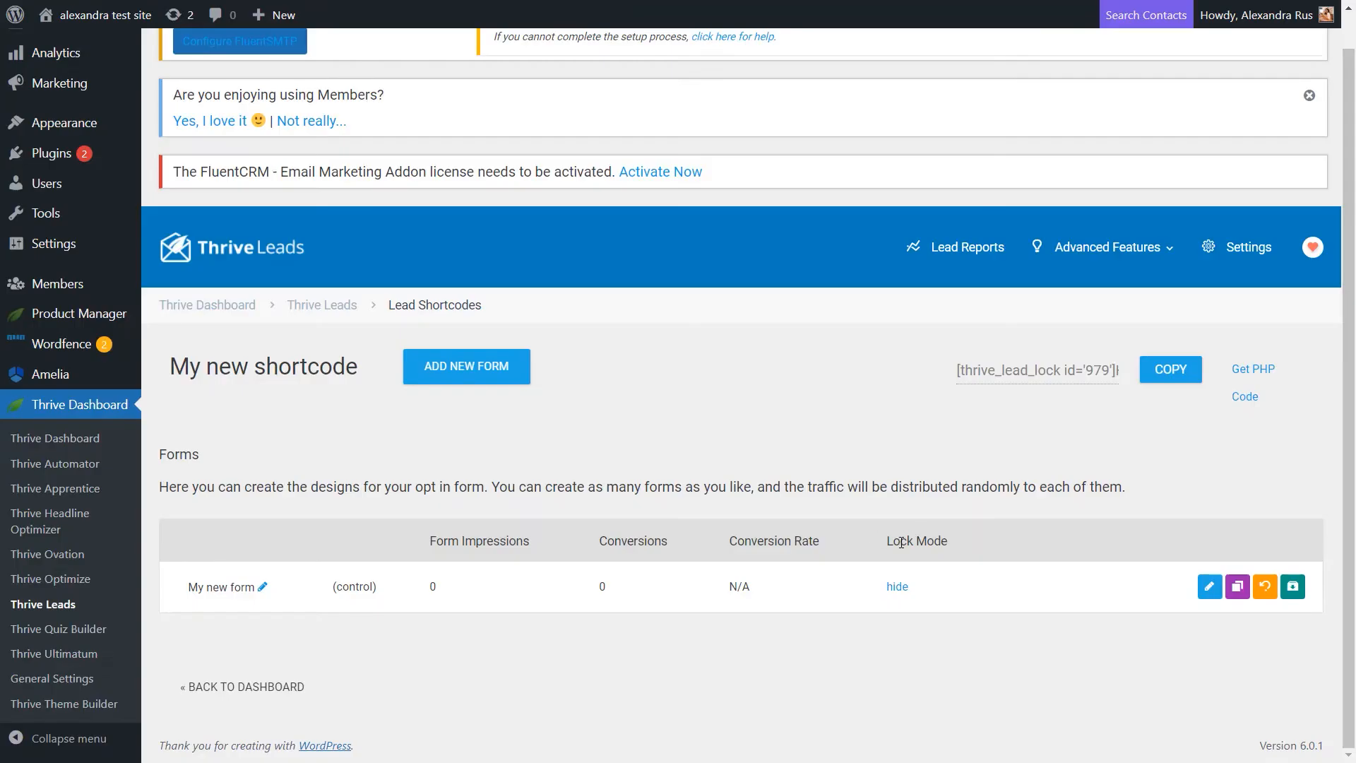
# Change My new form's lock display from hide to Blur, save, and return to the live page.
pyautogui.click(897, 586)
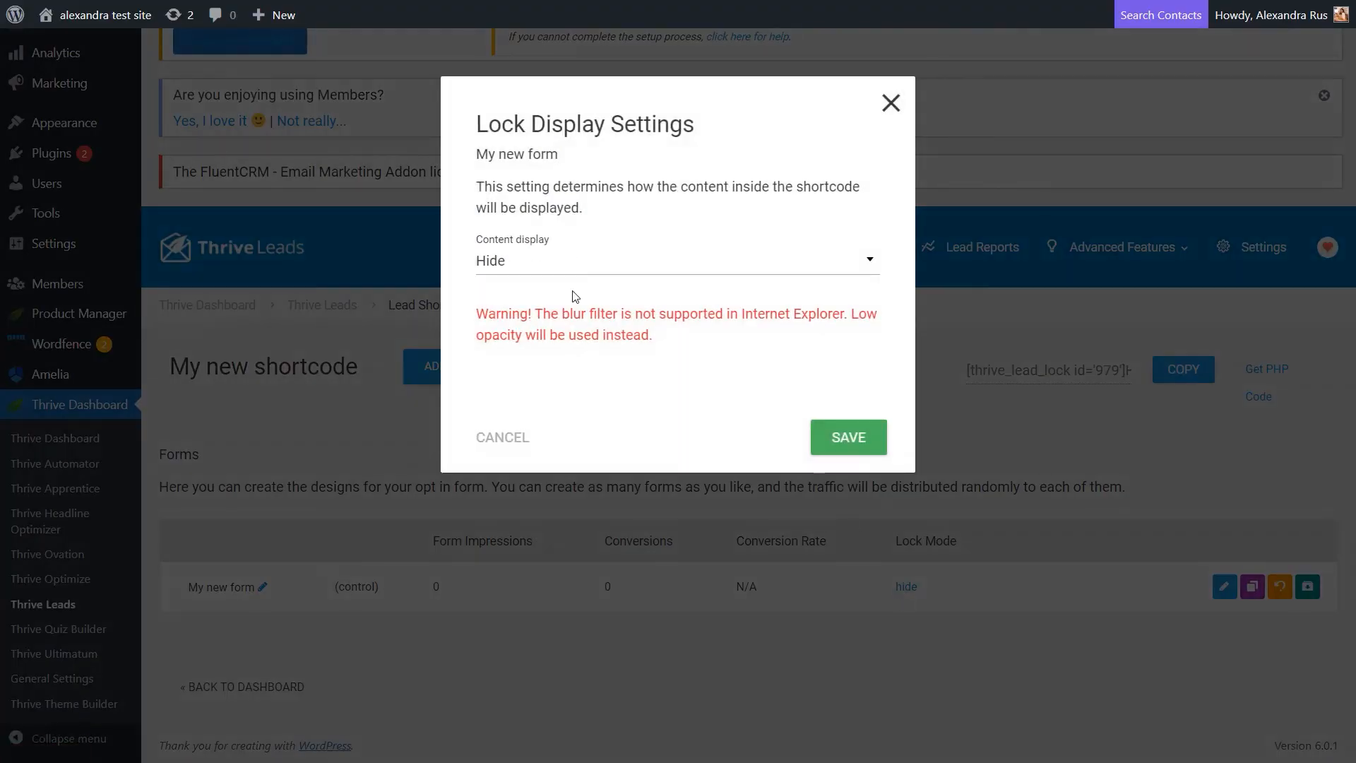
pyautogui.moveTo(562, 283)
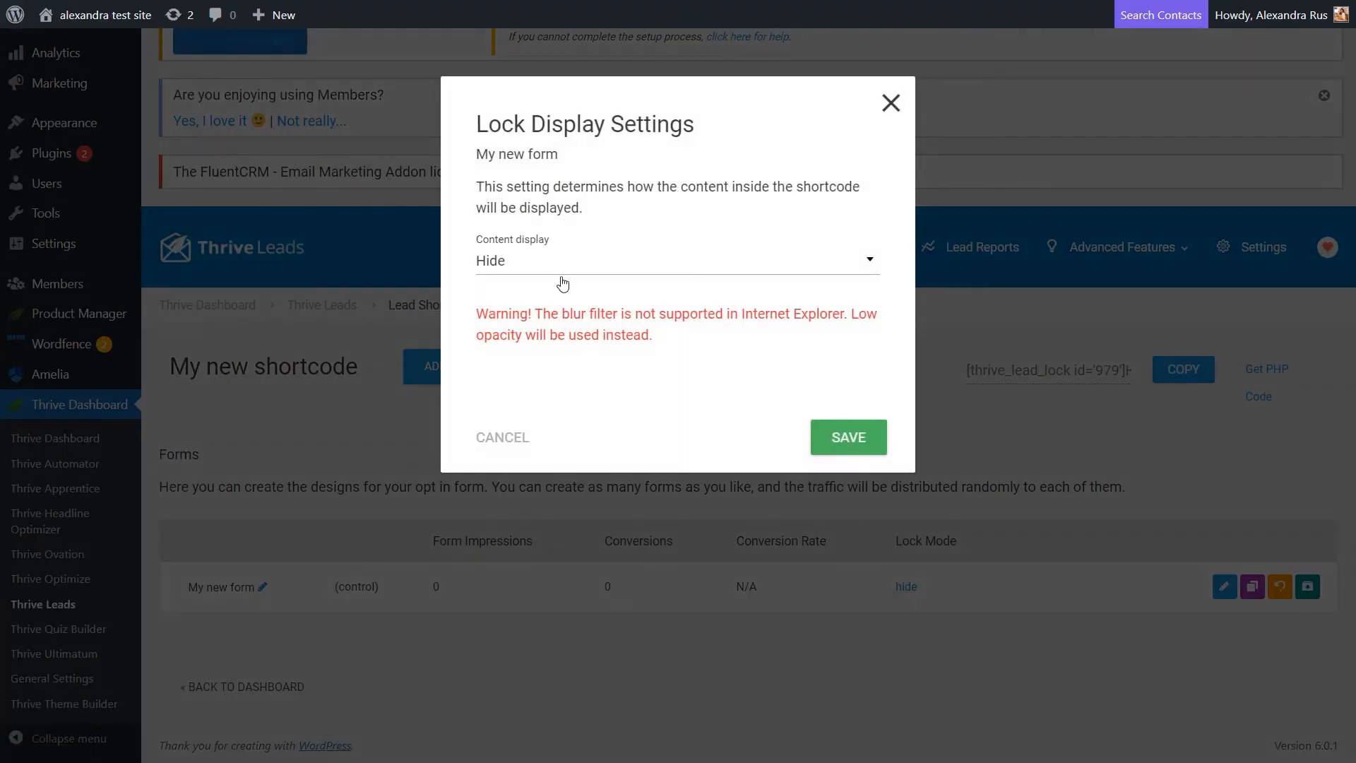
pyautogui.click(677, 261)
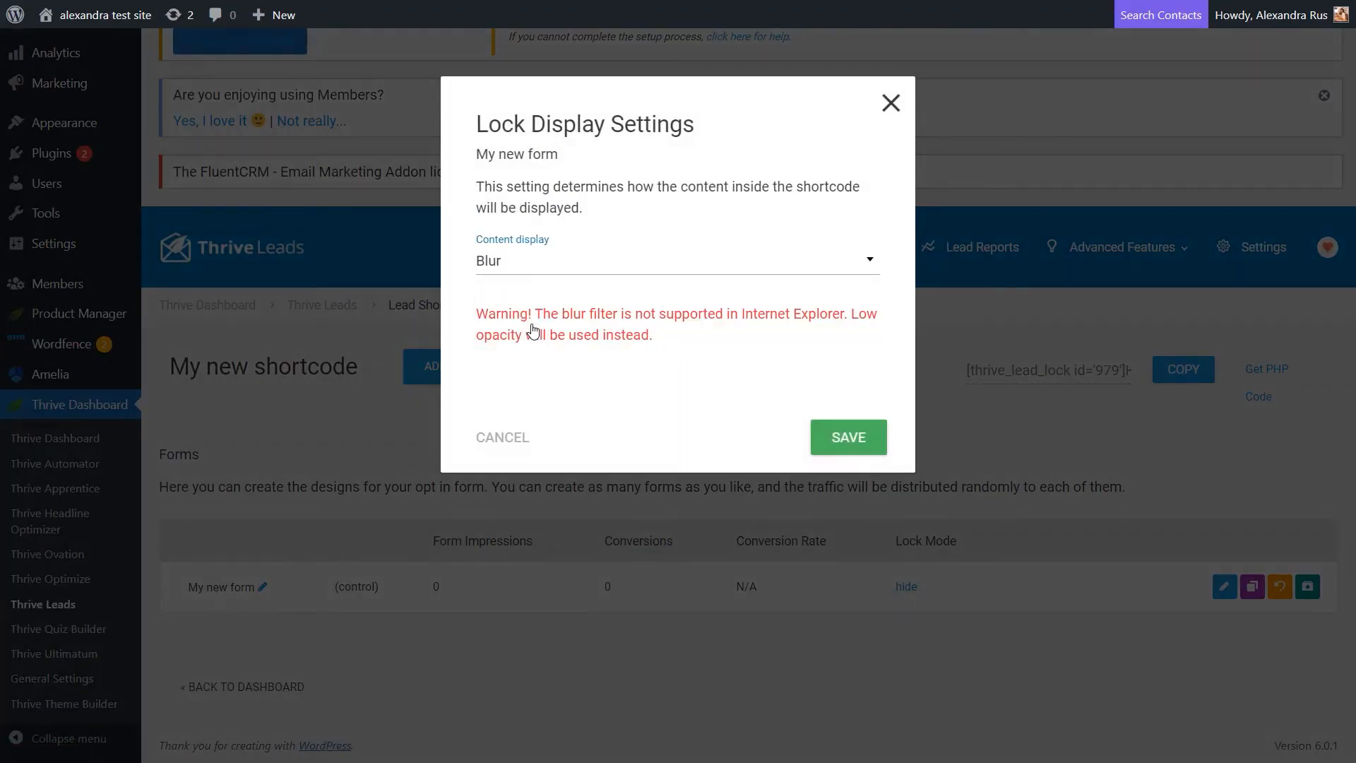
pyautogui.moveTo(631, 355)
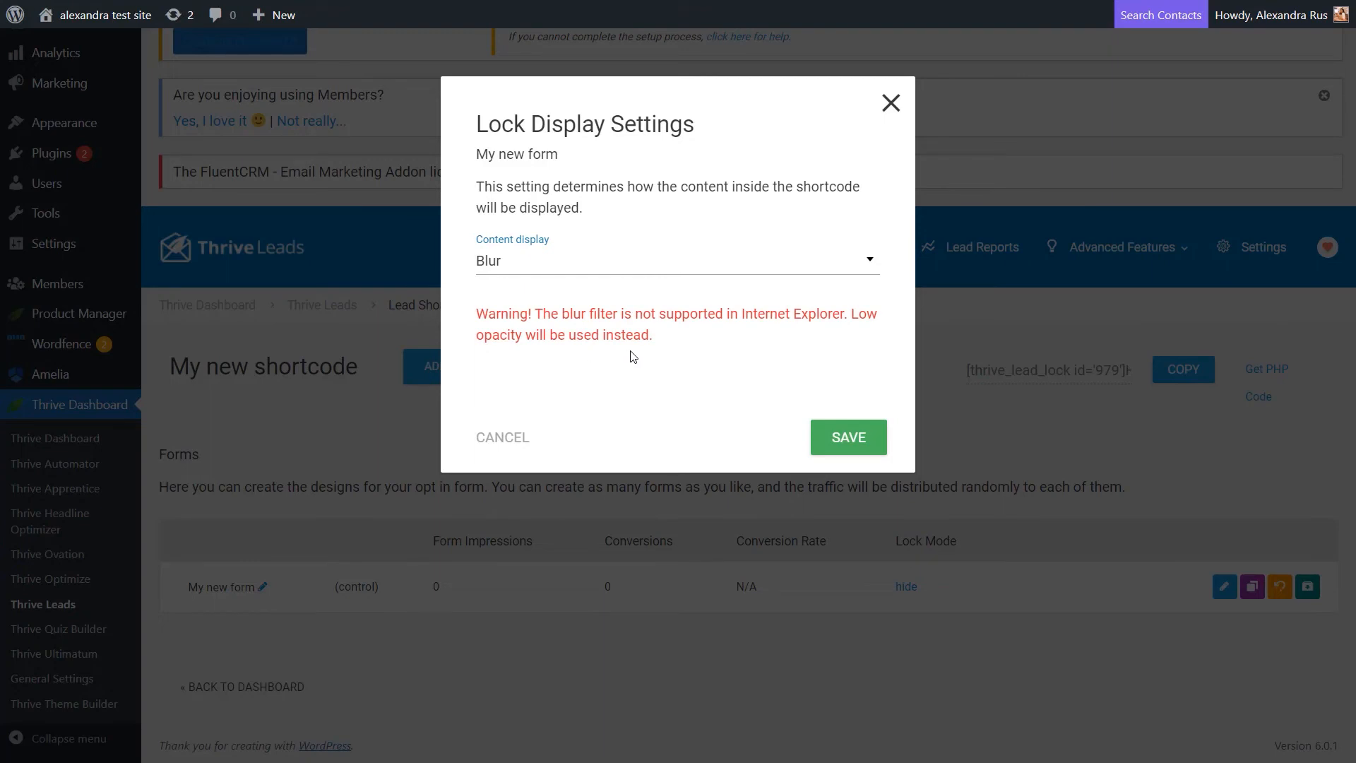
pyautogui.moveTo(661, 346)
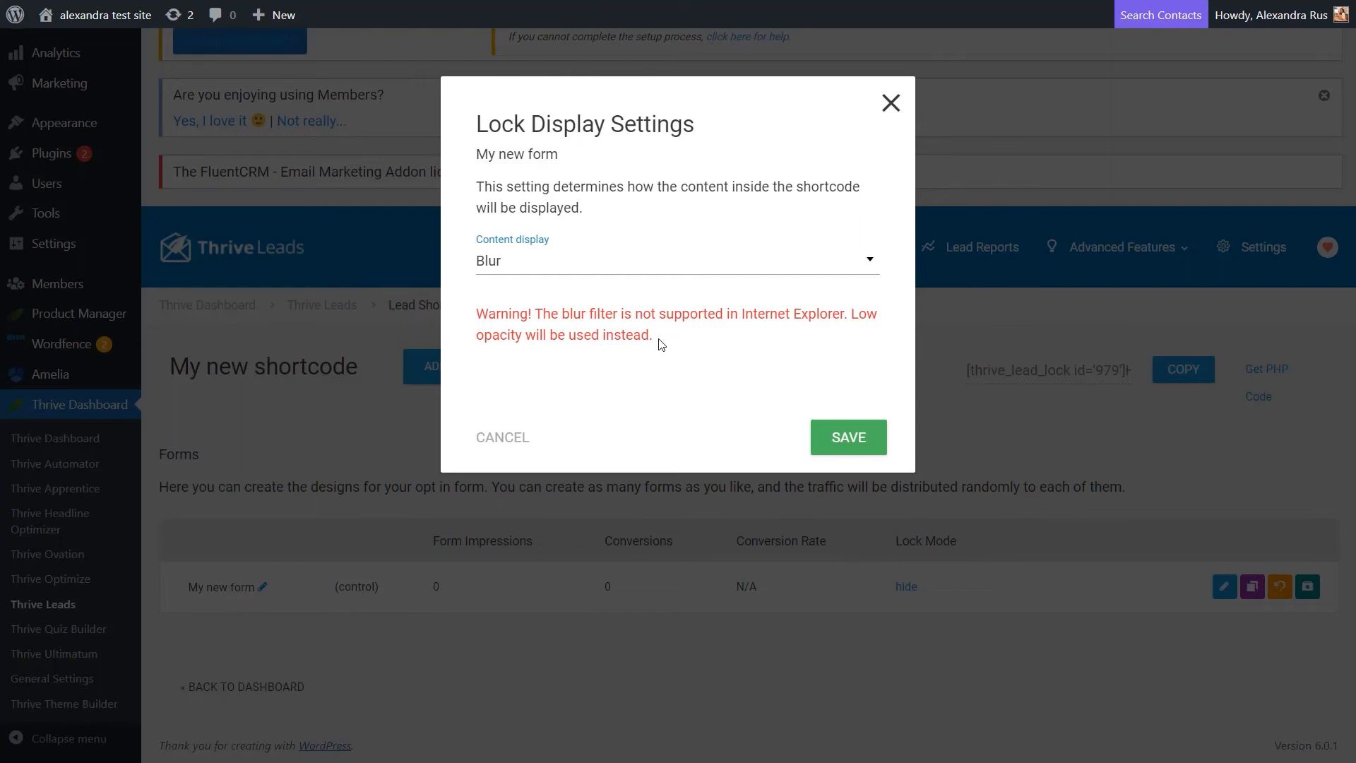
pyautogui.click(847, 437)
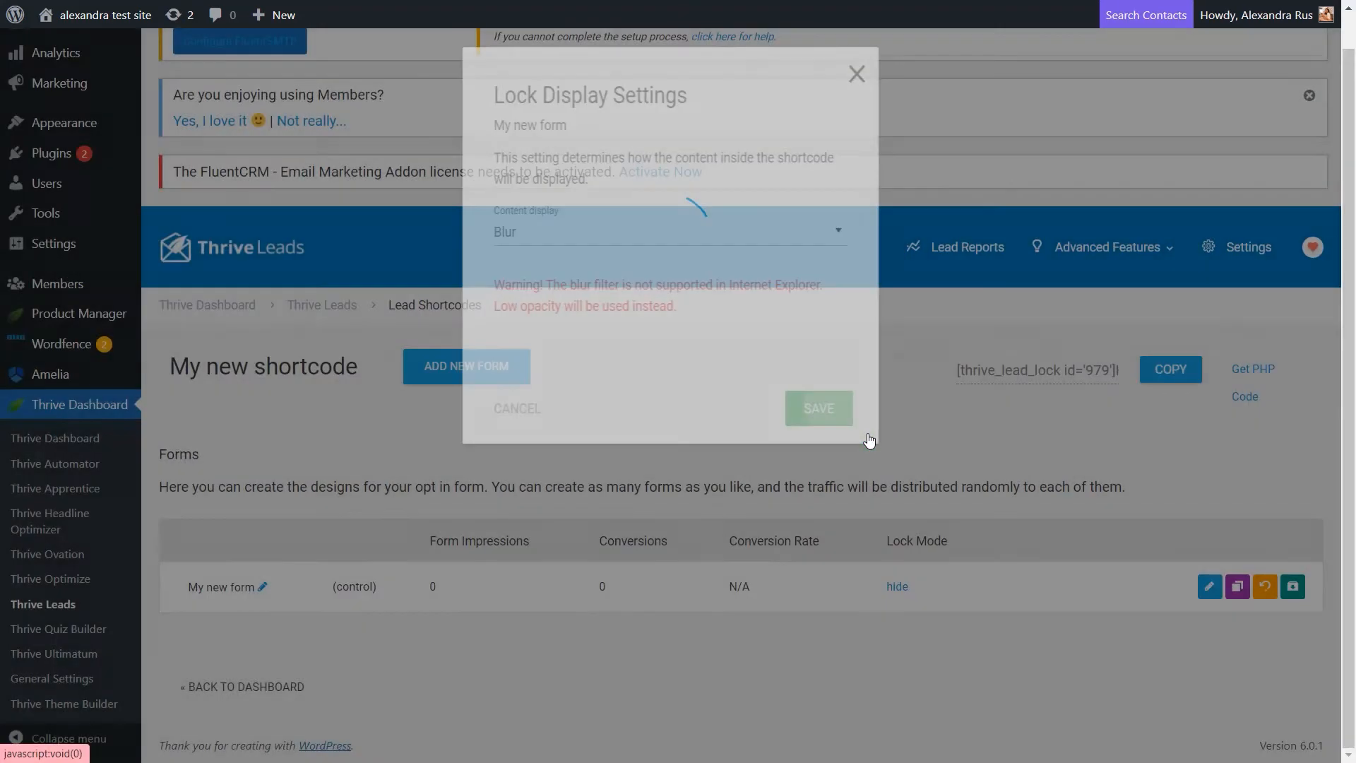
pyautogui.click(816, 407)
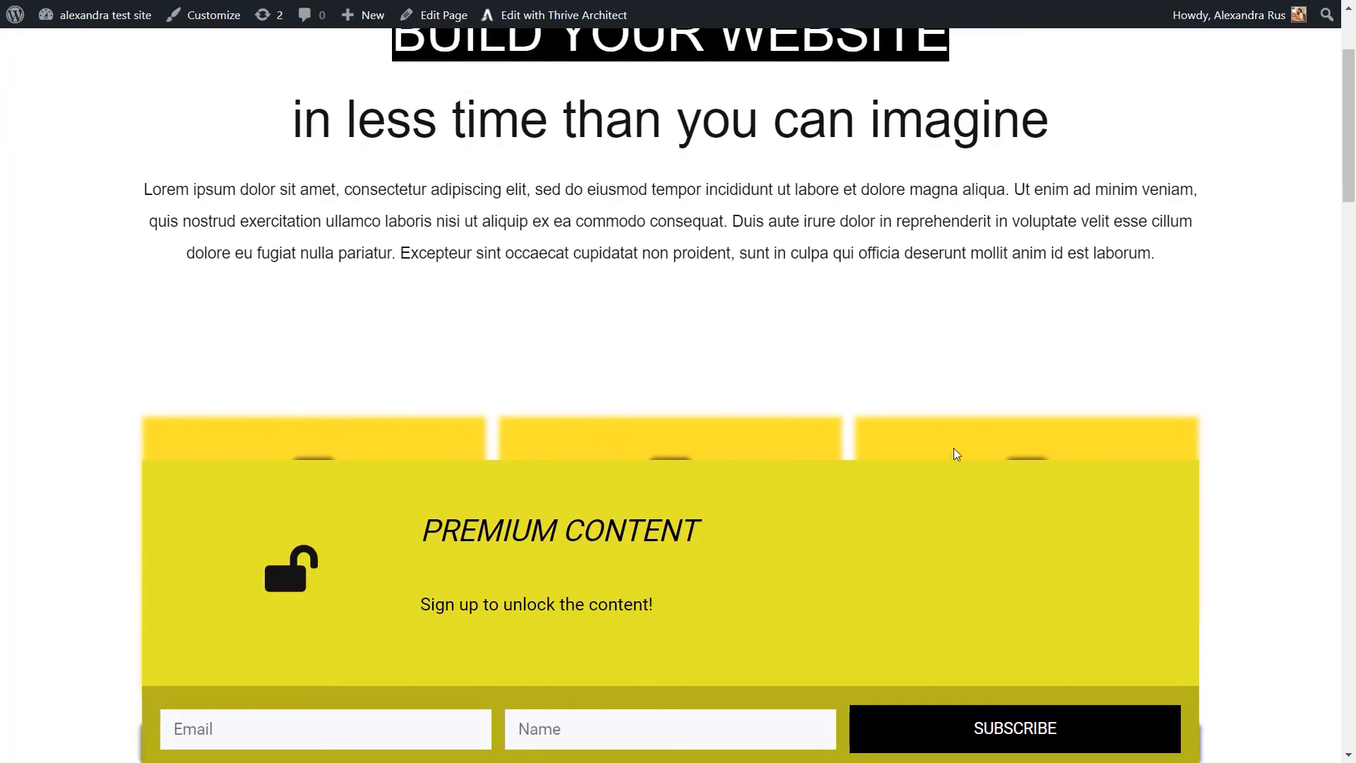
pyautogui.moveTo(797, 569)
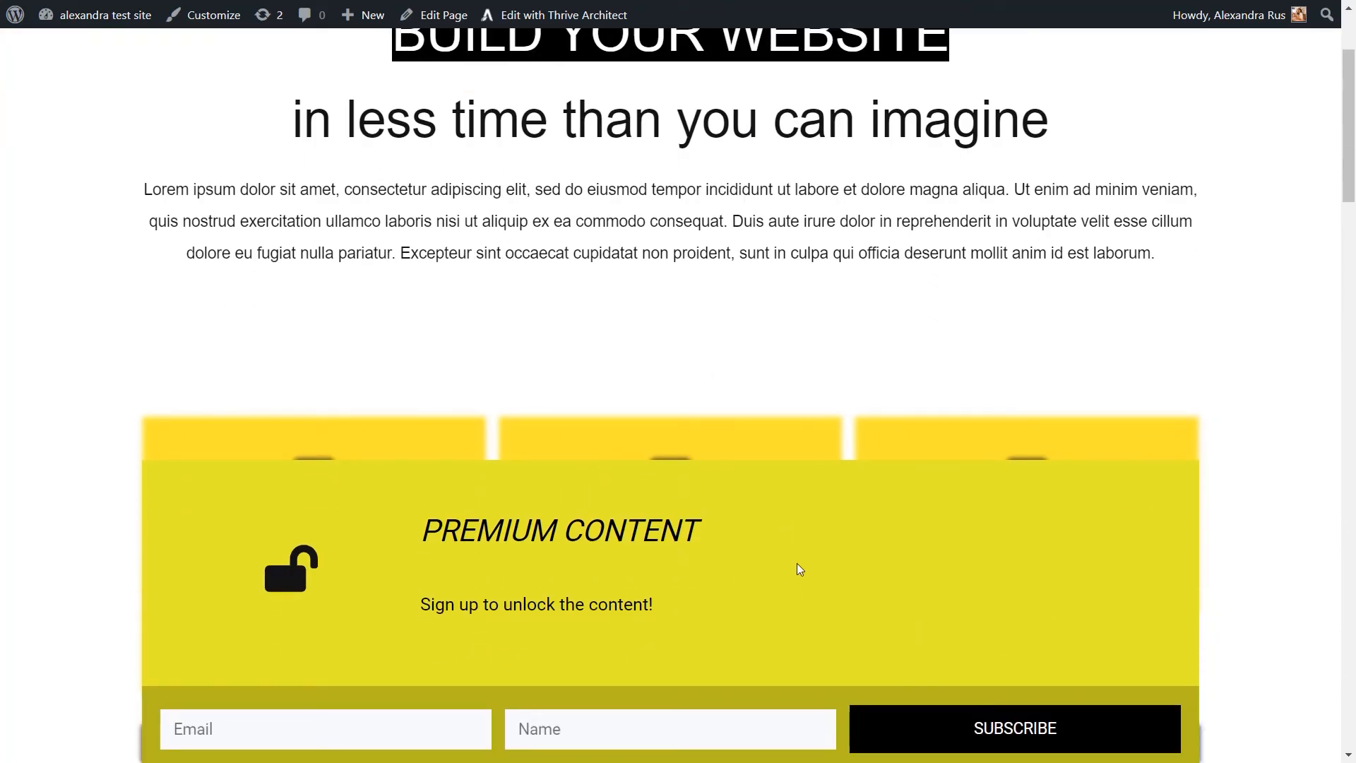
pyautogui.moveTo(196, 467)
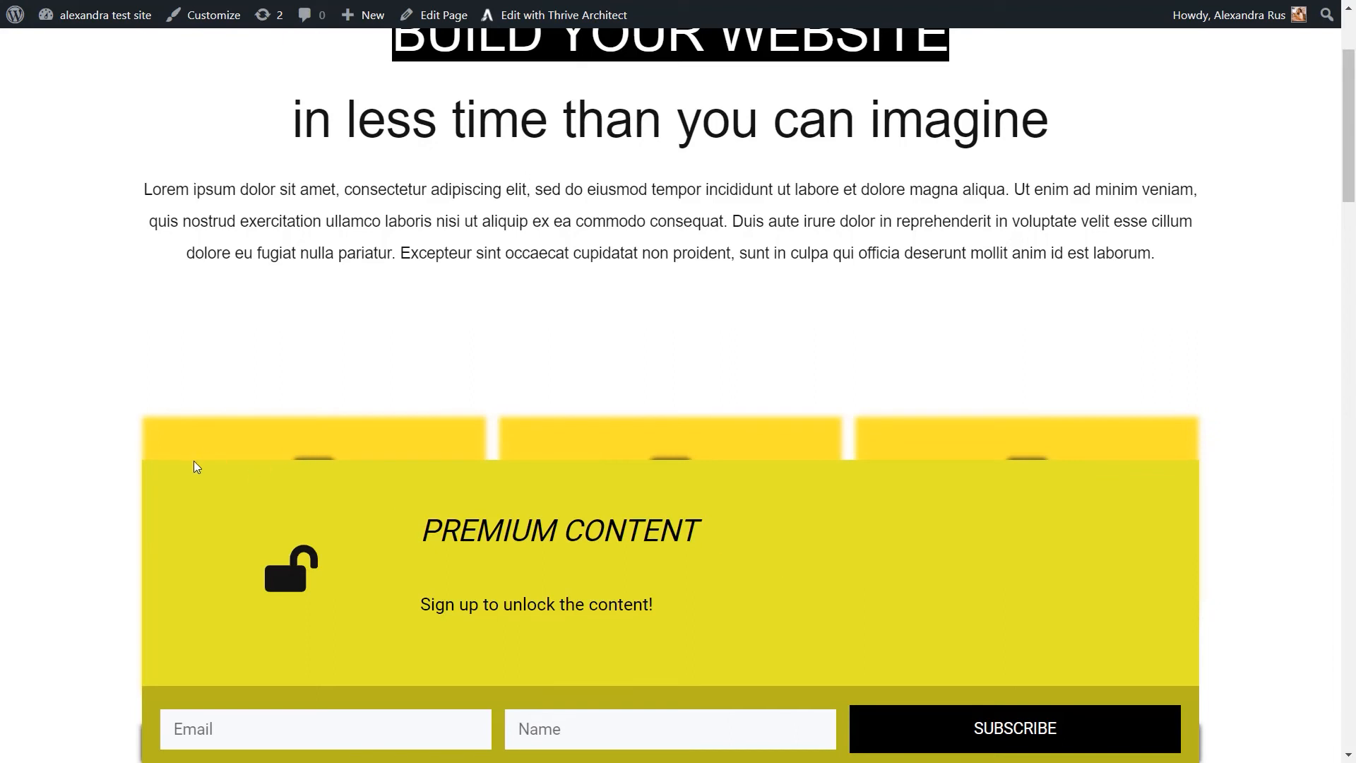
pyautogui.moveTo(1164, 408)
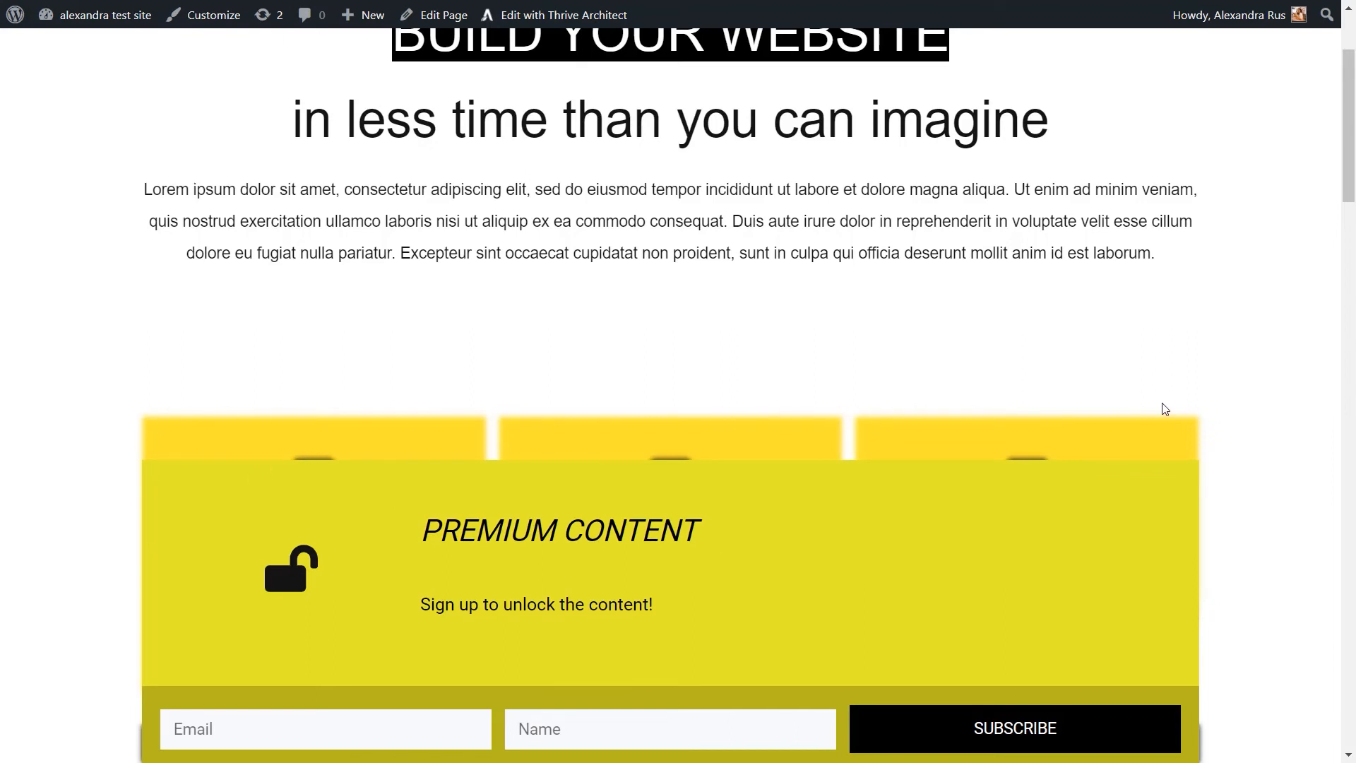
pyautogui.moveTo(968, 339)
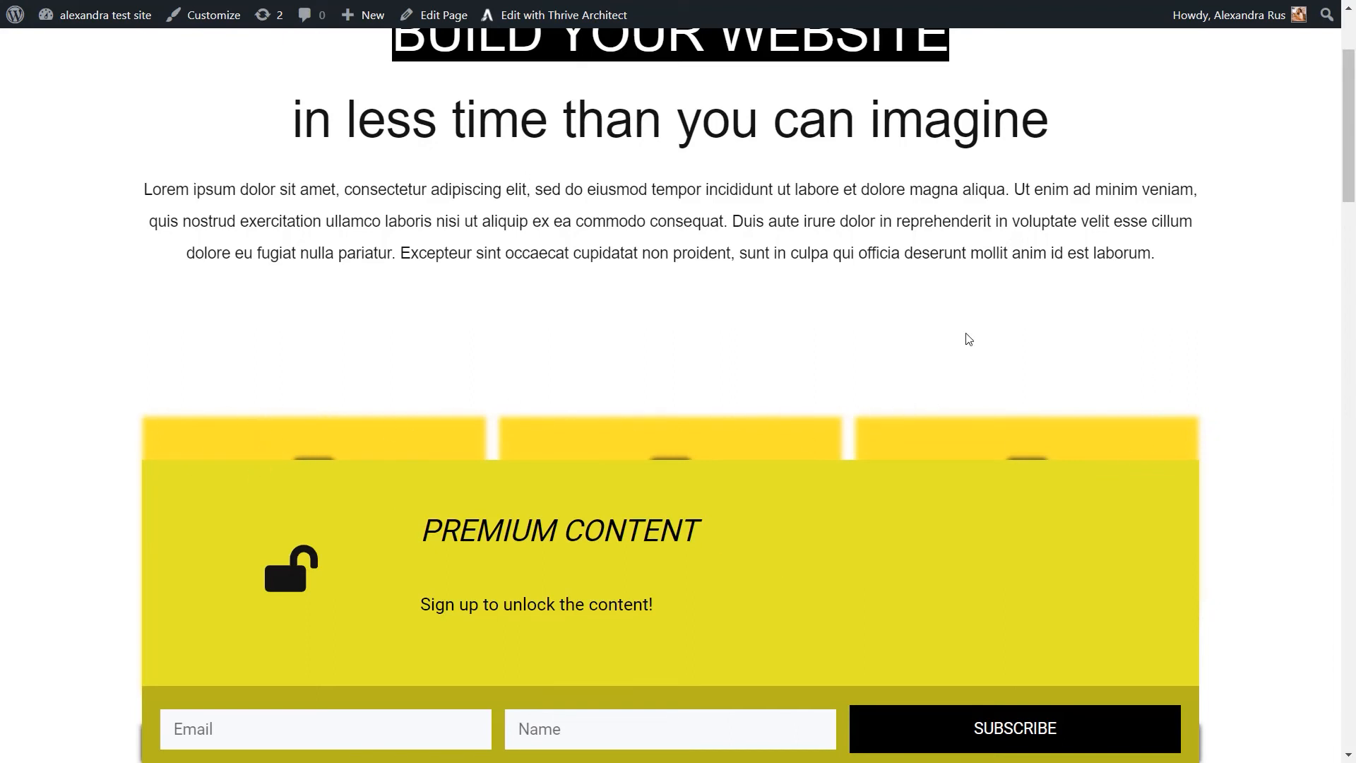
# Scroll down the live page to see the blurred locked sections beneath the PREMIUM CONTENT form.
pyautogui.scroll(-3)
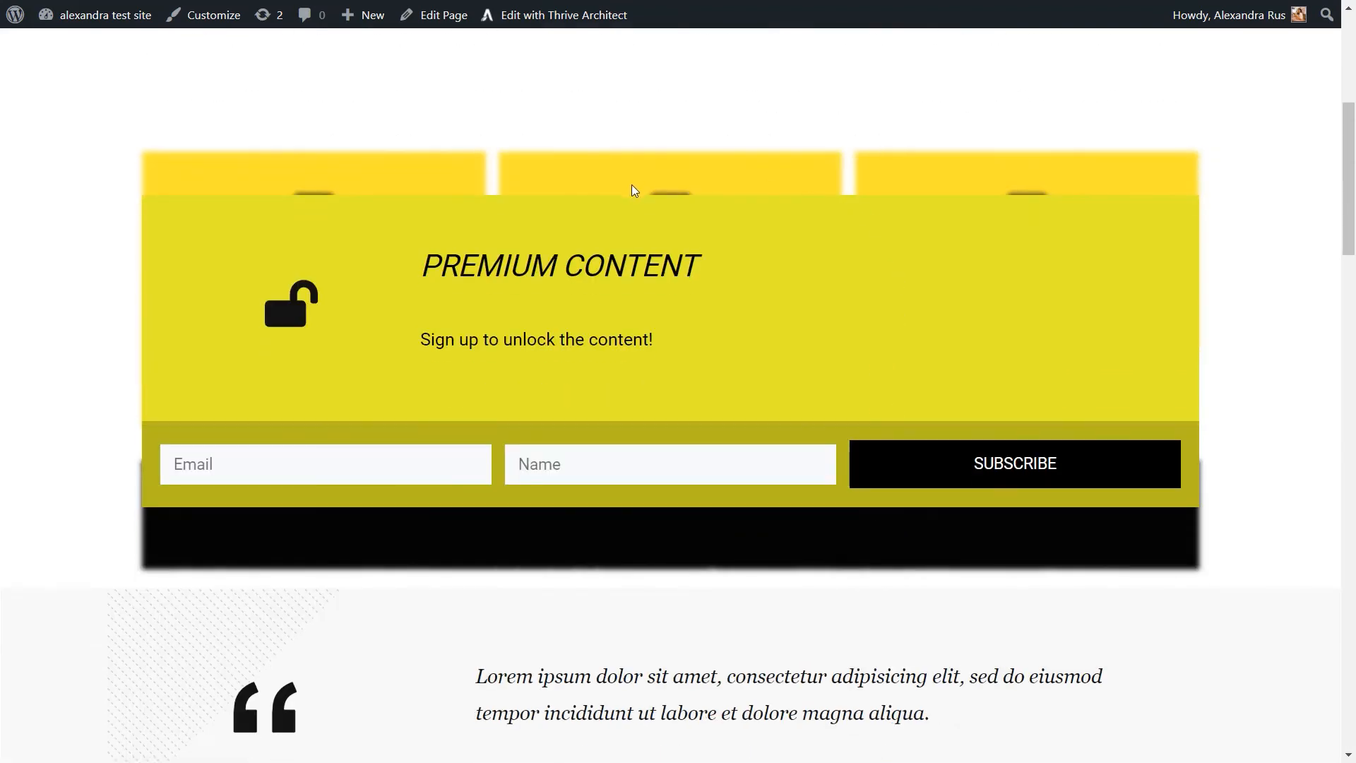
pyautogui.moveTo(783, 554)
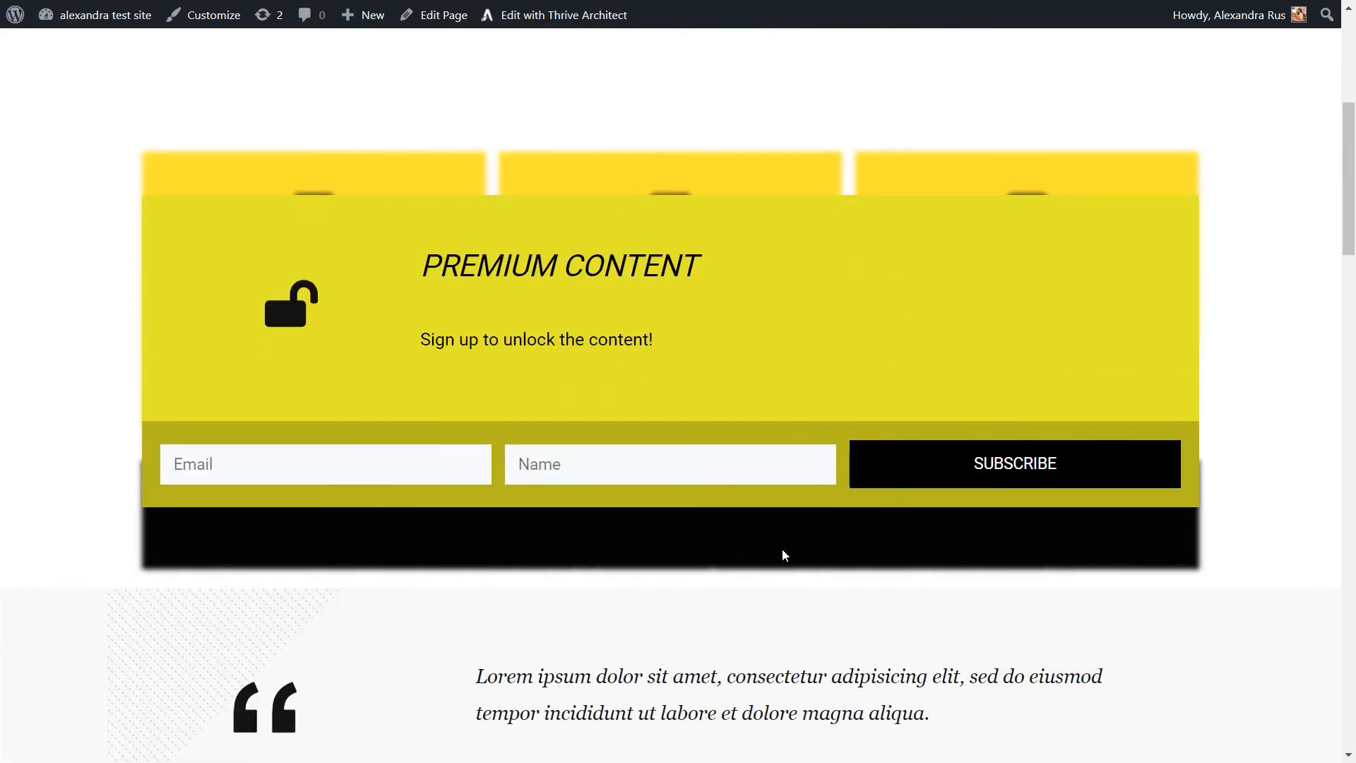
pyautogui.moveTo(793, 560)
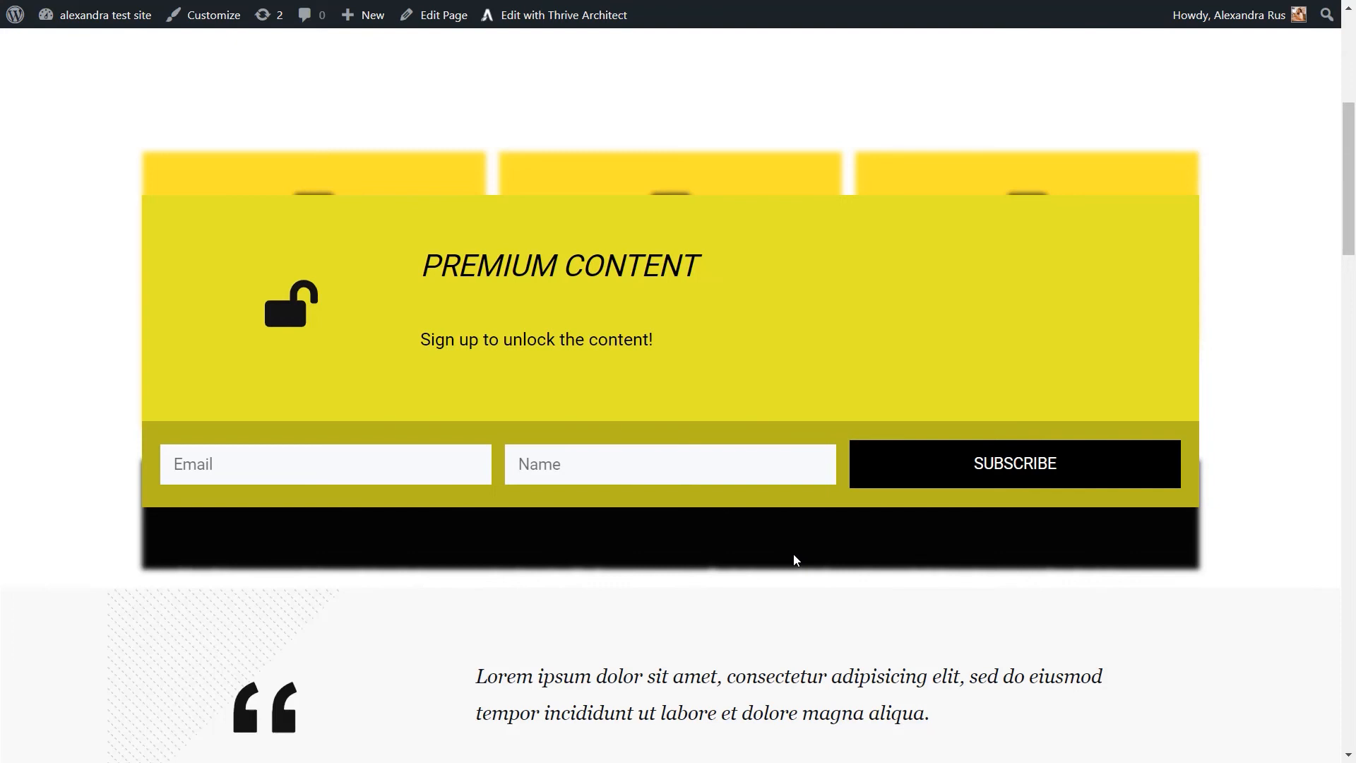
pyautogui.moveTo(438, 566)
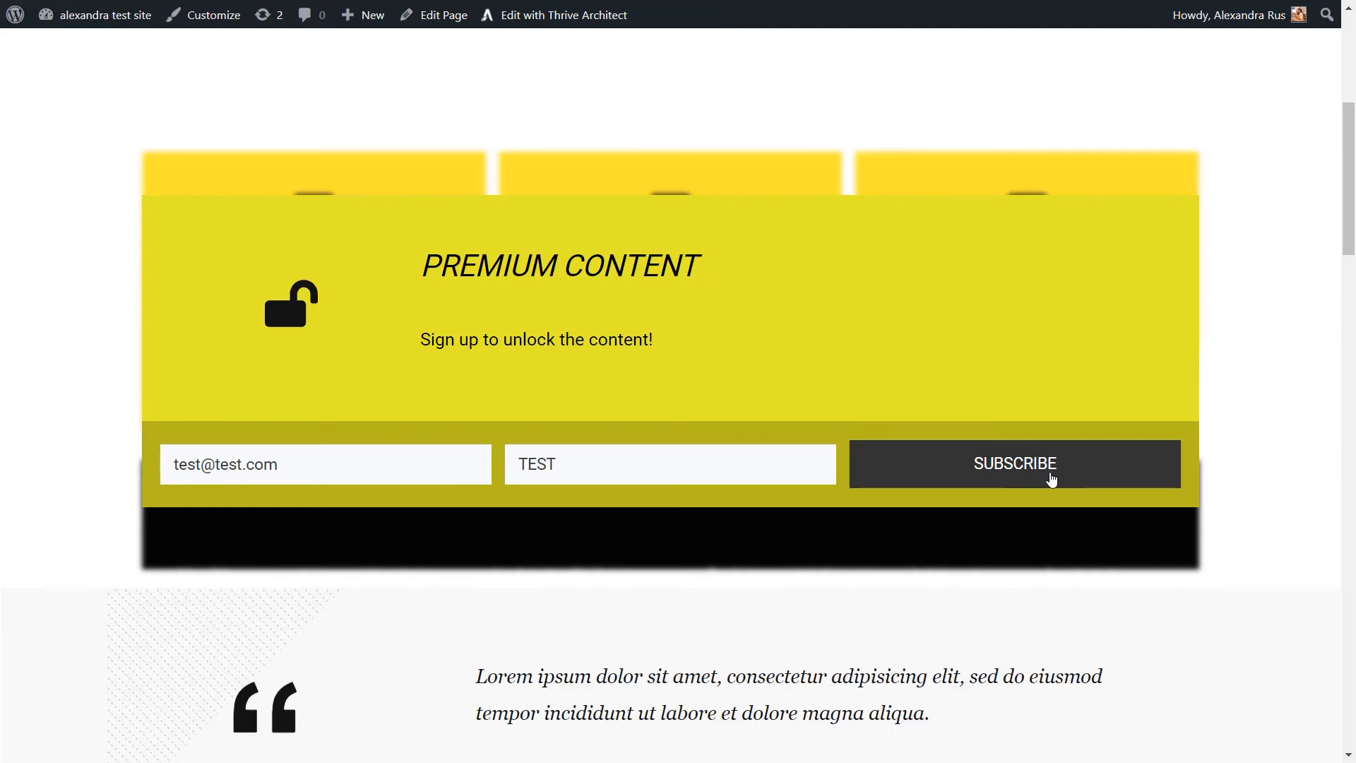
# Scroll through the unlocked benefits, Our Story and team sections, then return to the top.
pyautogui.scroll(3)
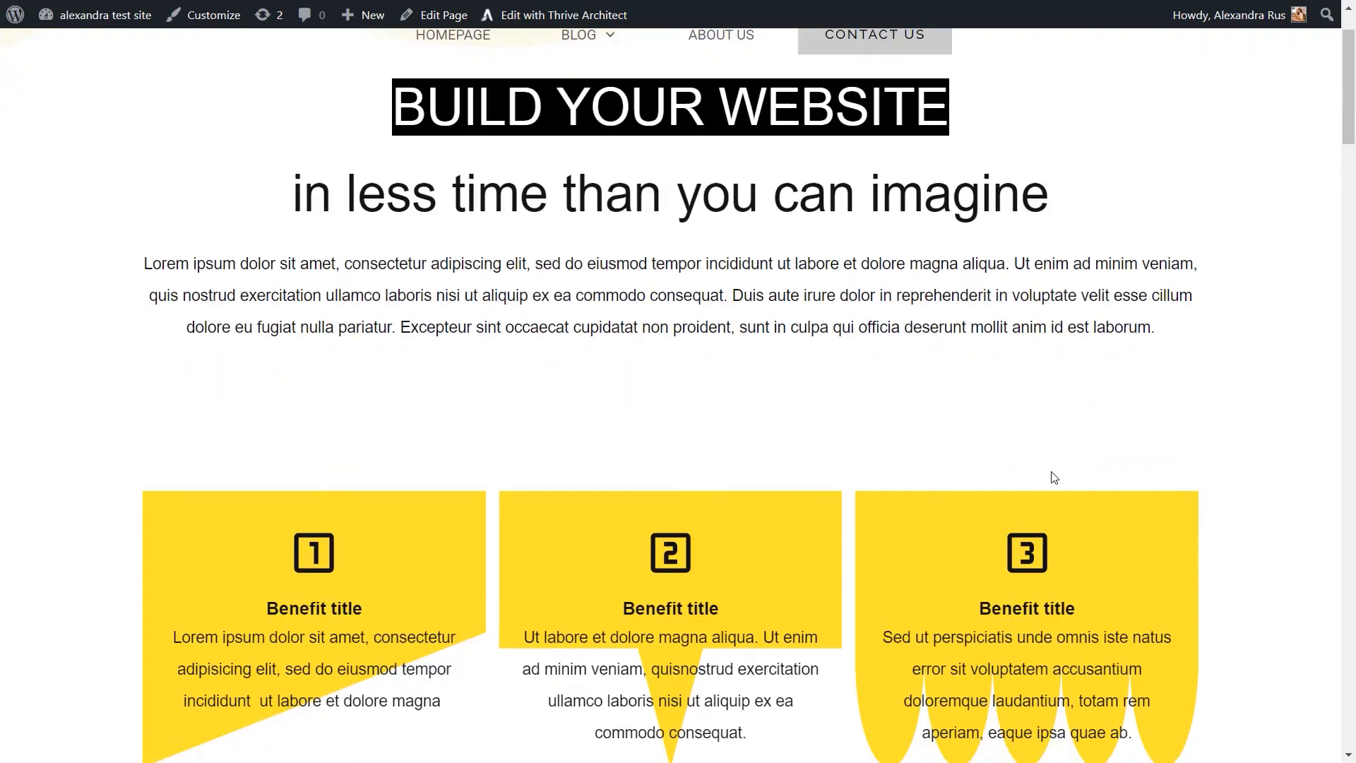
pyautogui.scroll(-3)
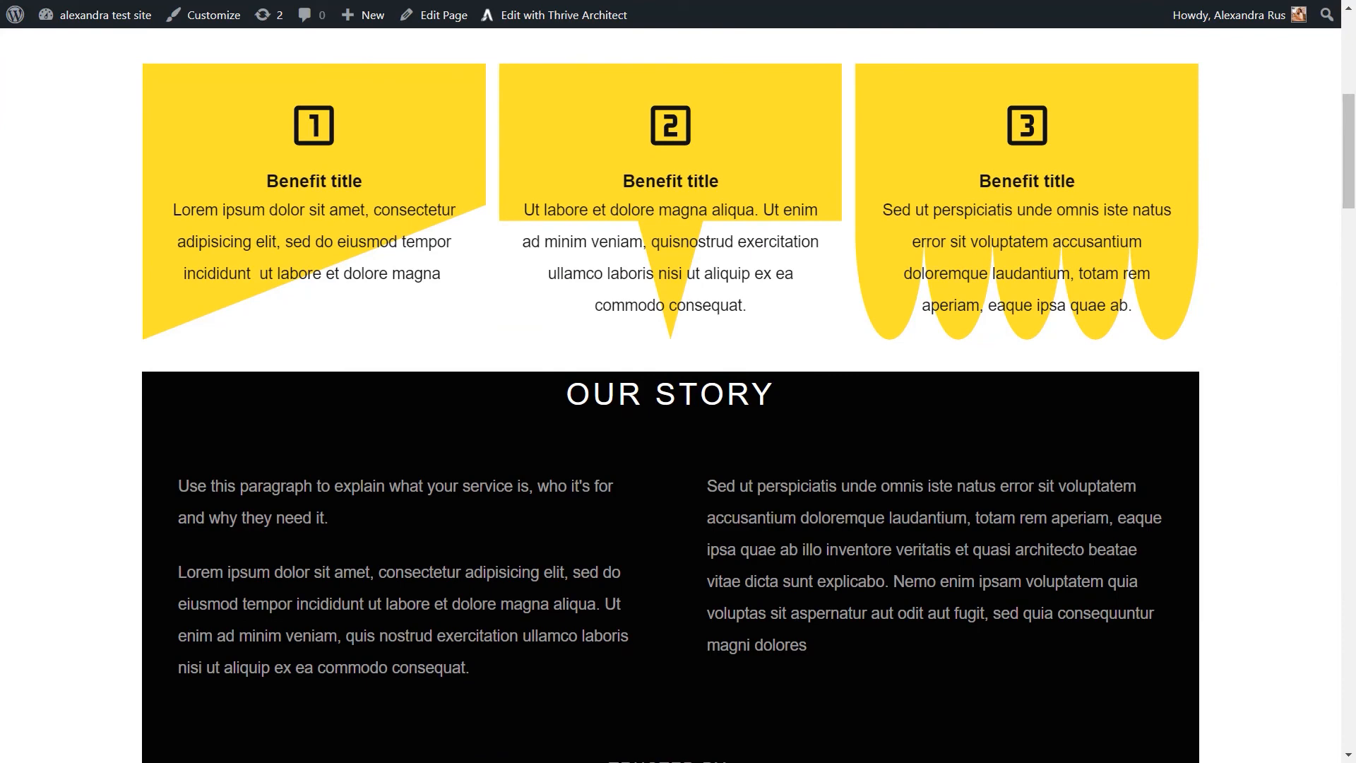
pyautogui.scroll(-3)
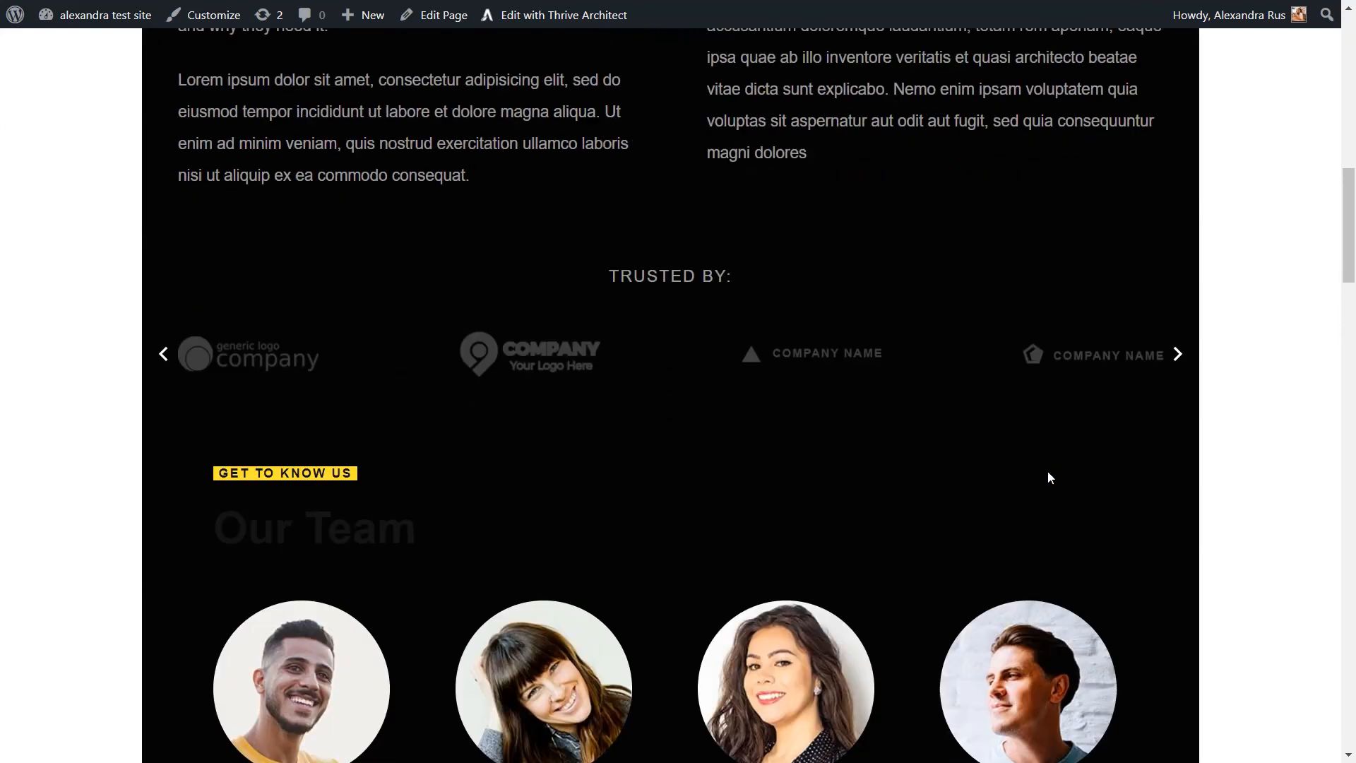
pyautogui.scroll(-3)
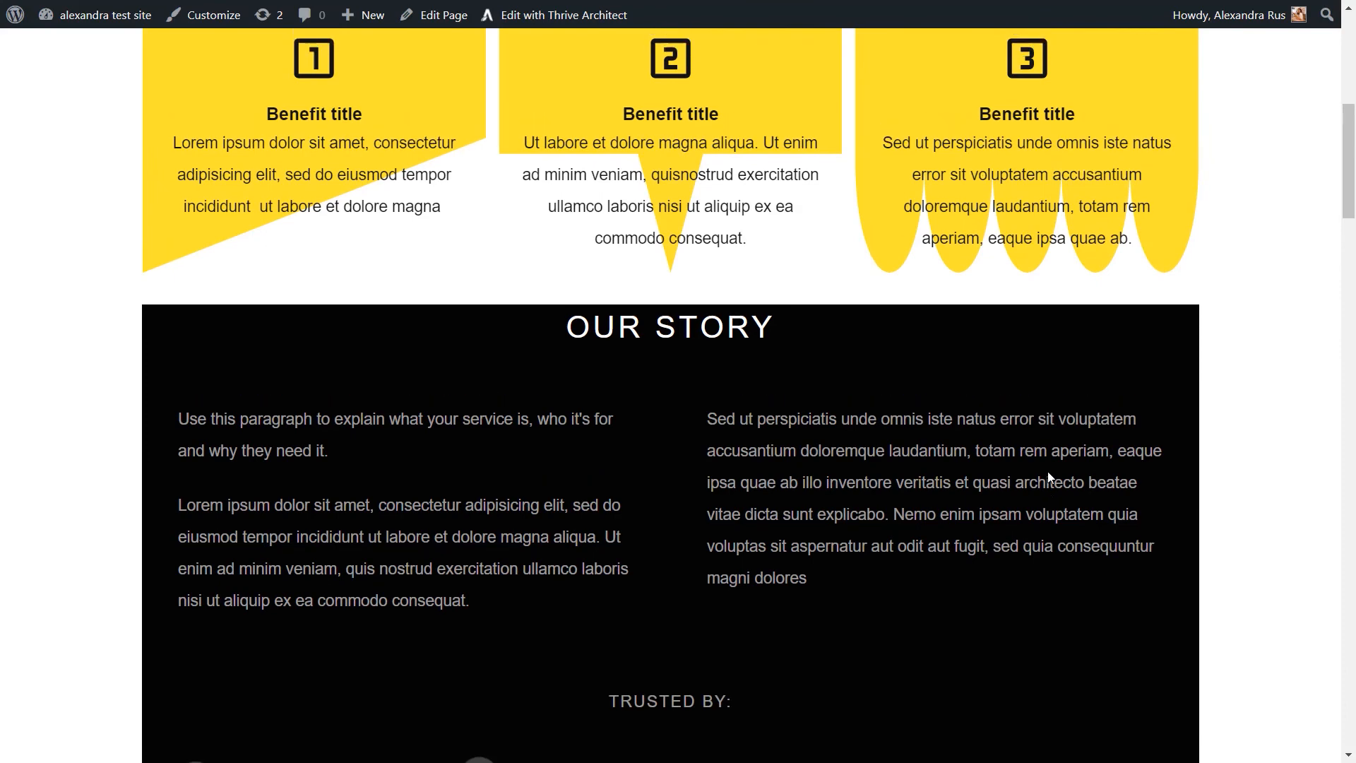
pyautogui.scroll(3)
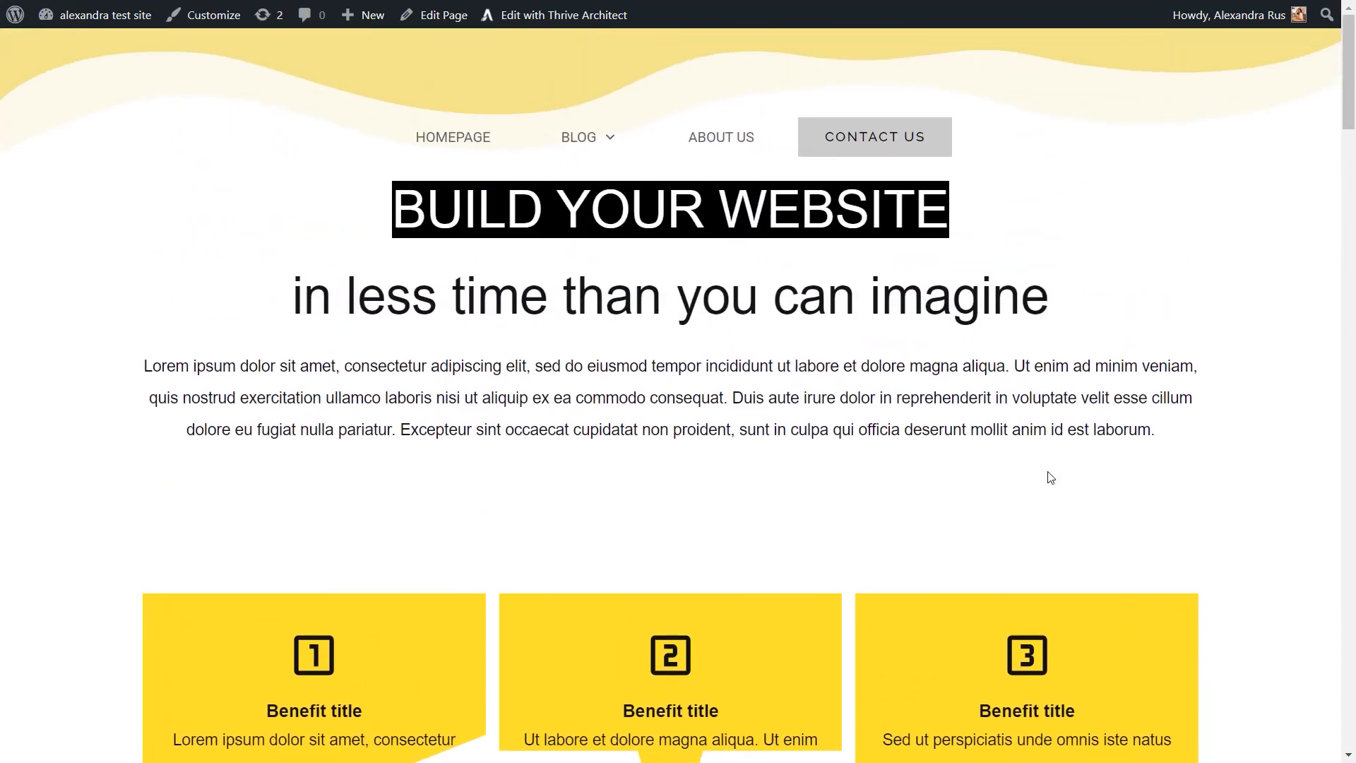